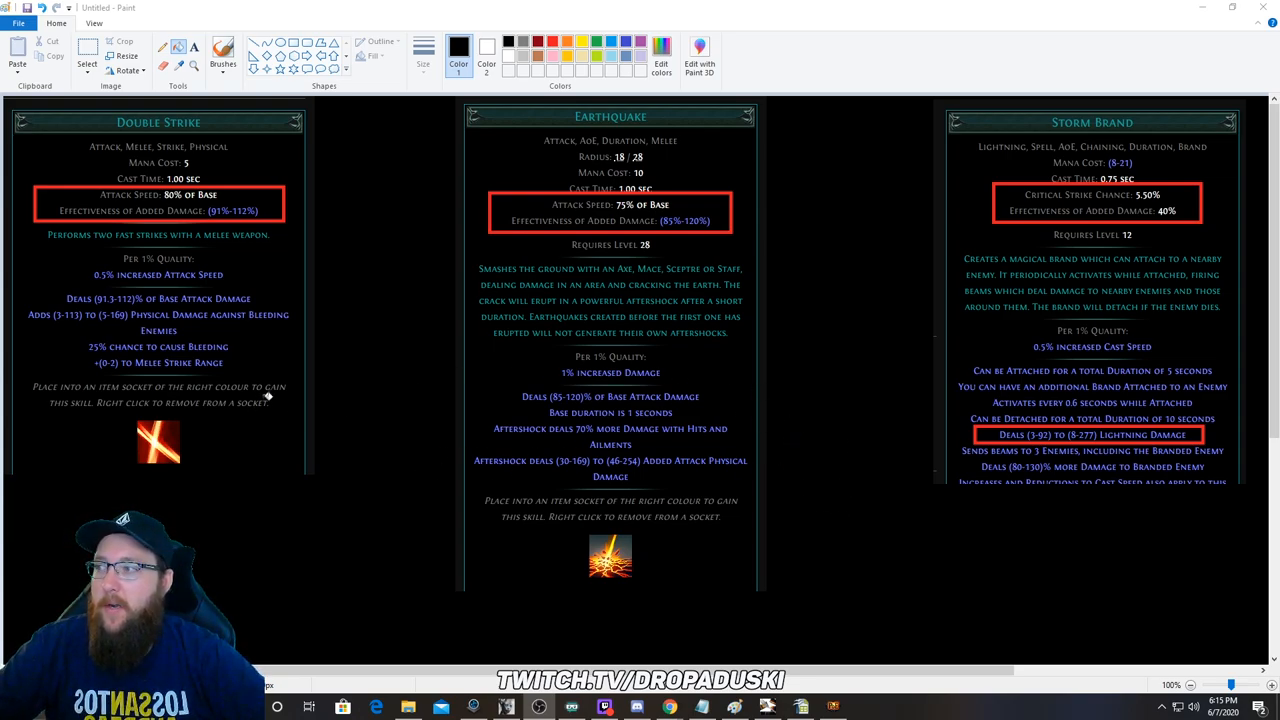
mouse_move(108, 188)
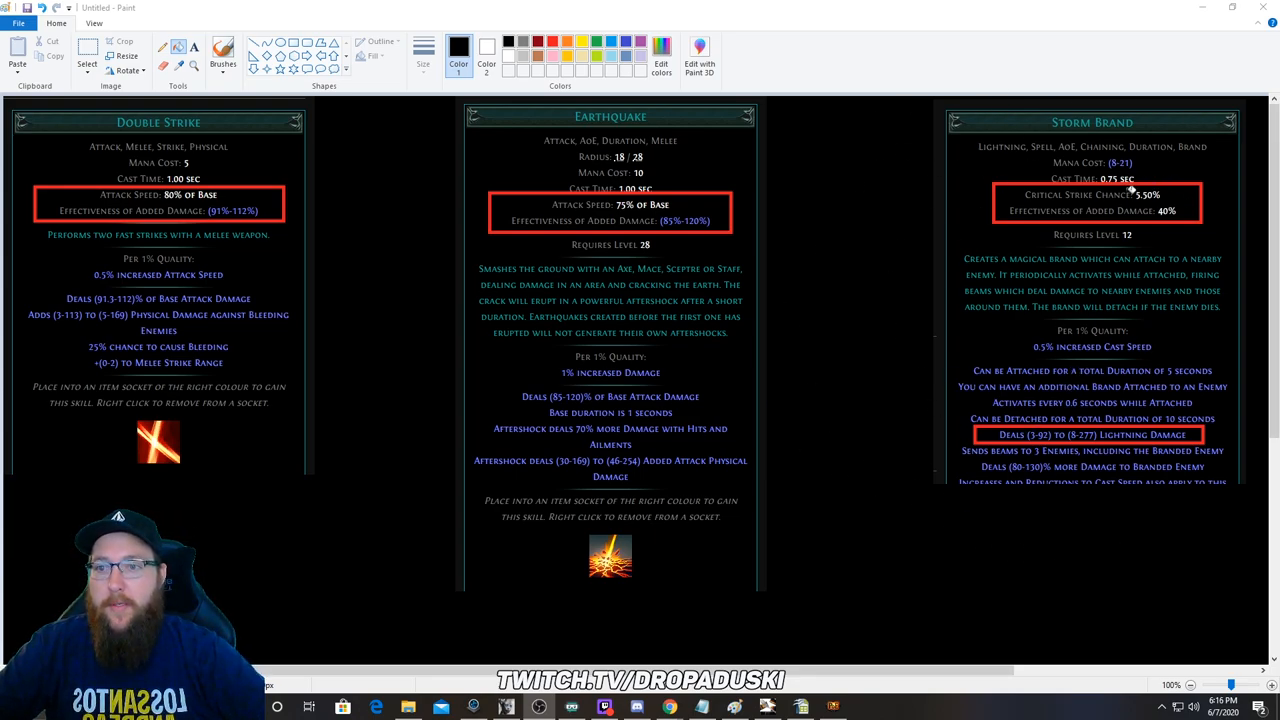
mouse_move(1030, 288)
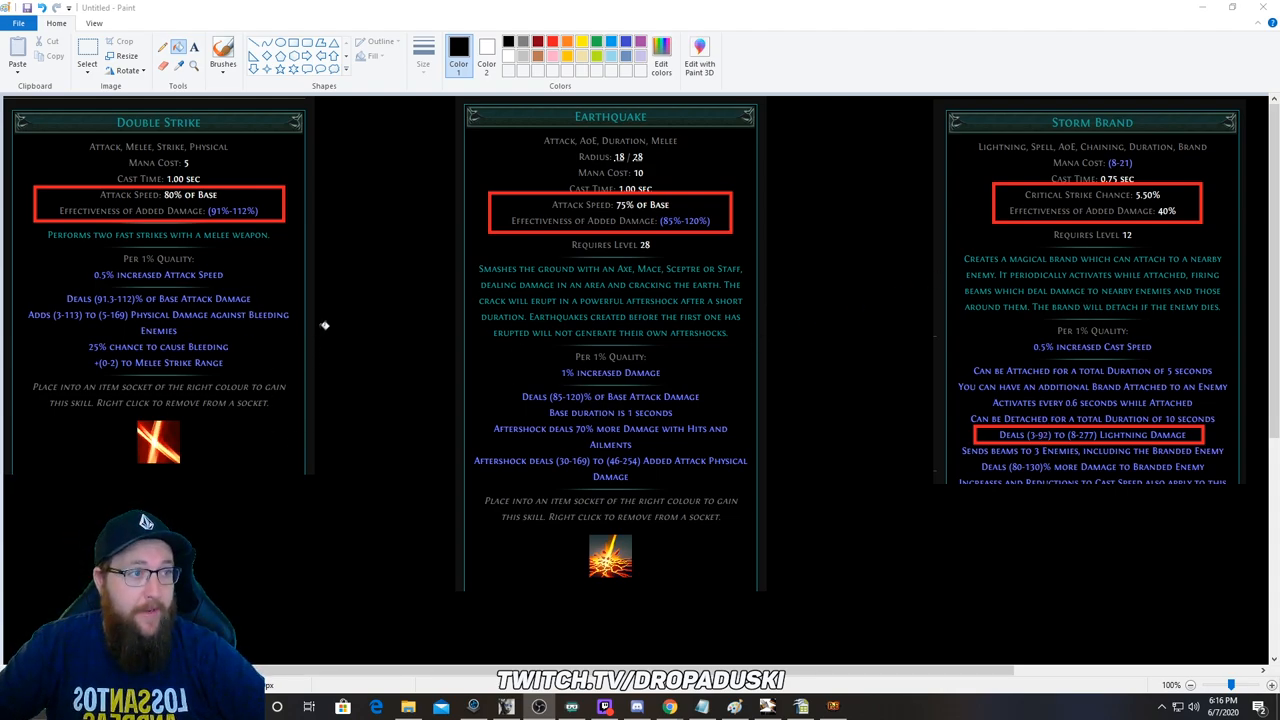
mouse_move(312, 328)
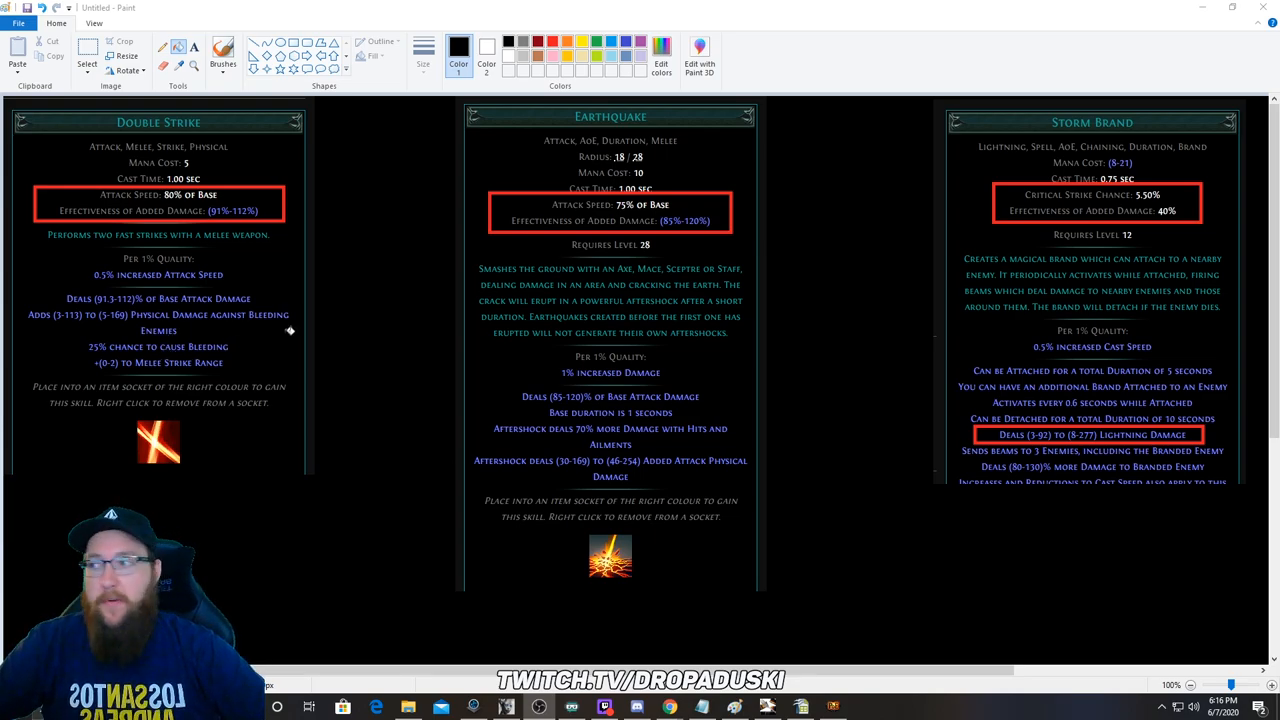
mouse_move(284, 314)
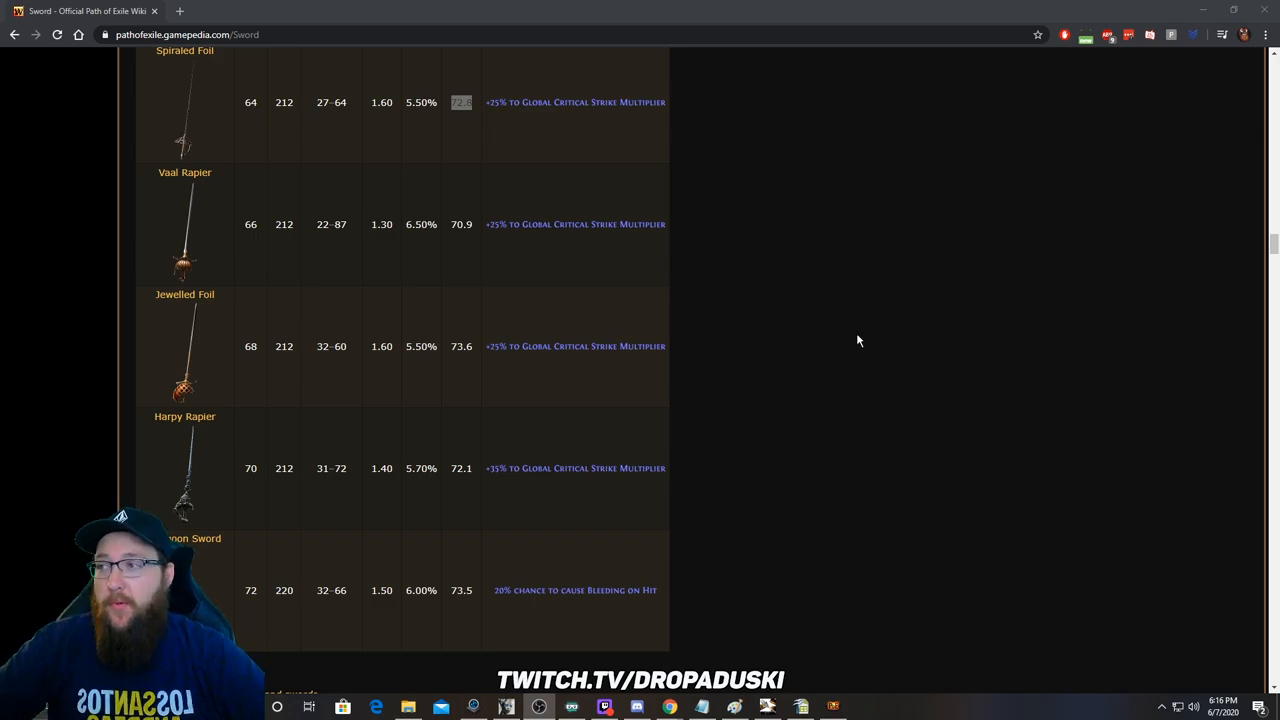
mouse_move(904, 408)
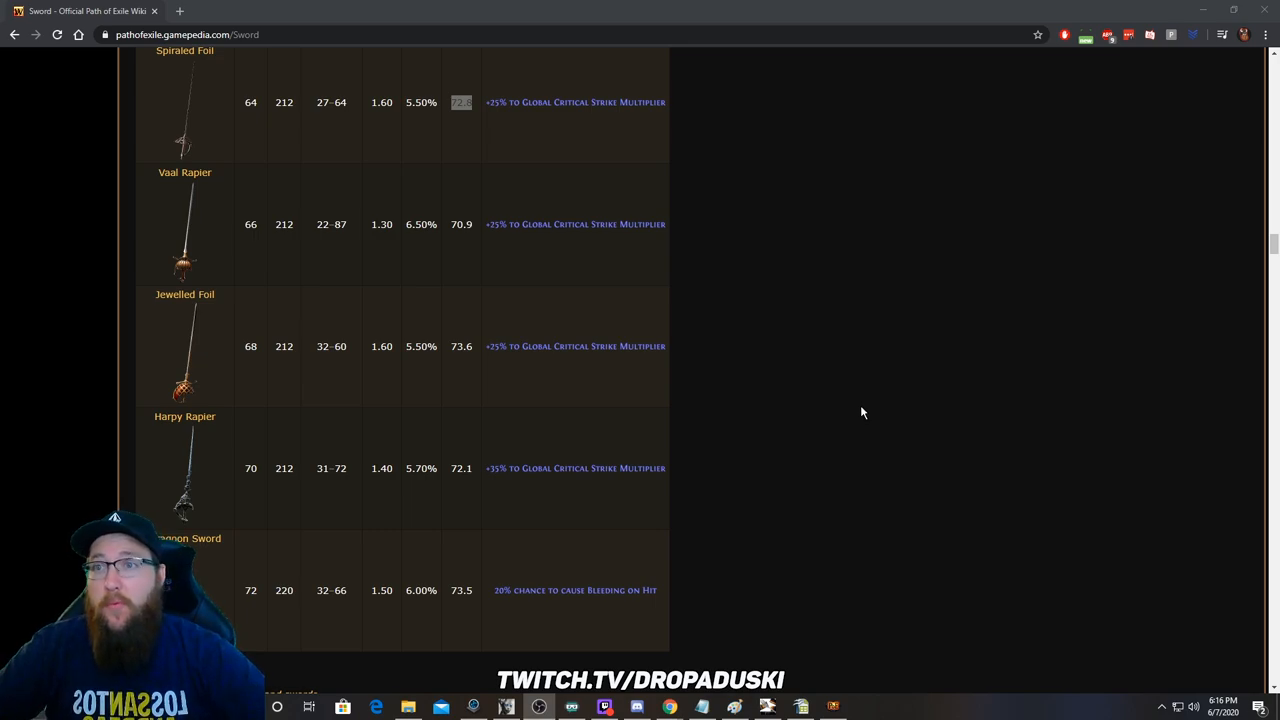
mouse_move(928, 424)
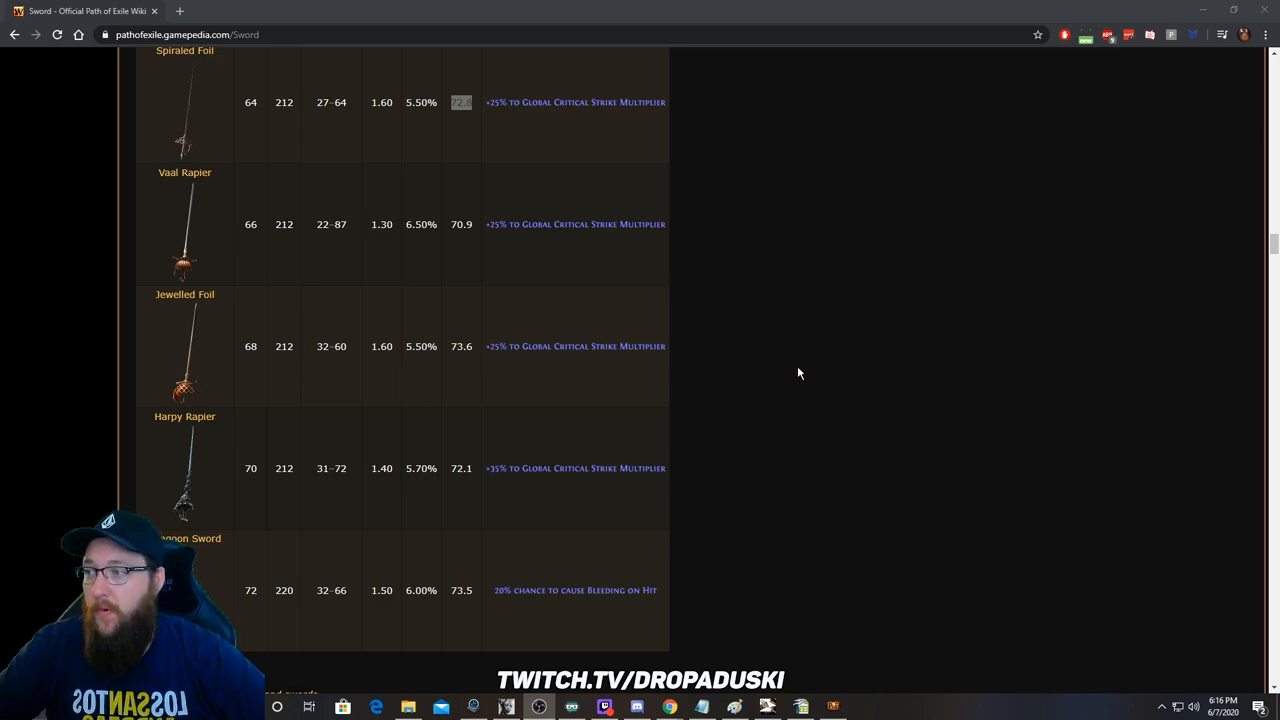
Step: Scroll through Path of Building's Items tab around the newly equipped Jewelled Foil
scroll("up", 3)
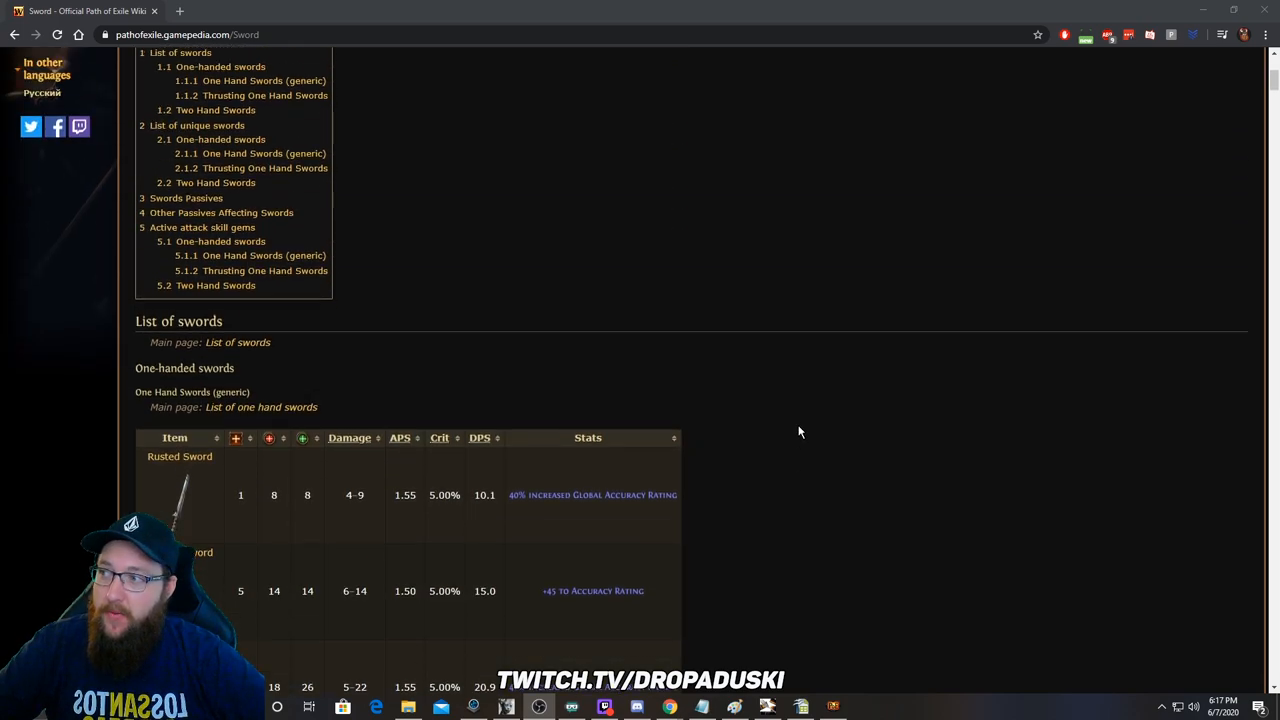
scroll("down", 3)
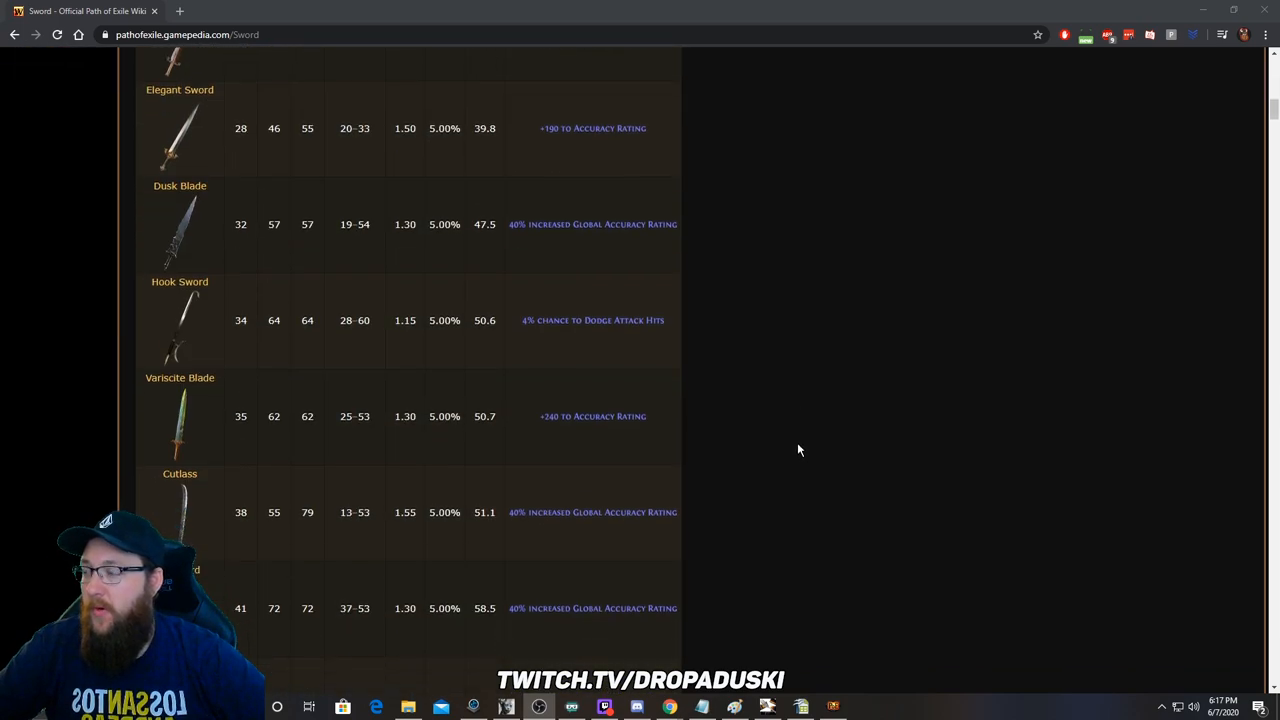
scroll("down", 3)
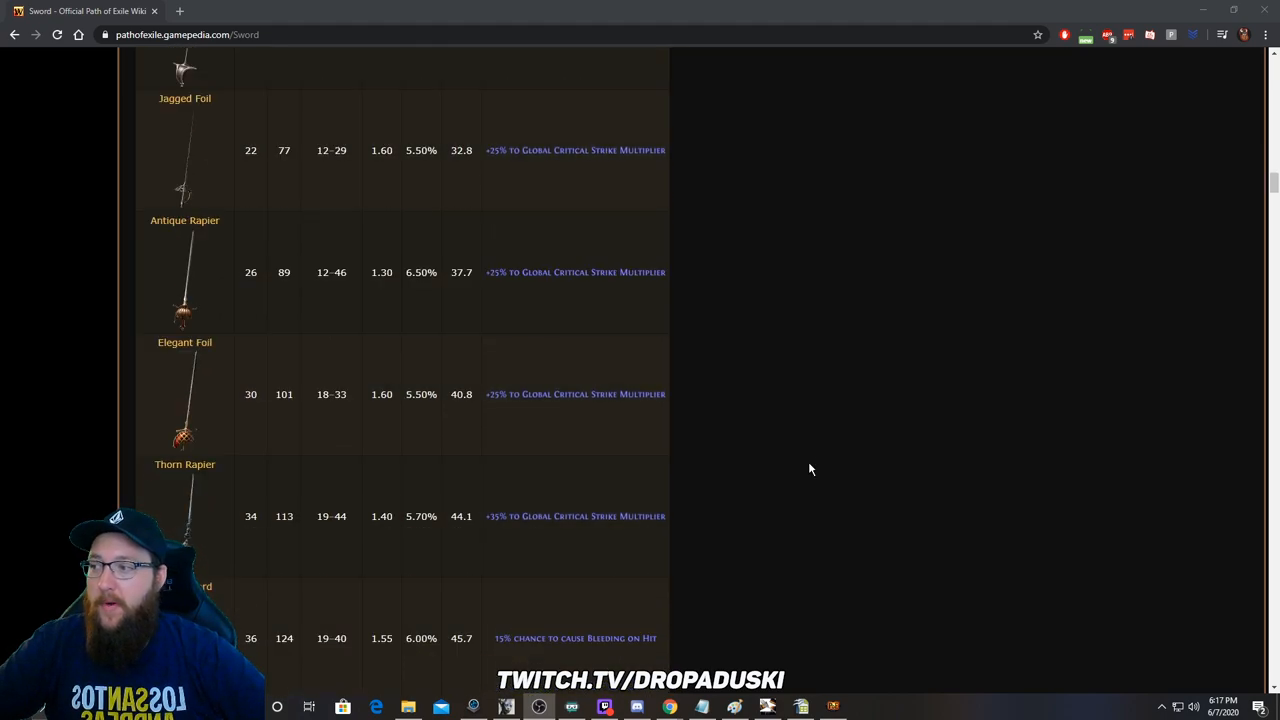
scroll("down", 3)
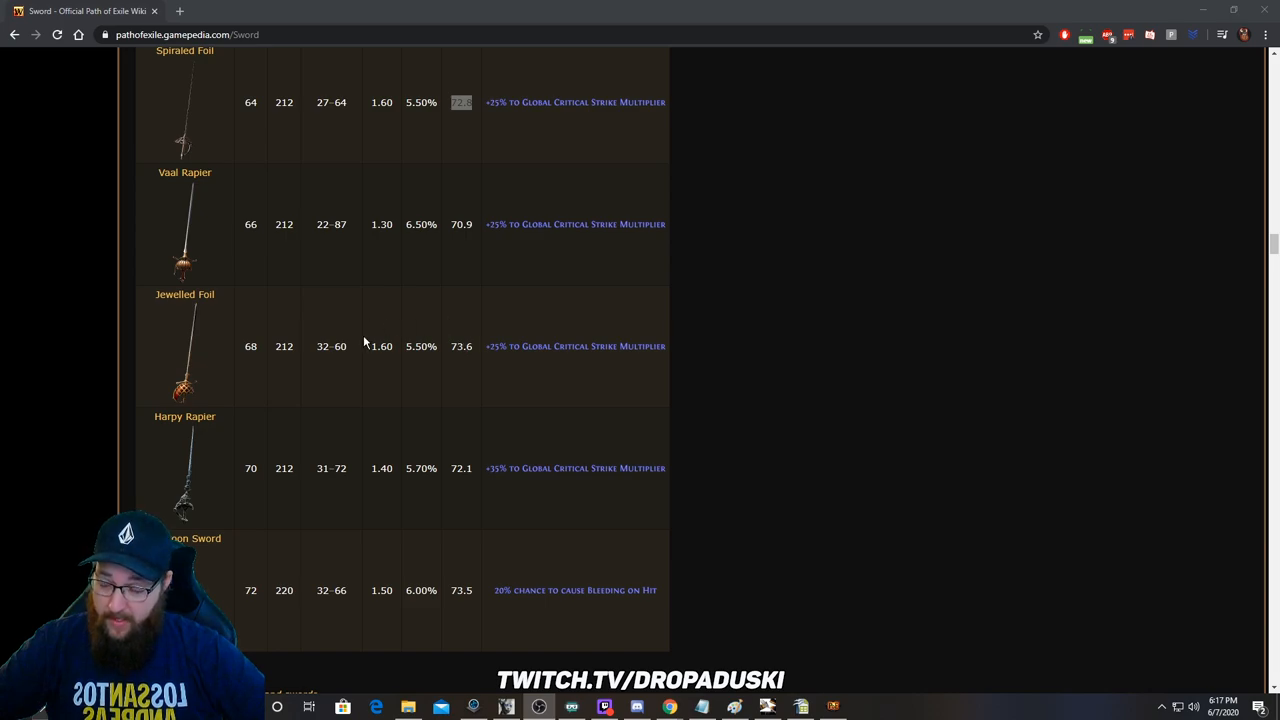
mouse_move(398, 328)
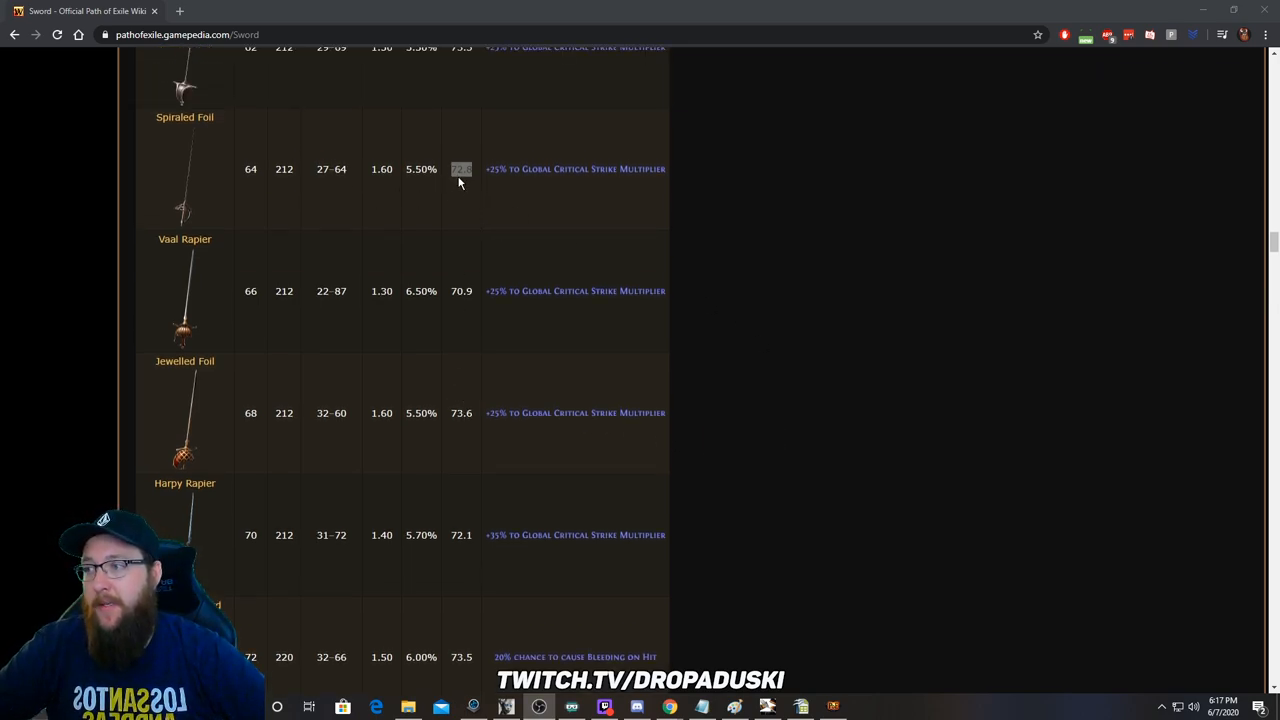
mouse_move(580, 218)
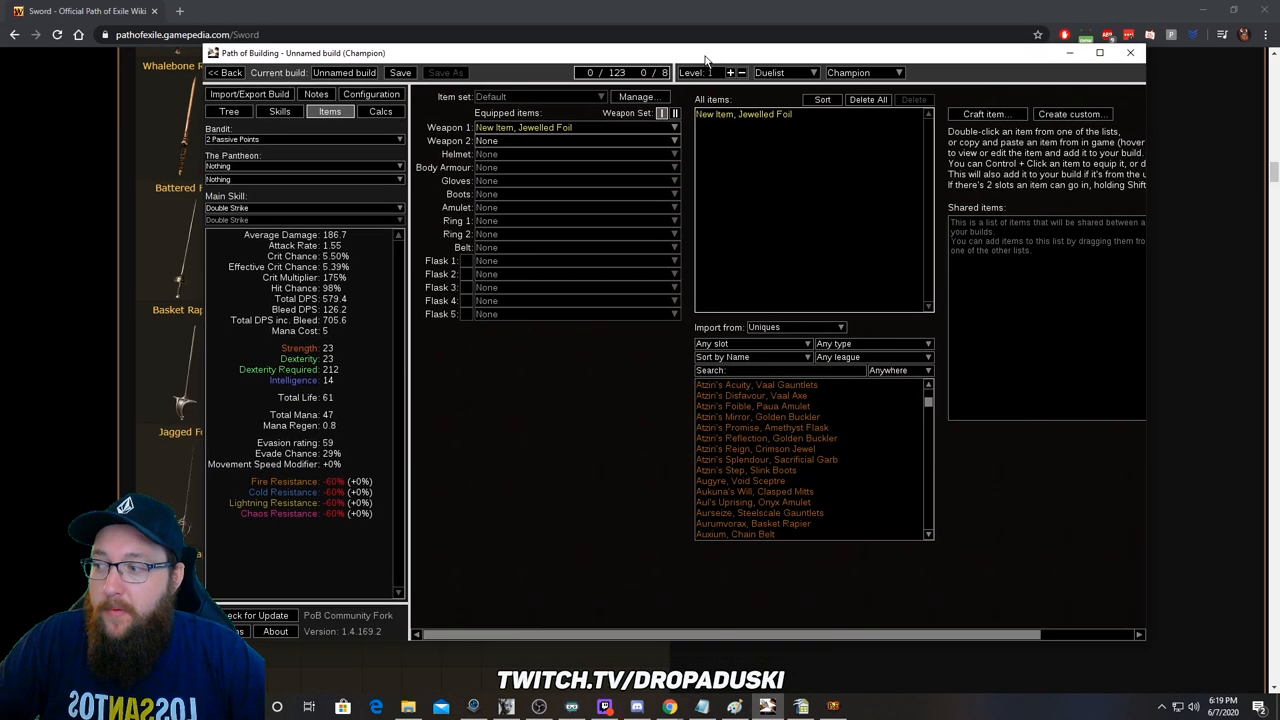
mouse_move(666, 400)
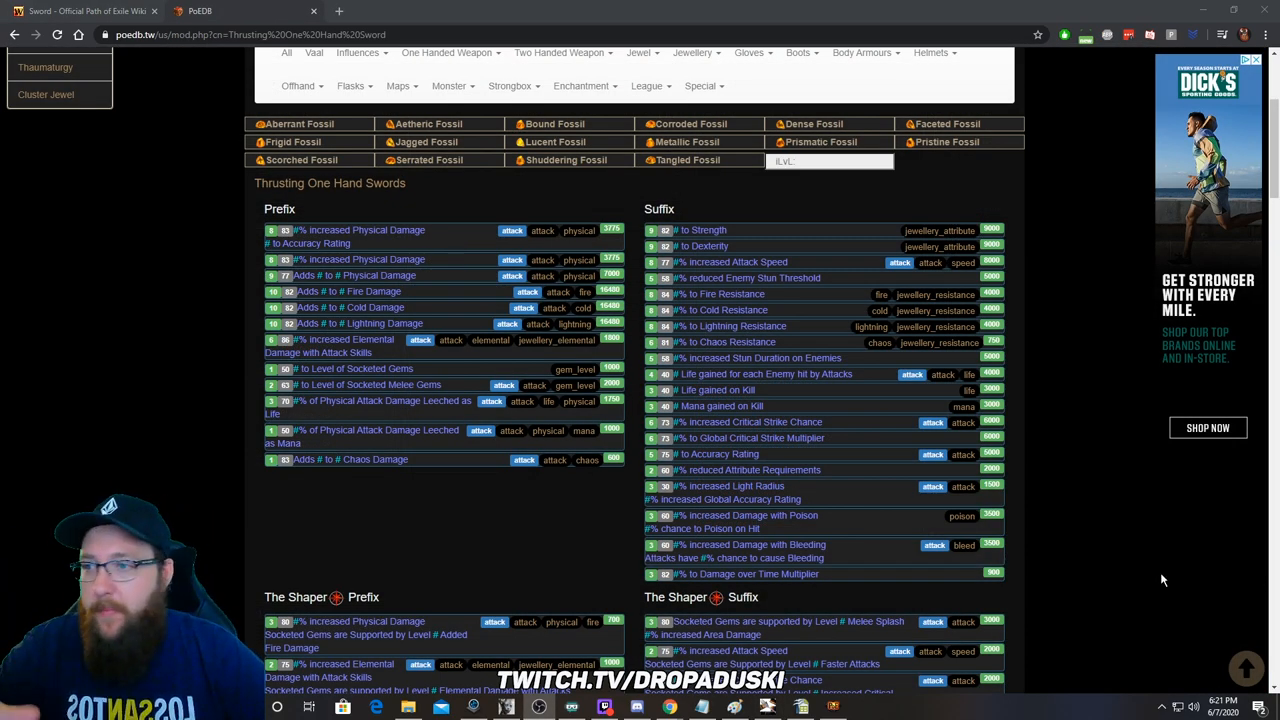
mouse_move(274, 540)
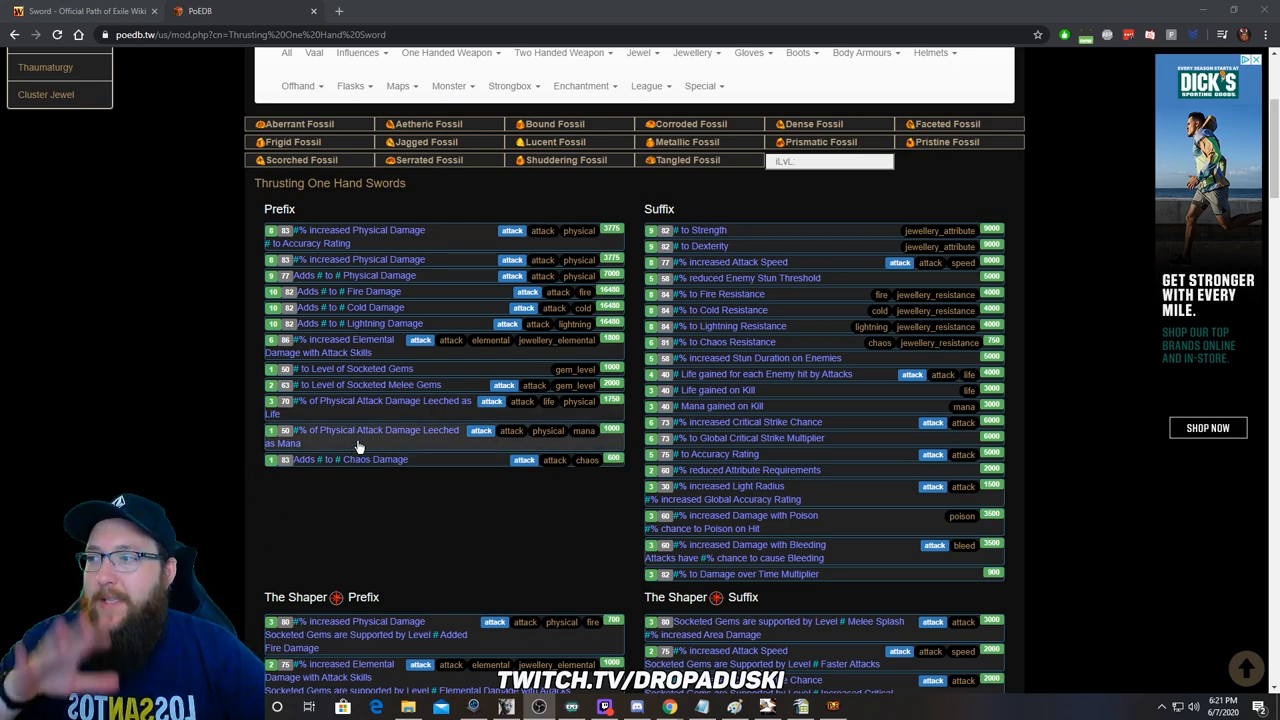
mouse_move(236, 430)
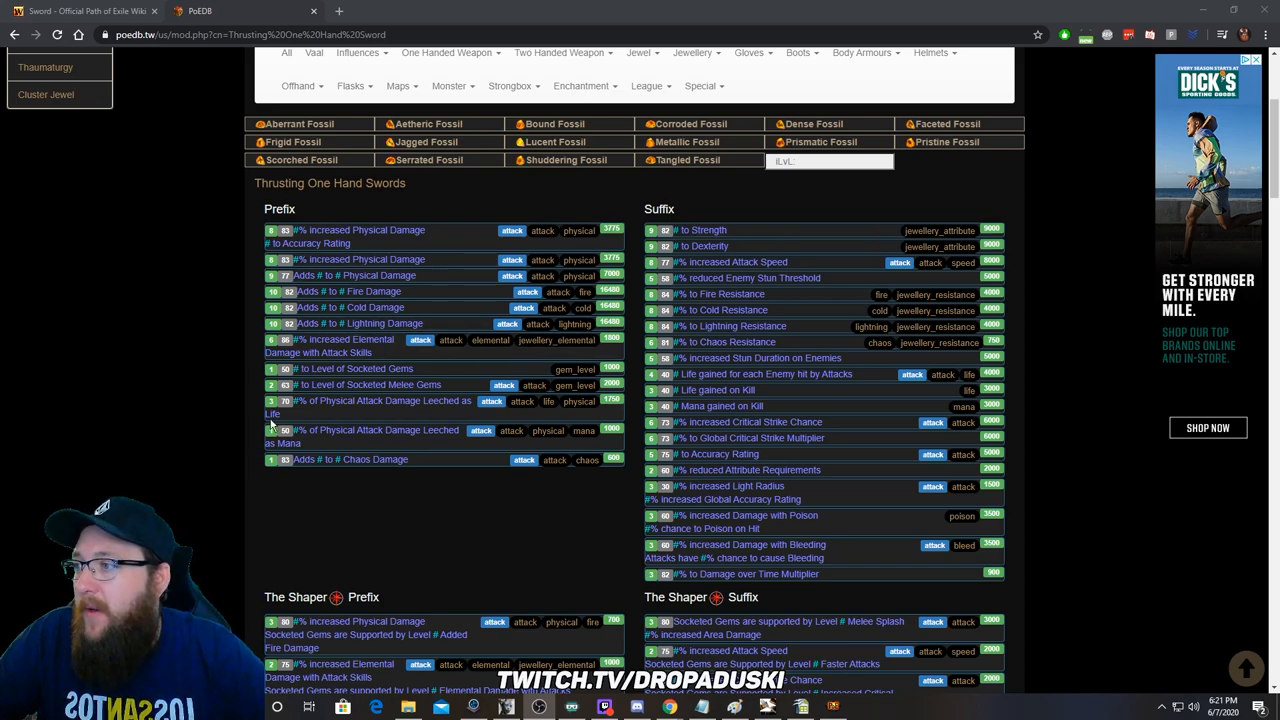
mouse_move(470, 414)
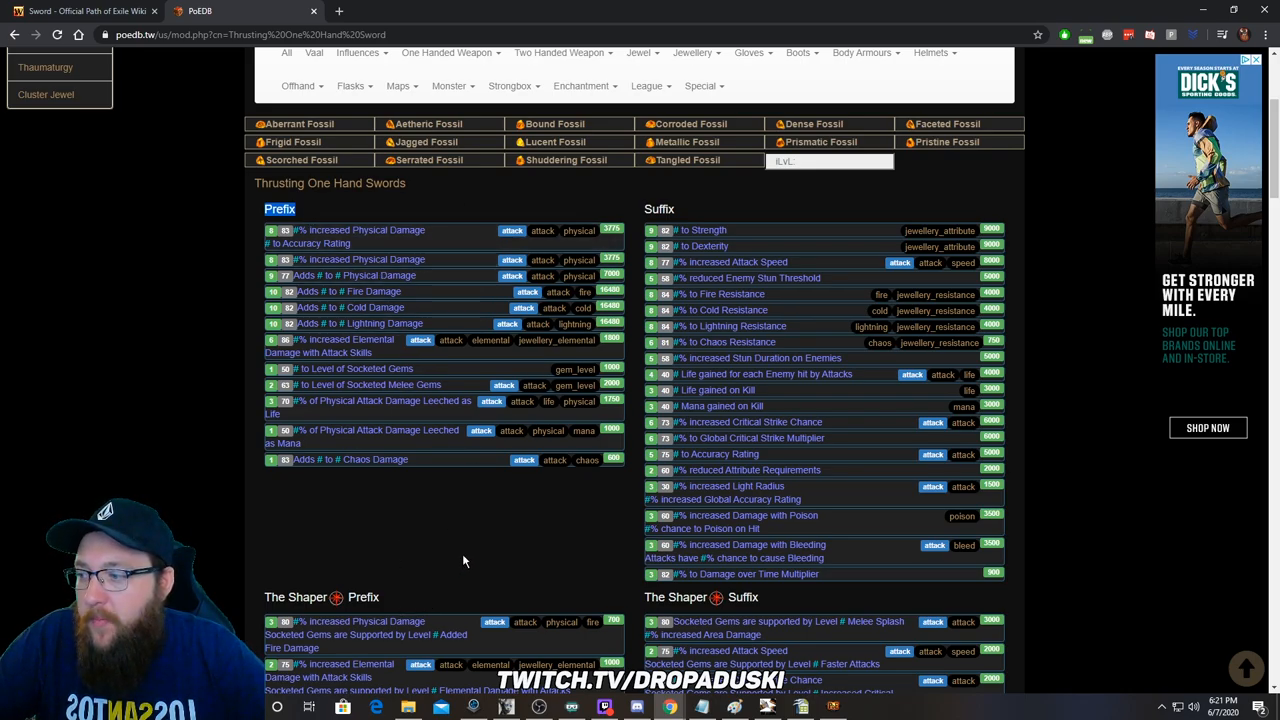
scroll("down", 3)
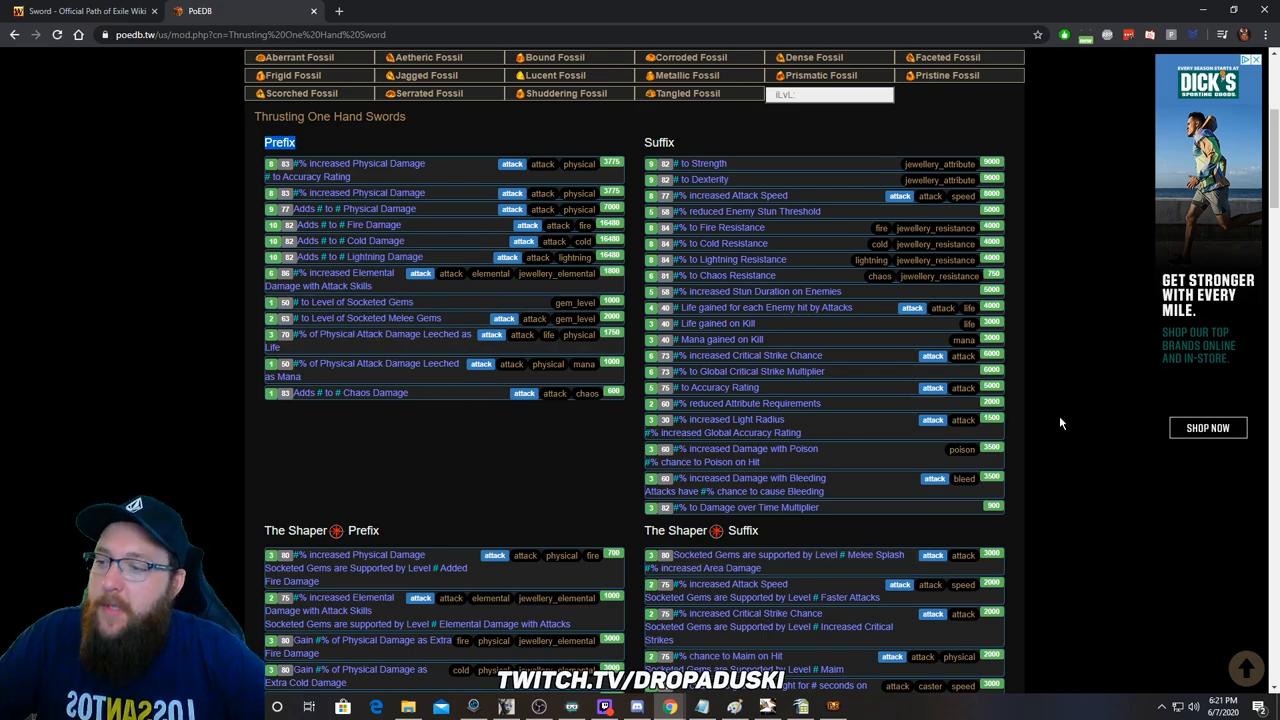
mouse_move(206, 396)
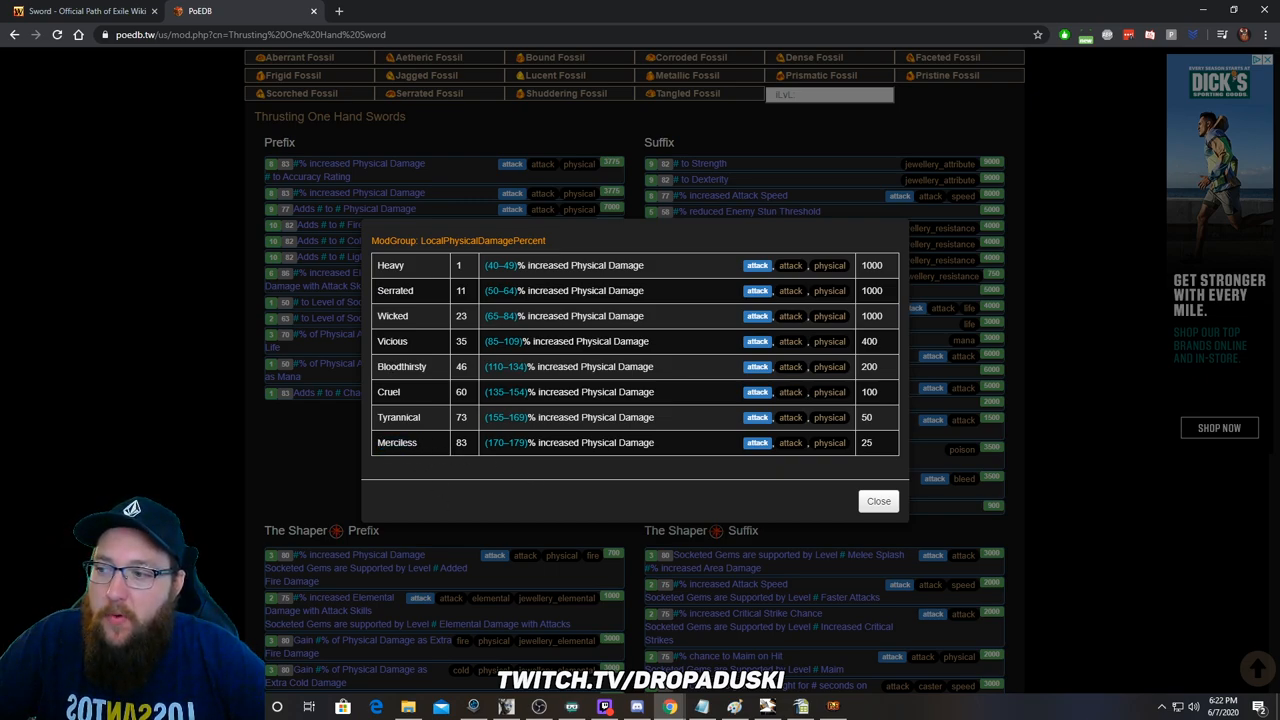
mouse_move(676, 448)
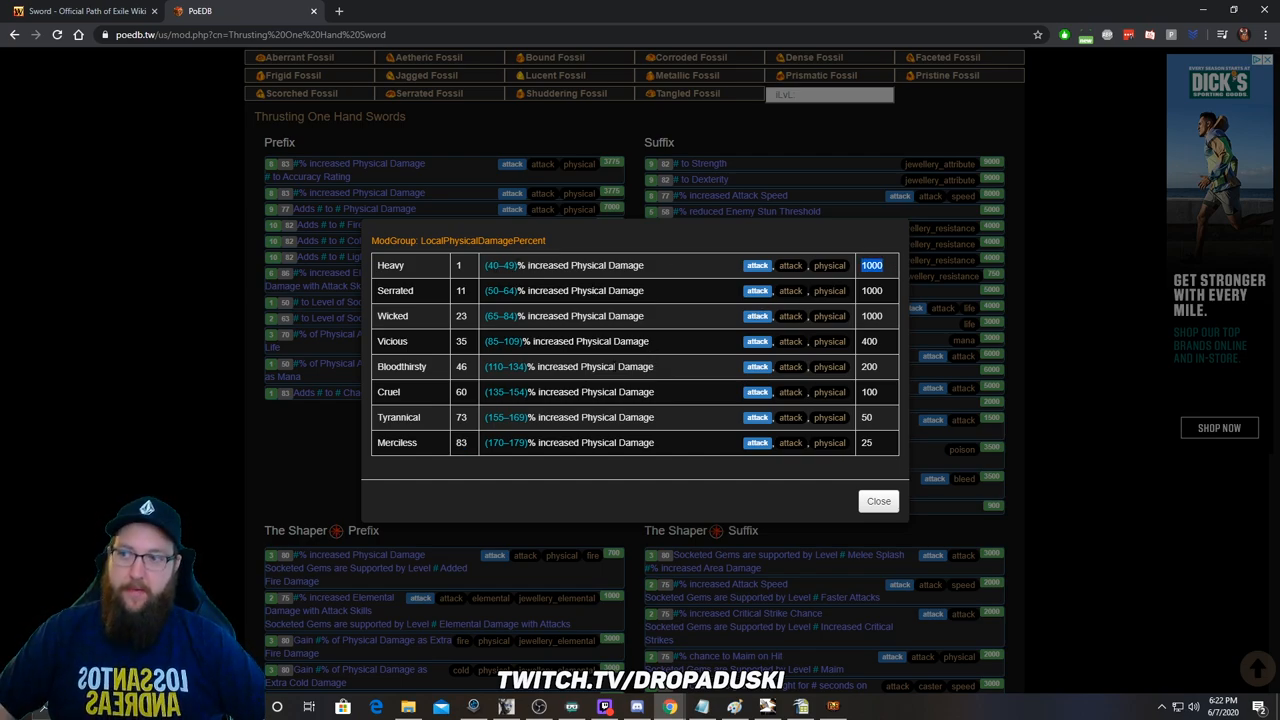
mouse_move(328, 460)
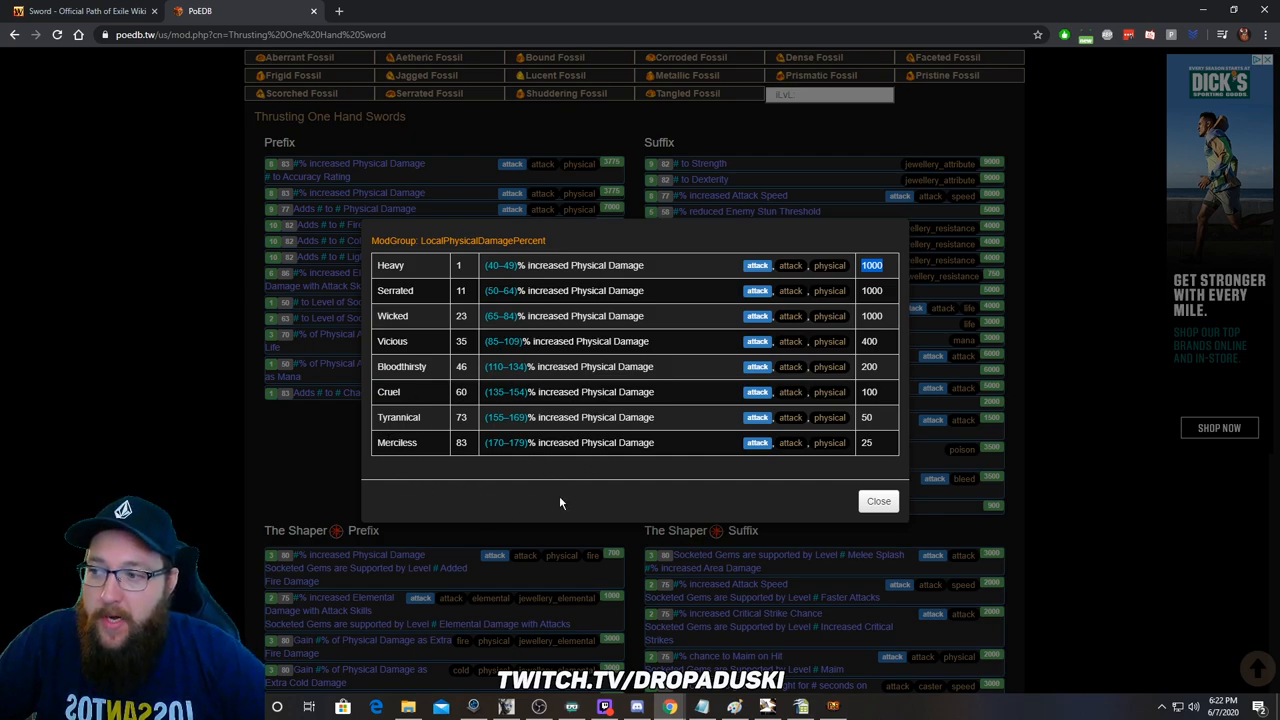
mouse_move(570, 464)
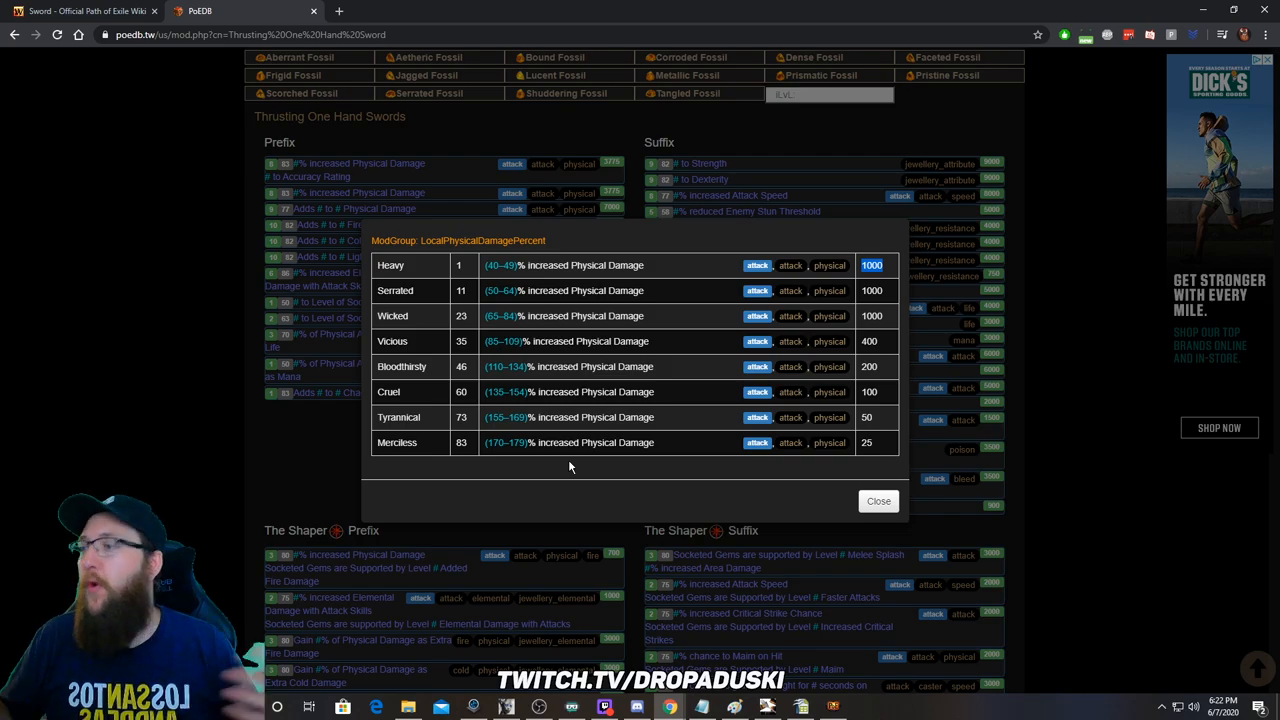
mouse_move(322, 458)
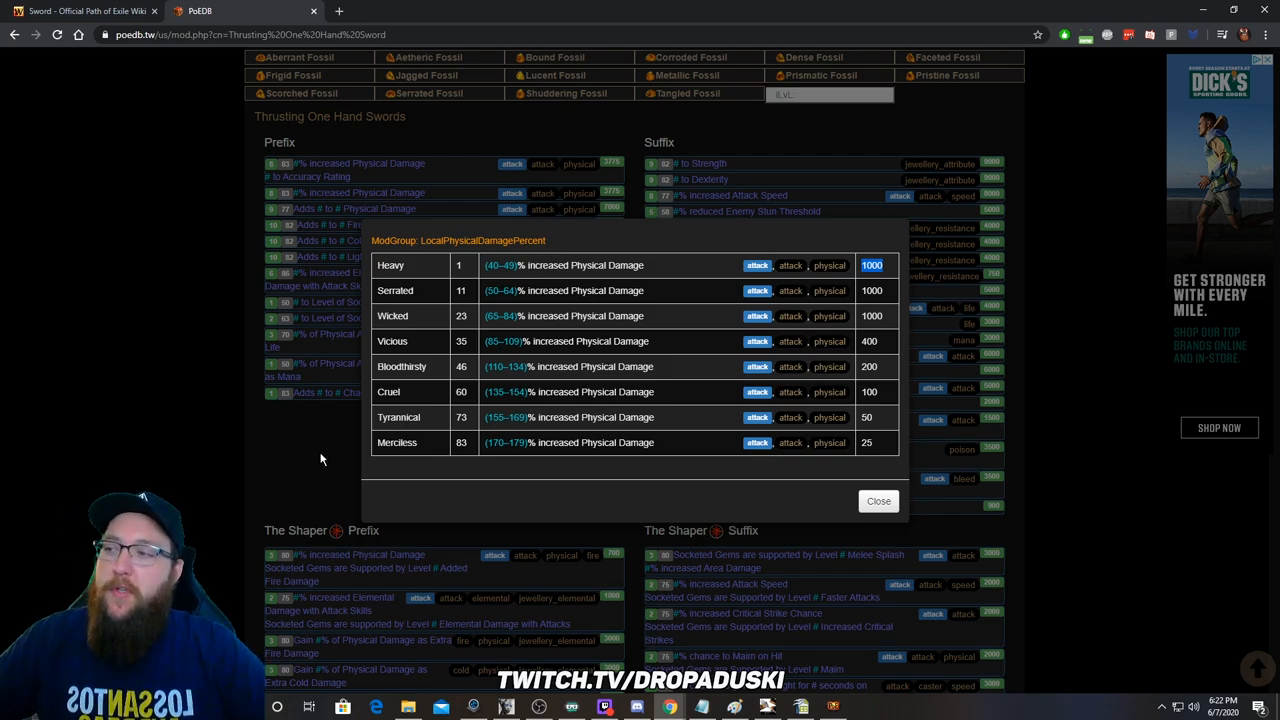
Step: Review the 'Adds # to # Physical Damage' prefix tiers through Flaring, then close the breakdown
left_click(878, 500)
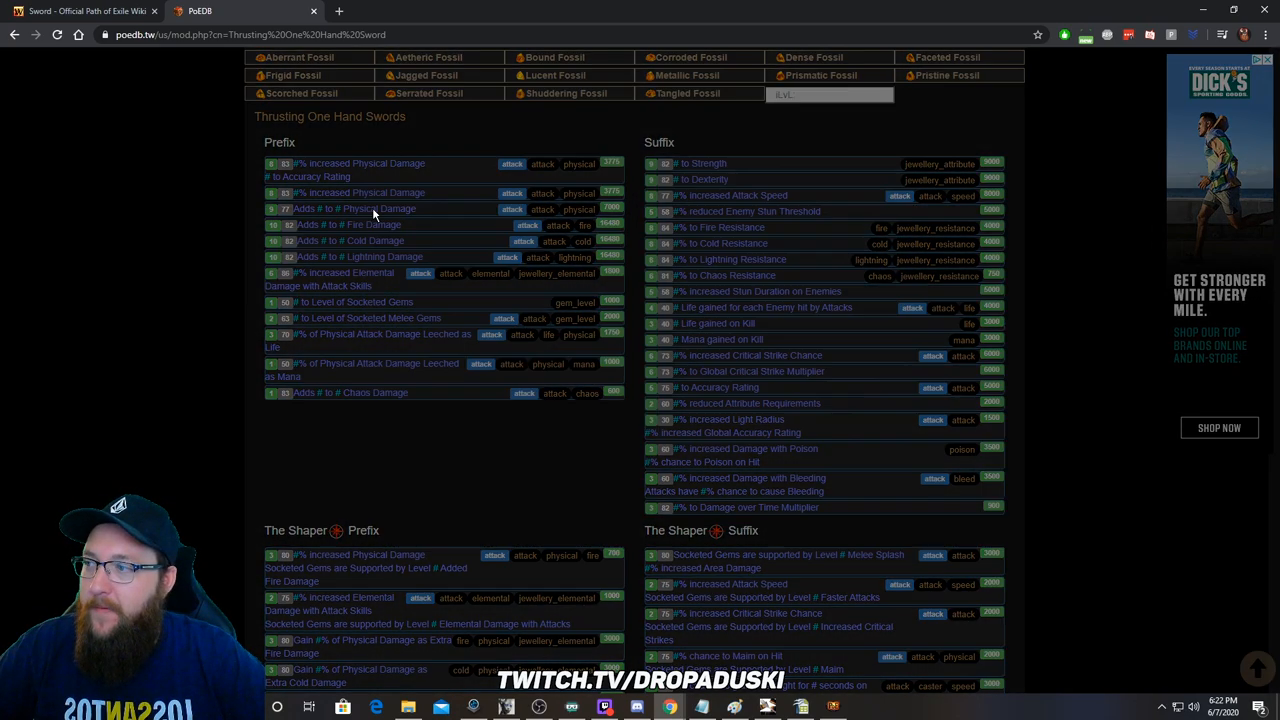
left_click(356, 208)
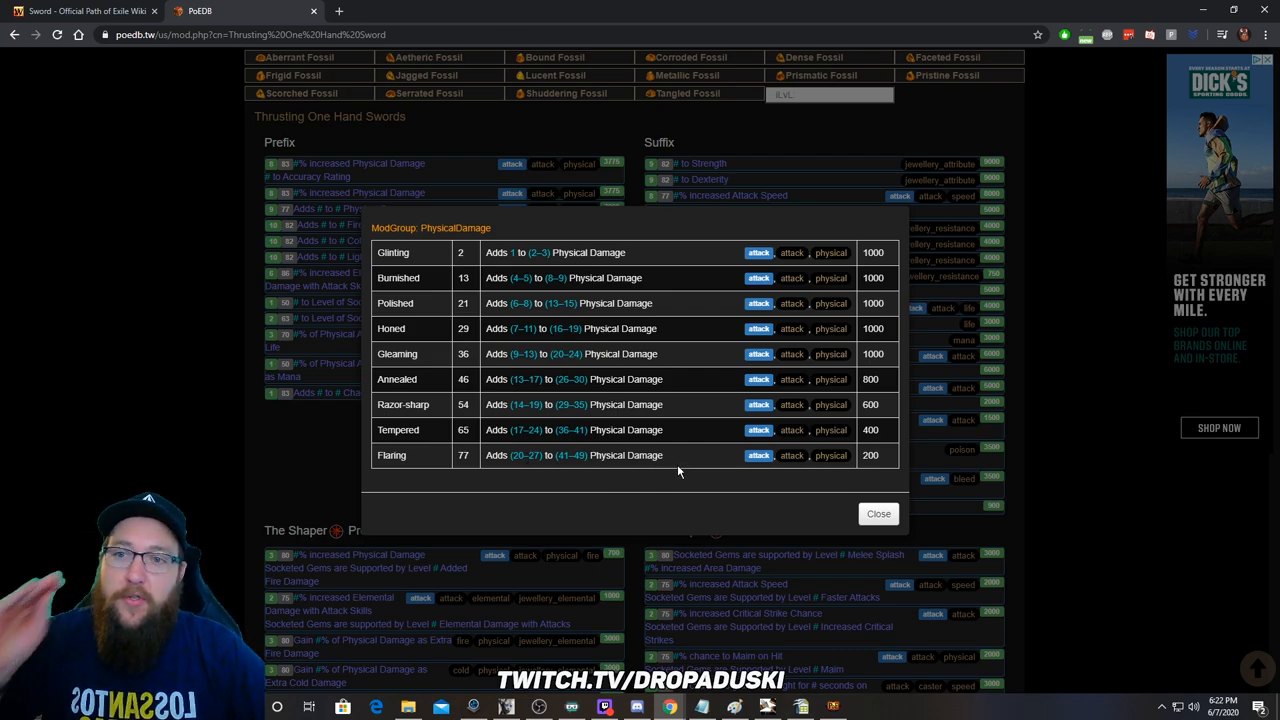
mouse_move(666, 472)
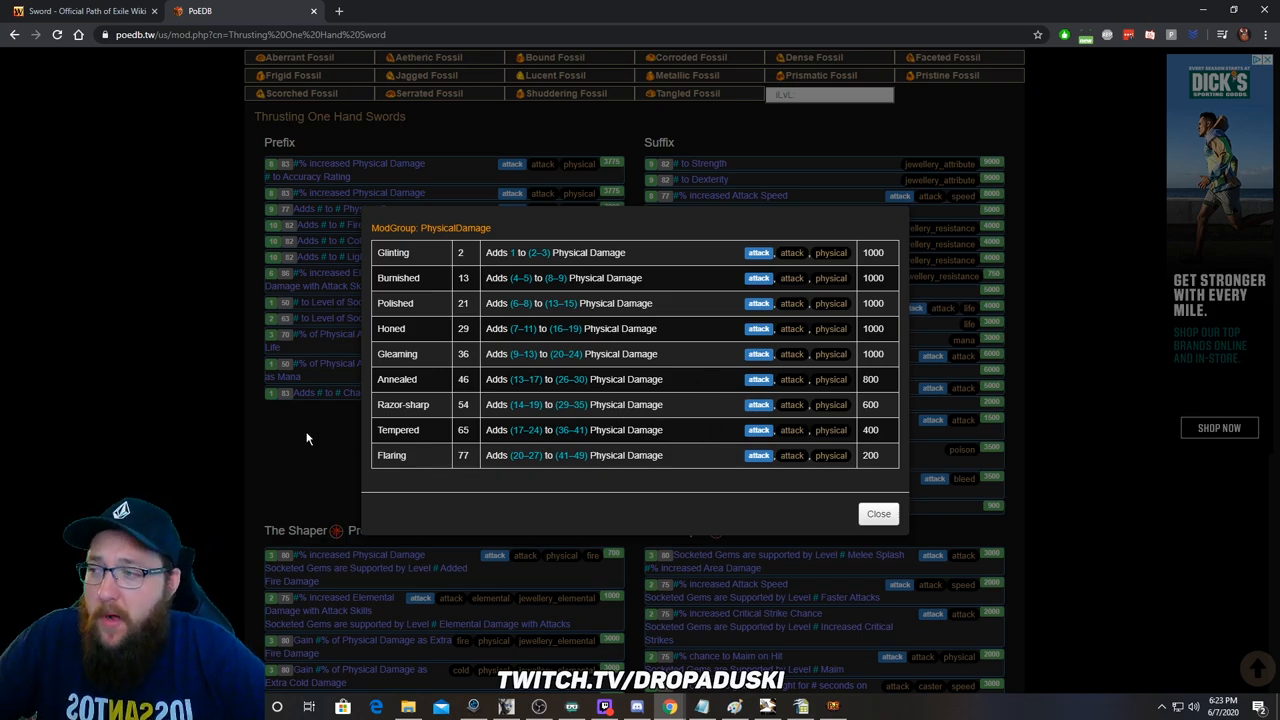
left_click(878, 514)
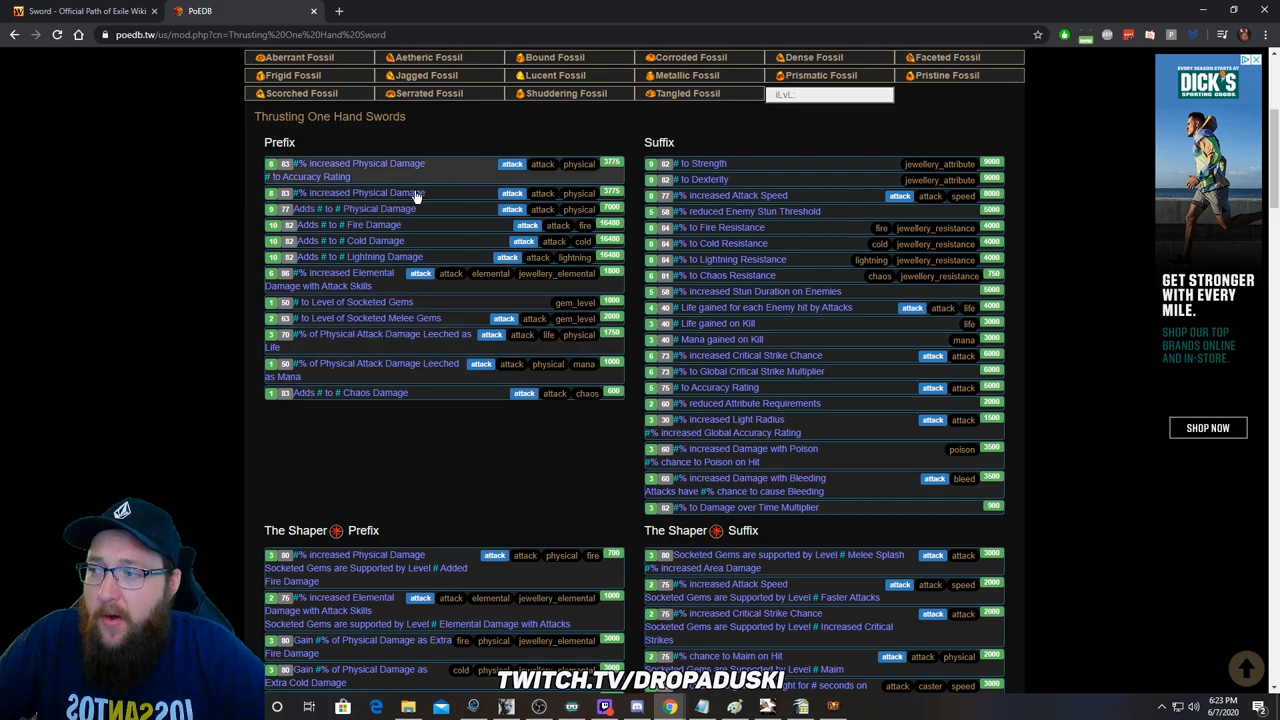
mouse_move(402, 370)
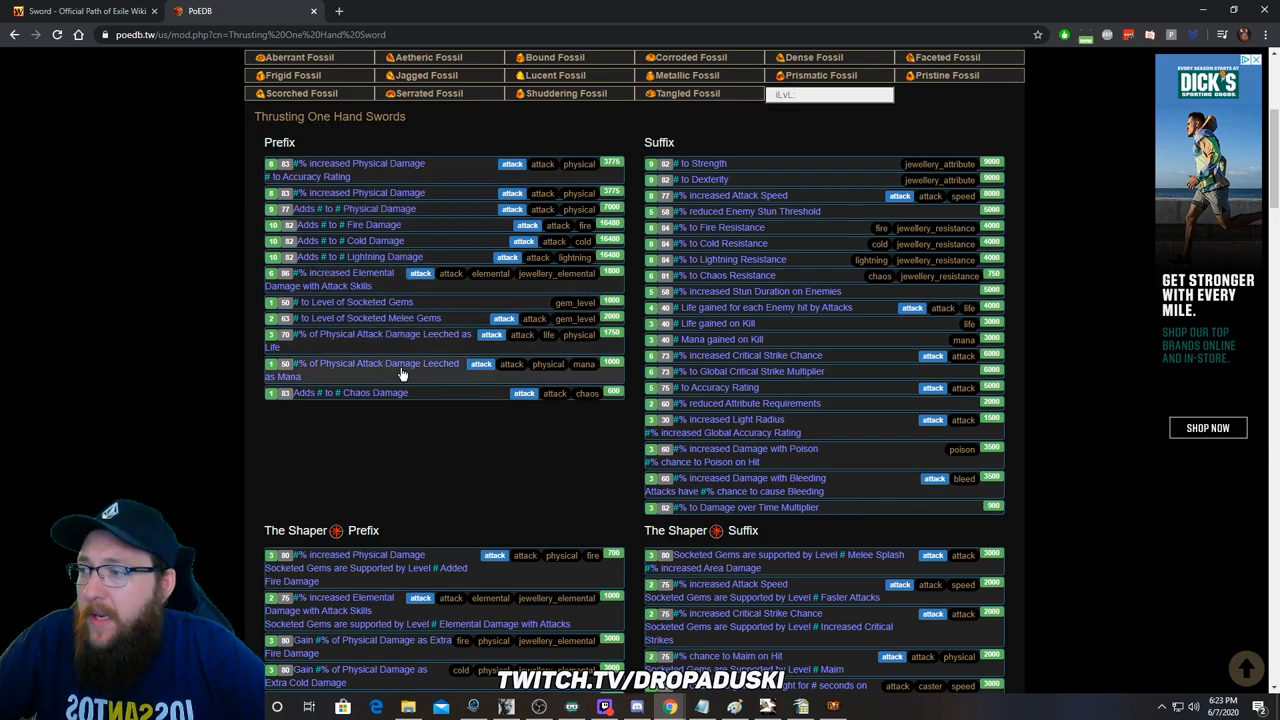
left_click(356, 170)
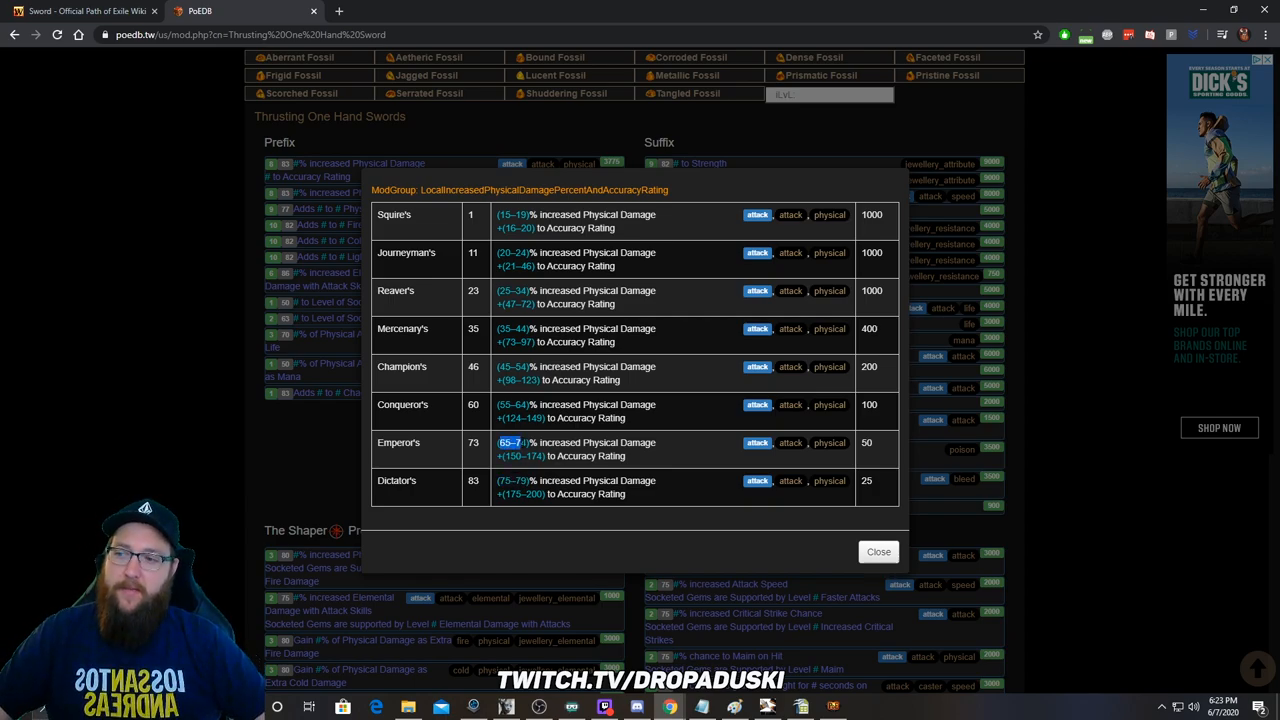
mouse_move(620, 520)
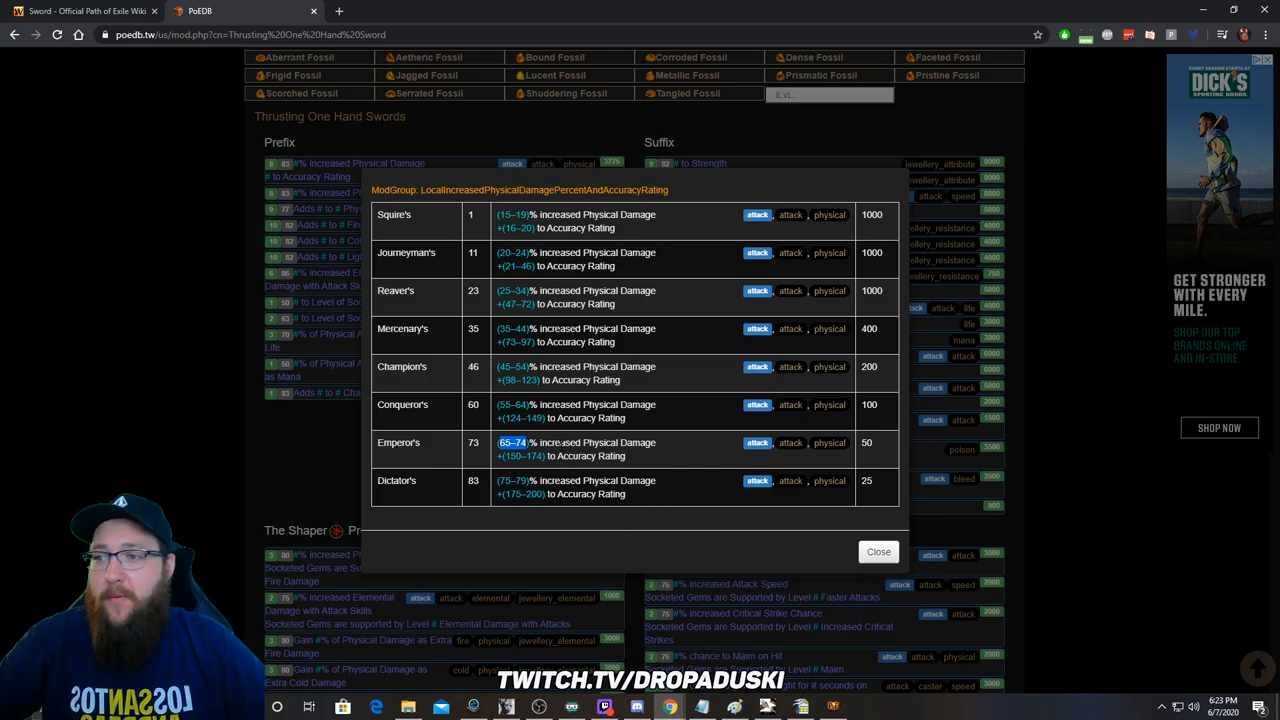
mouse_move(218, 464)
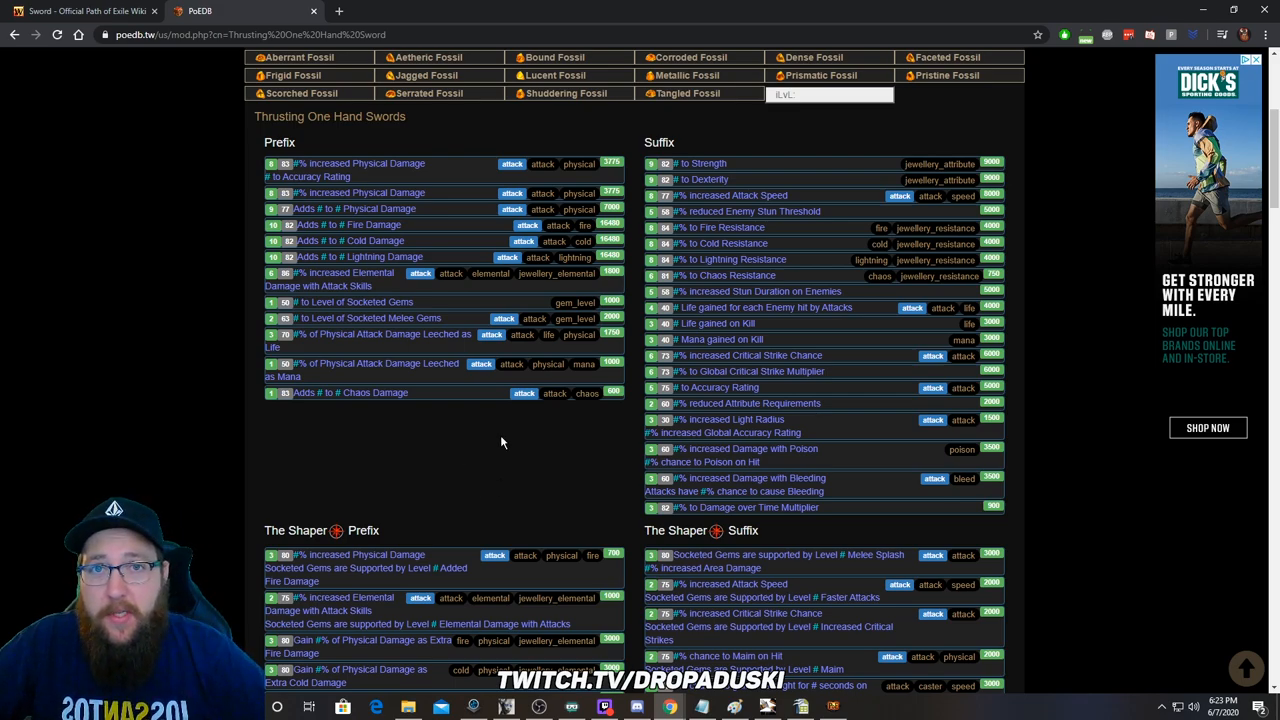
mouse_move(396, 478)
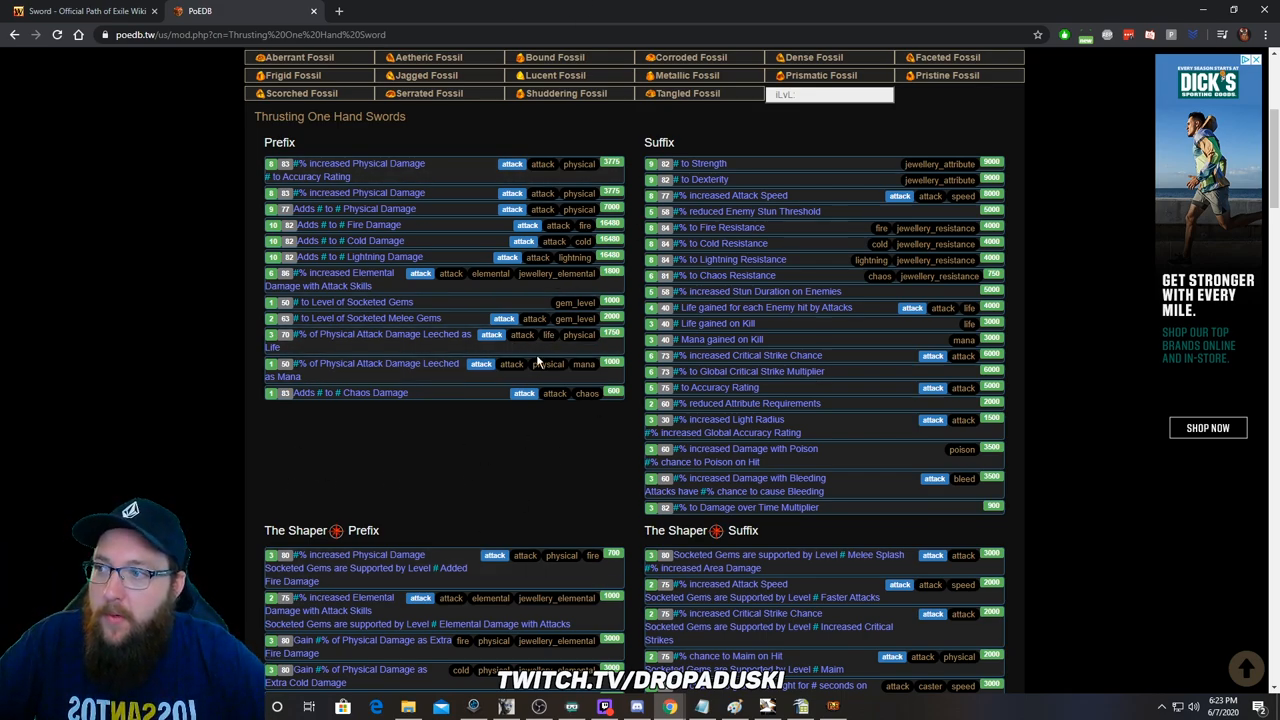
mouse_move(378, 372)
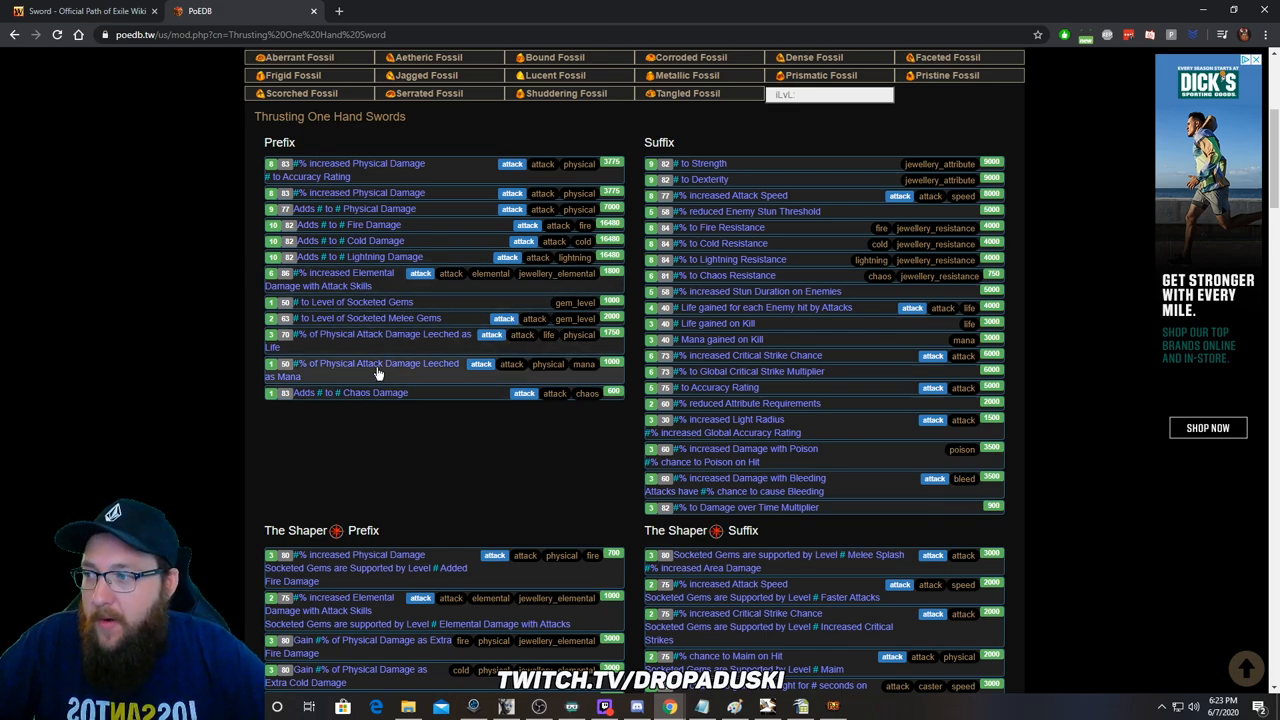
left_click(354, 208)
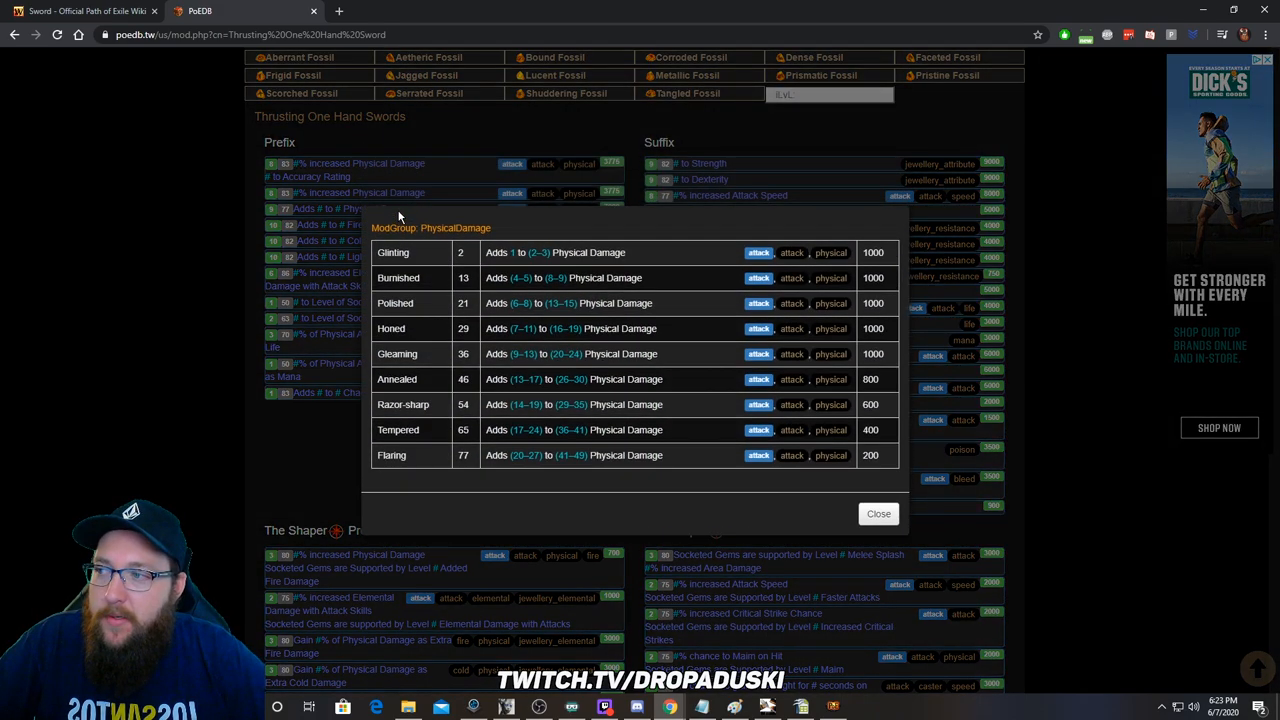
mouse_move(830, 408)
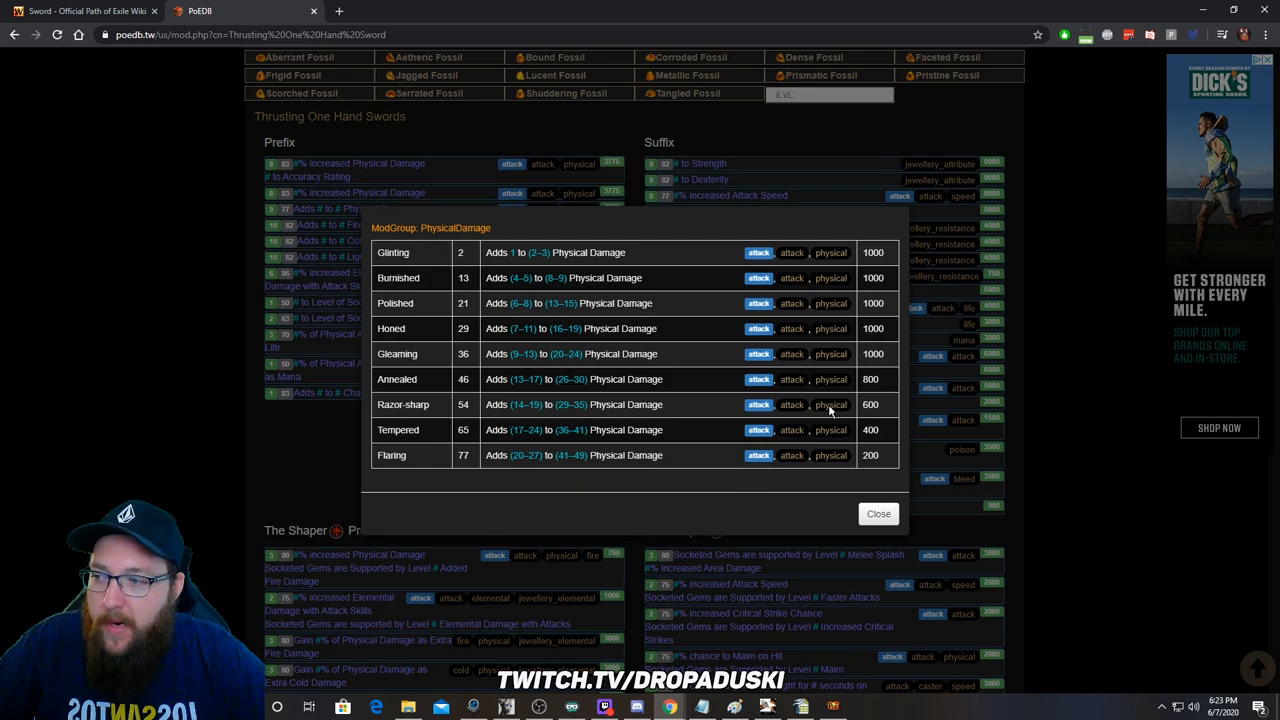
left_click(878, 514)
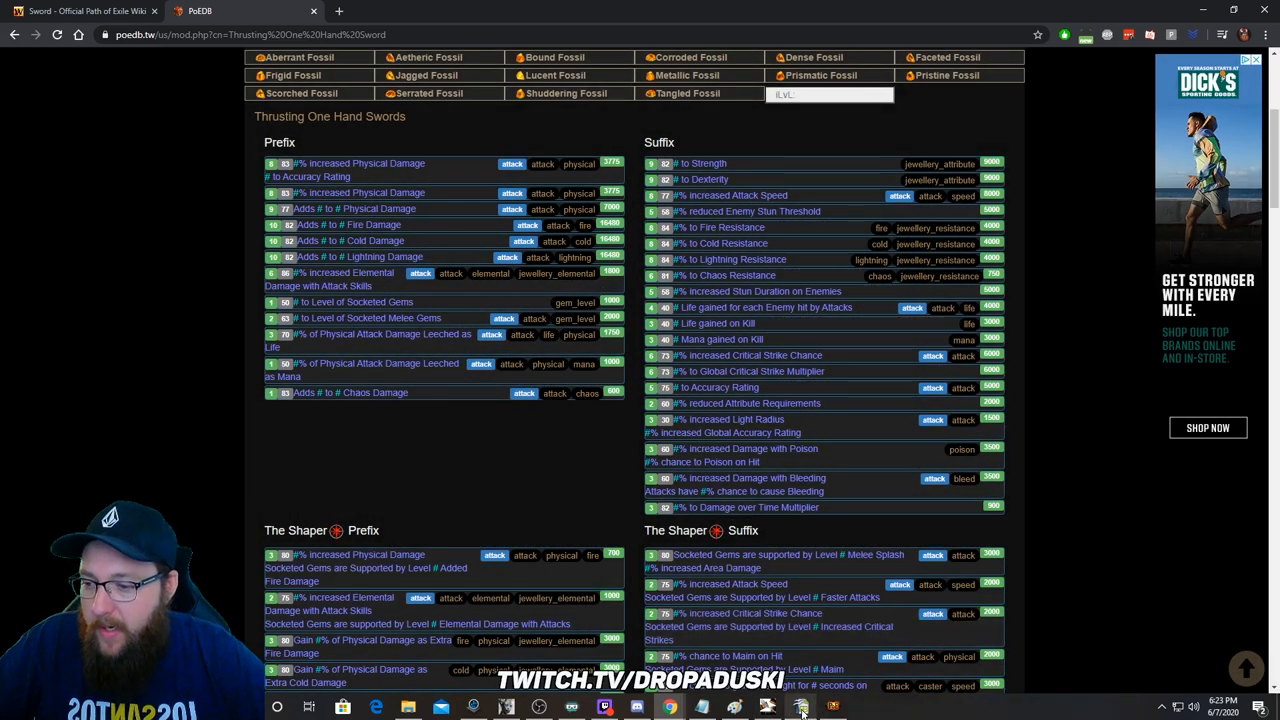
left_click(832, 704)
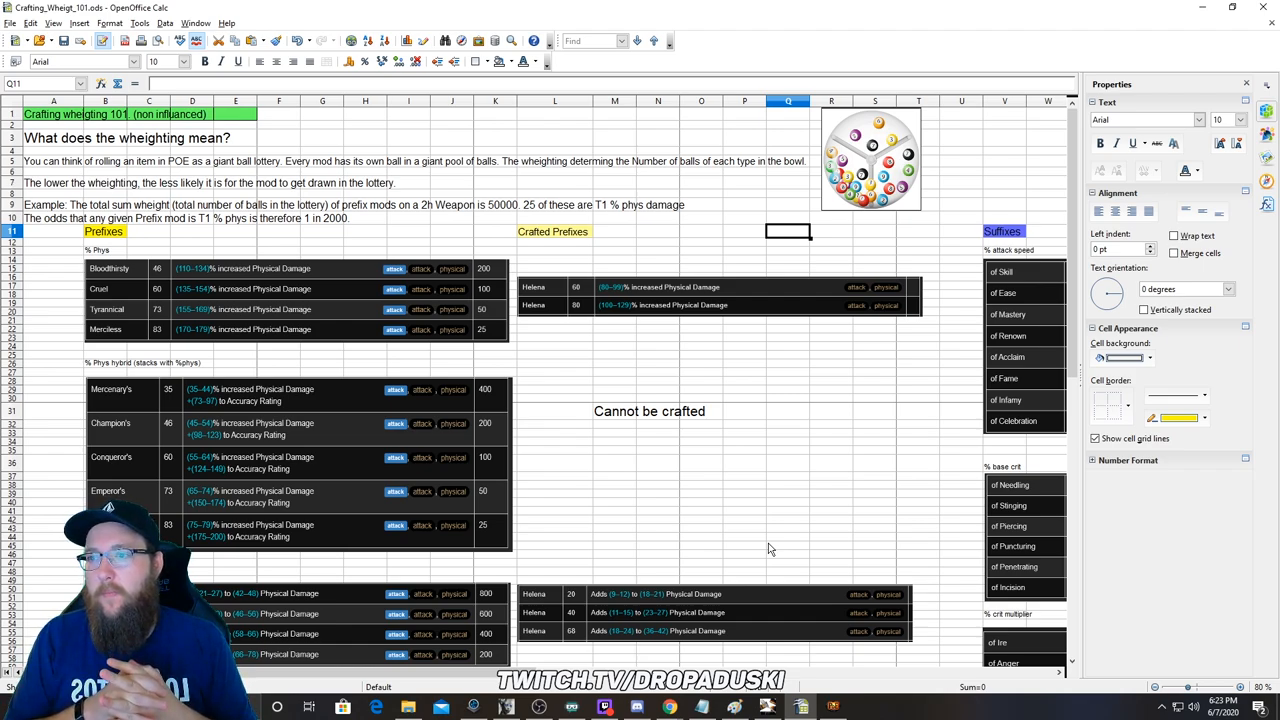
mouse_move(472, 210)
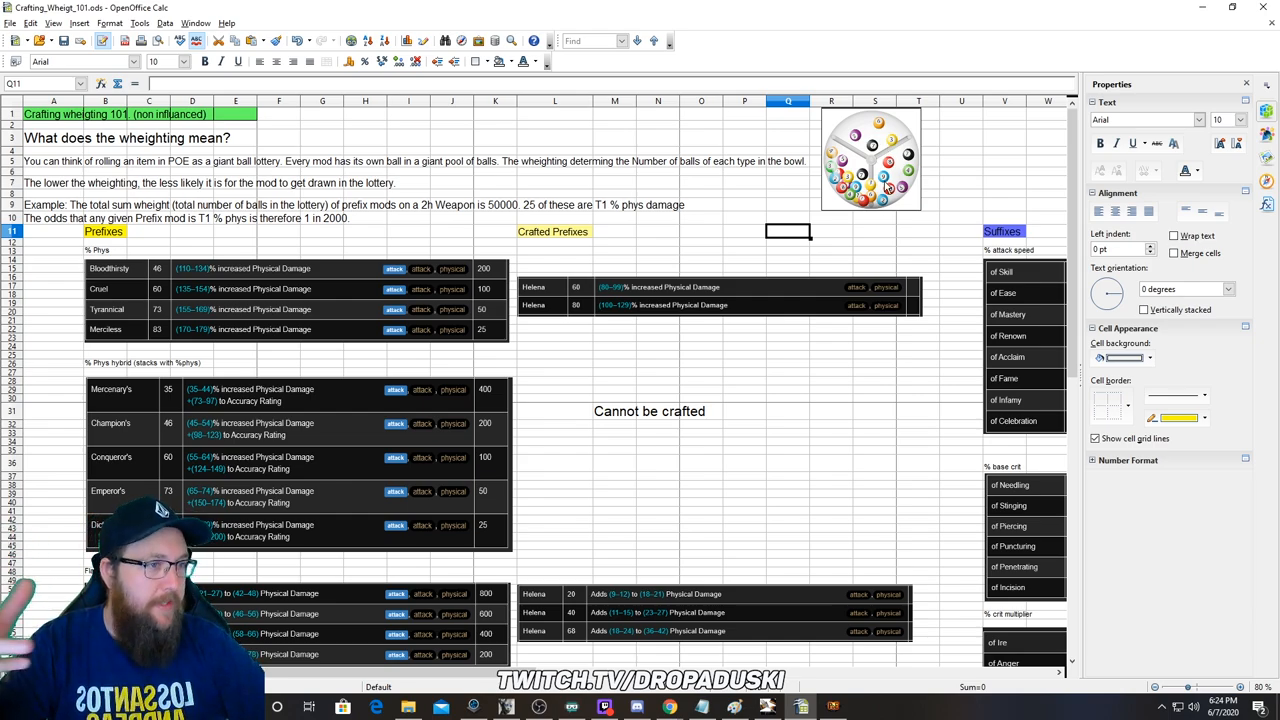
mouse_move(848, 272)
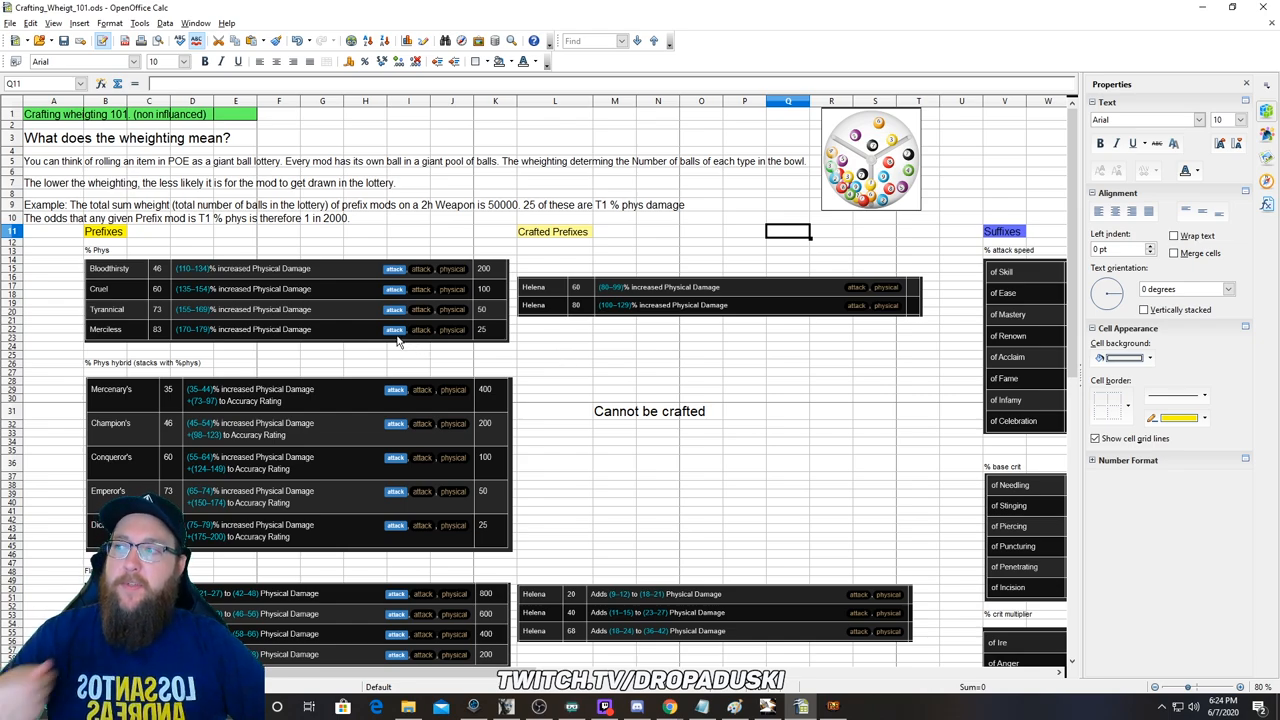
mouse_move(186, 314)
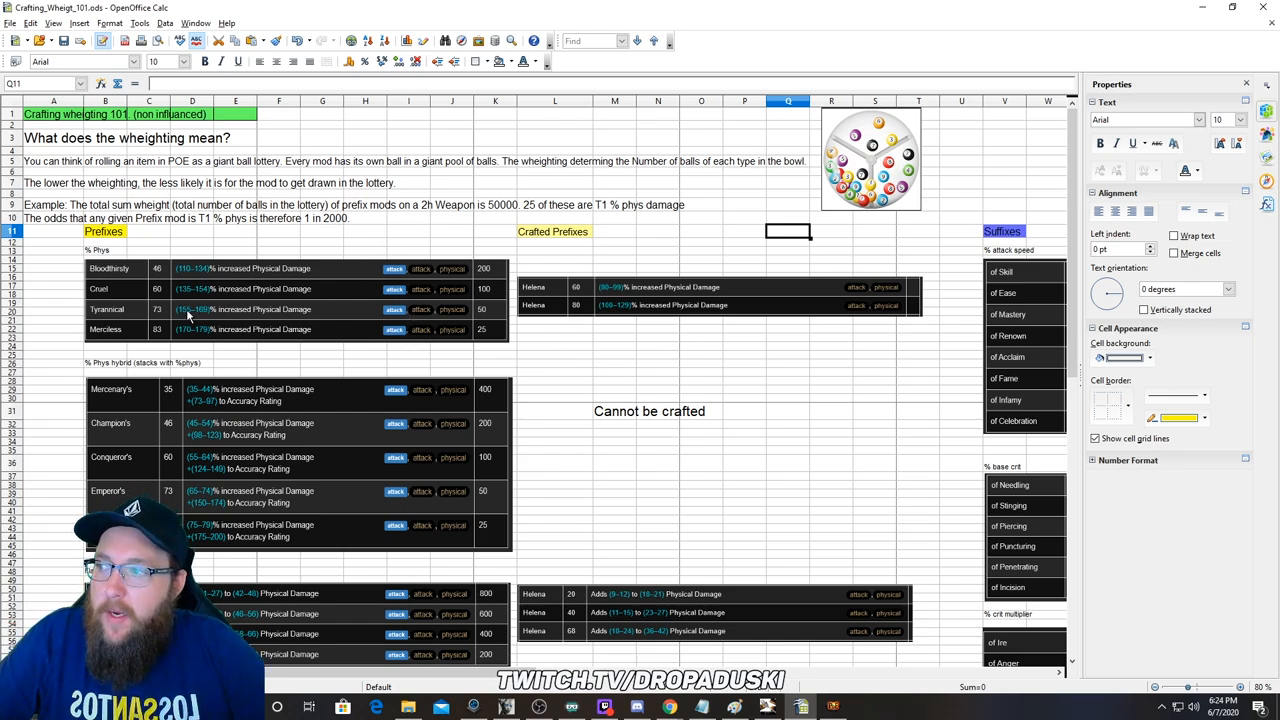
mouse_move(350, 274)
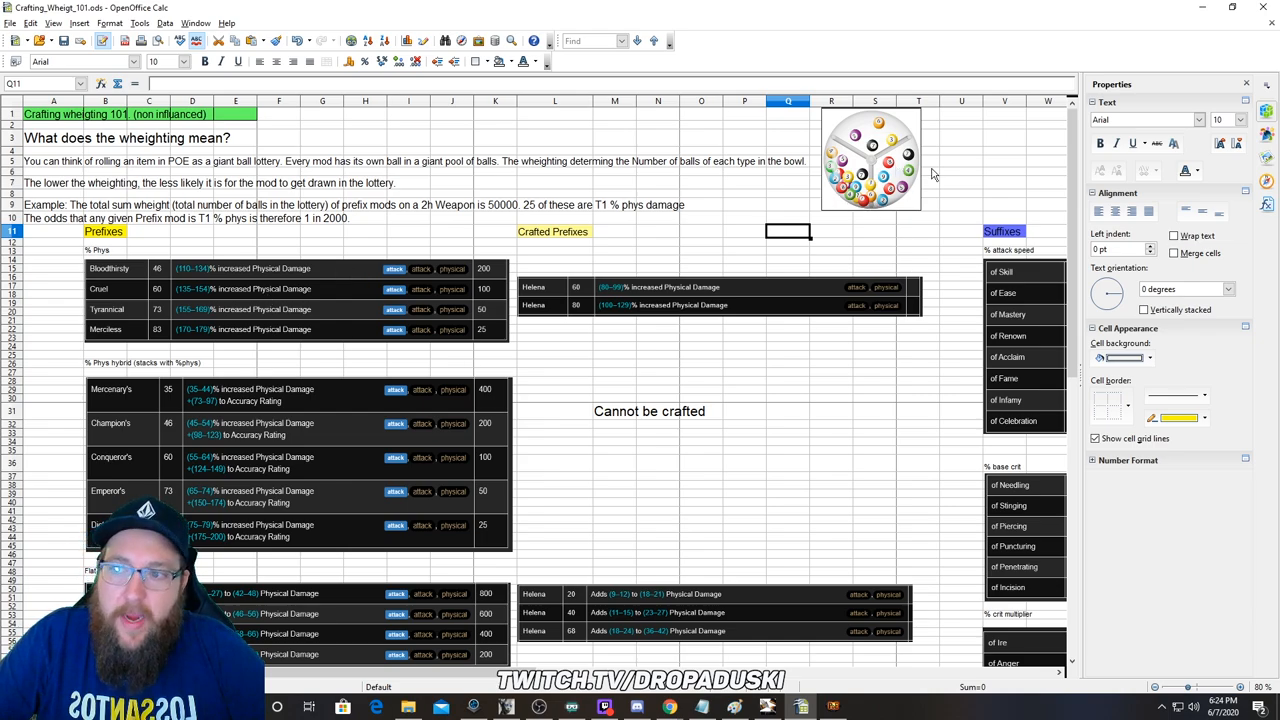
mouse_move(148, 342)
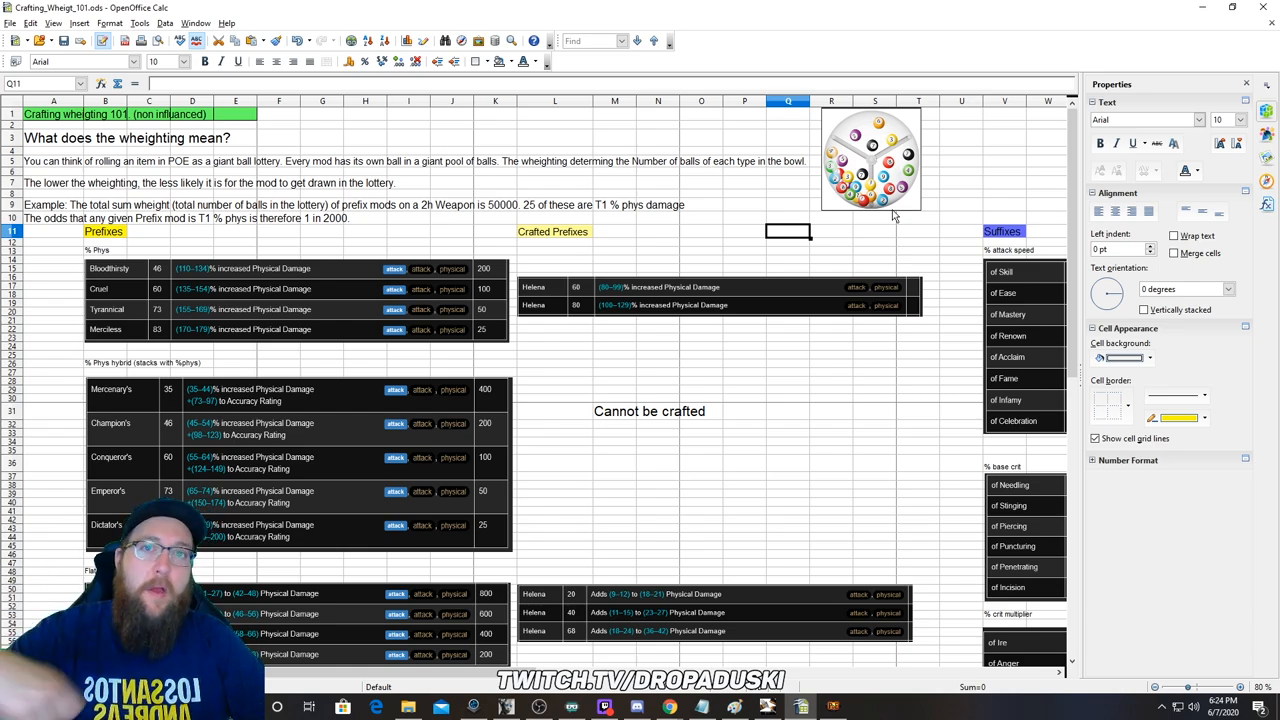
mouse_move(878, 232)
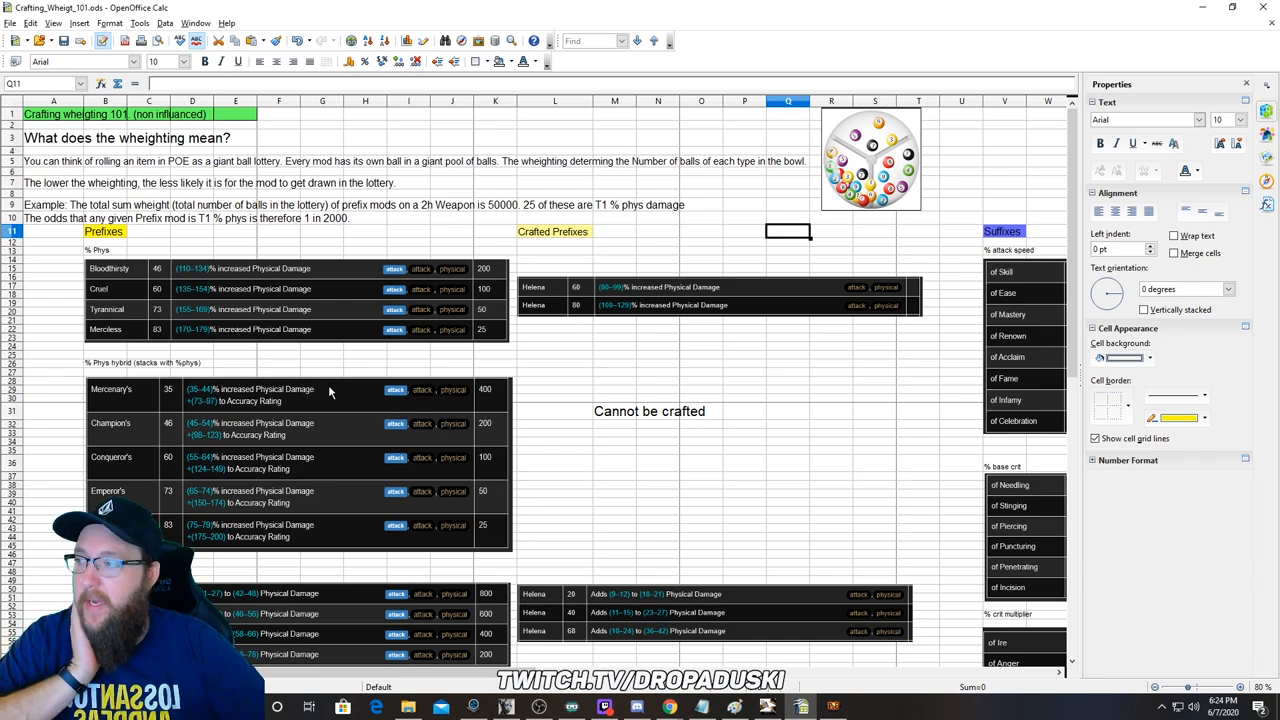
Step: Scroll down the Crafting_Wheigt_101 weighting spreadsheet
scroll("down", 3)
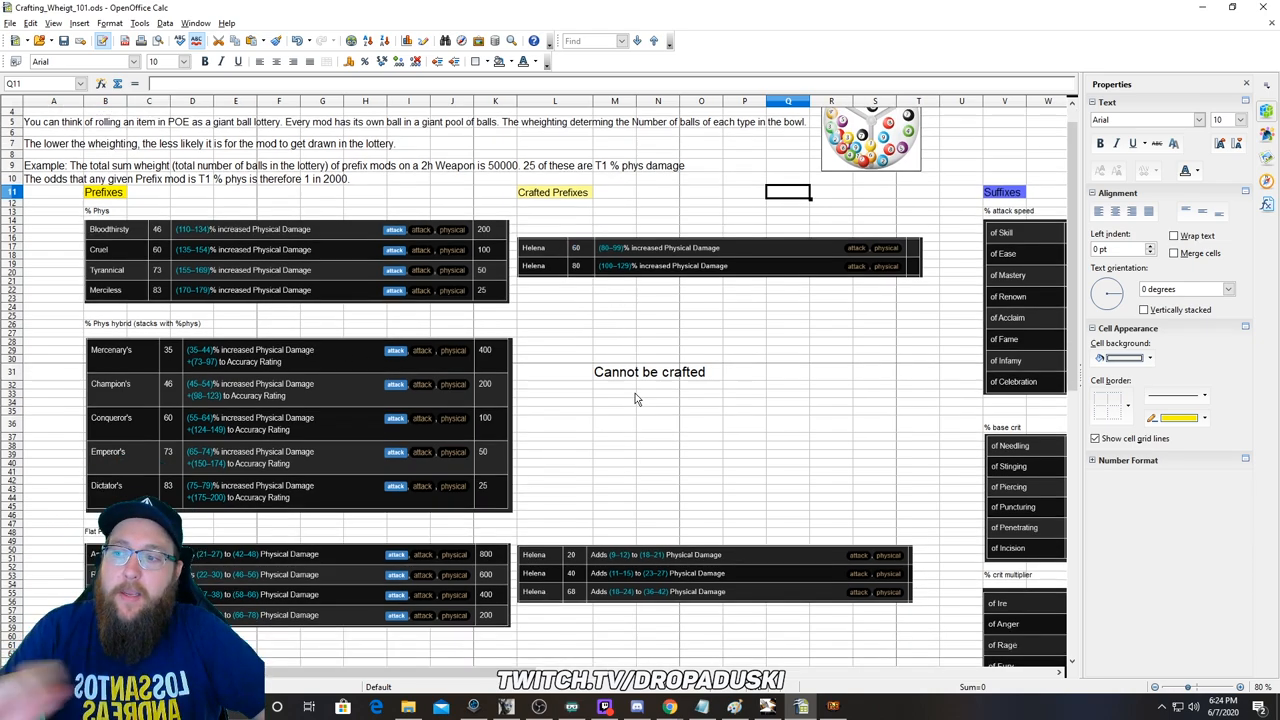
scroll("down", 3)
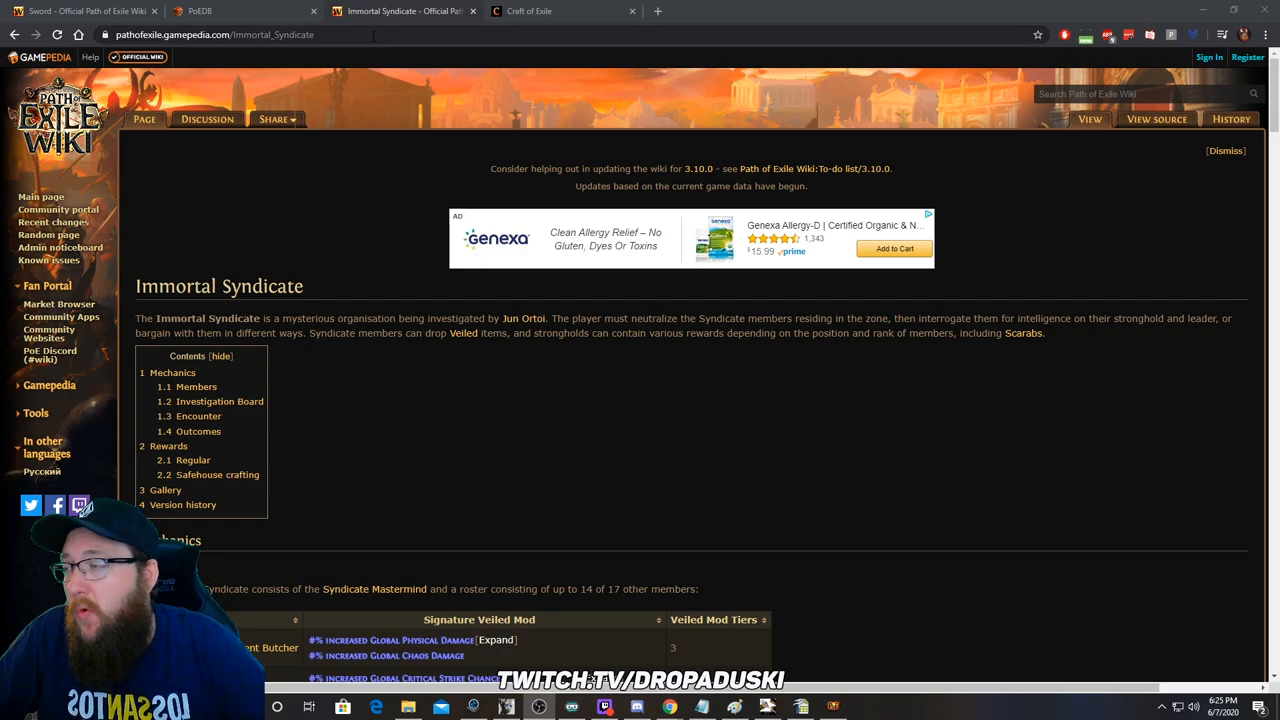
Step: Browse the wiki's Sword base types table down to the Jewelled Foil row
left_click(76, 16)
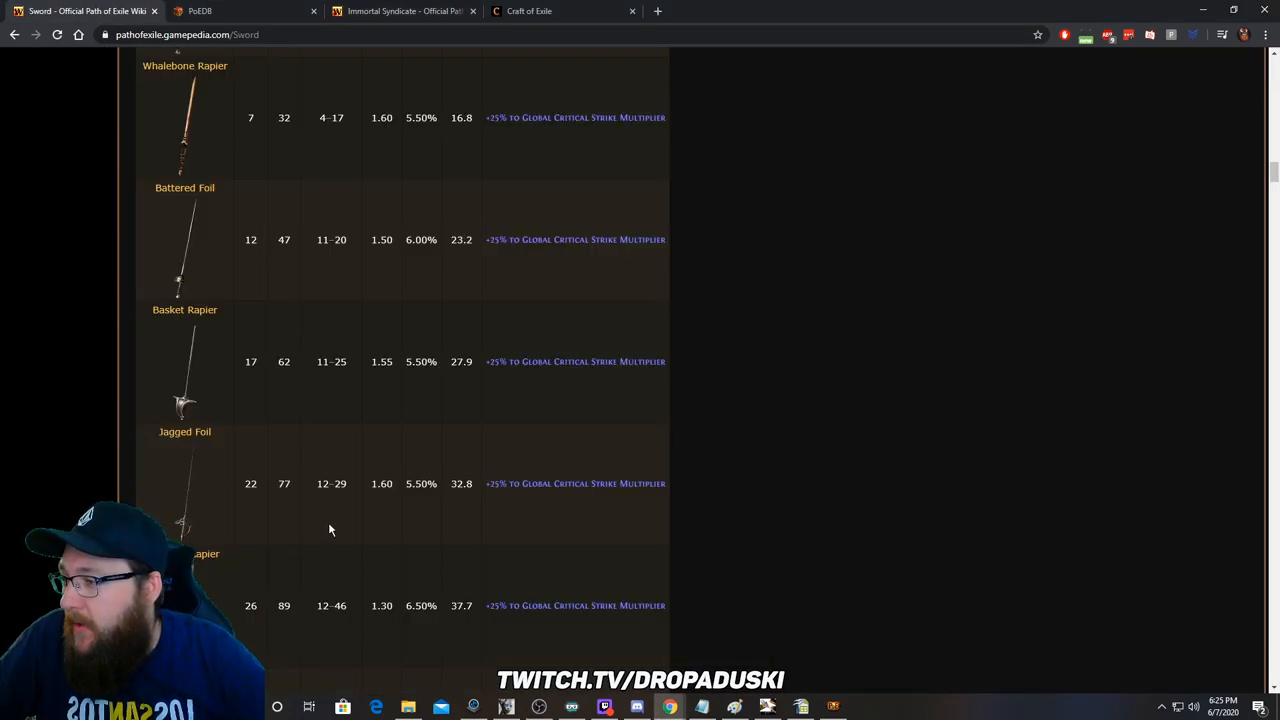
scroll("down", 3)
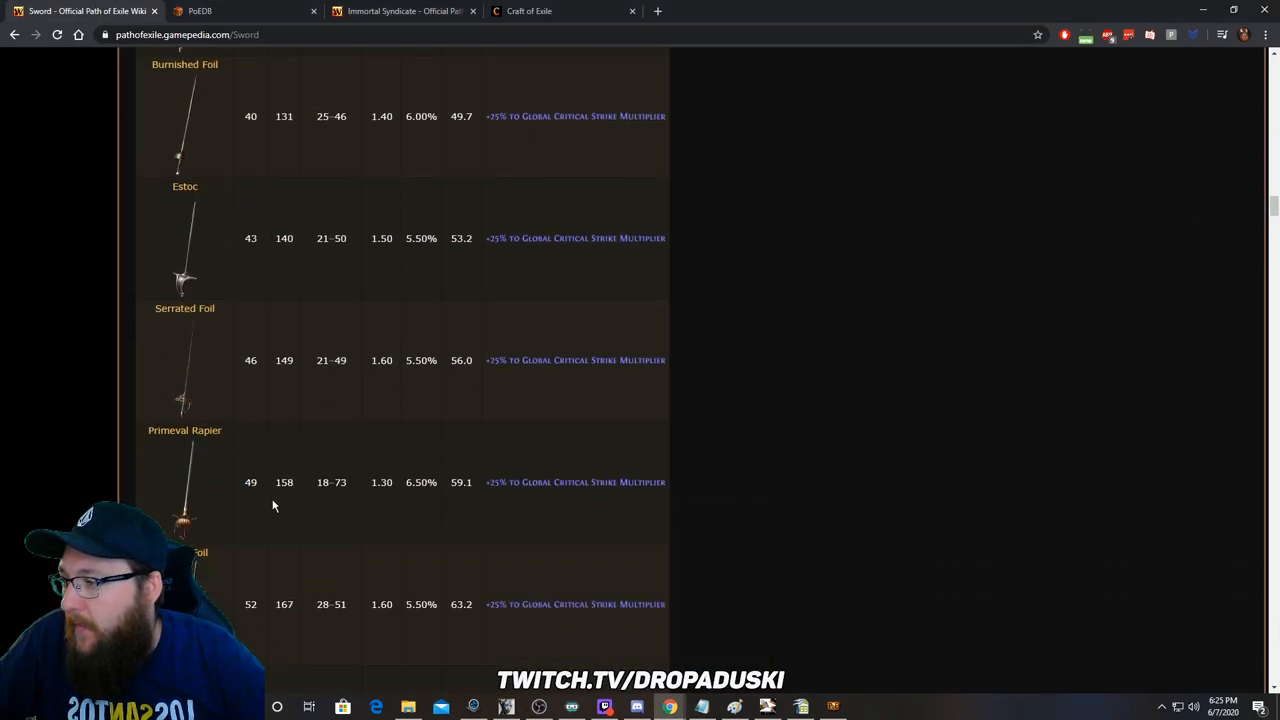
scroll("down", 3)
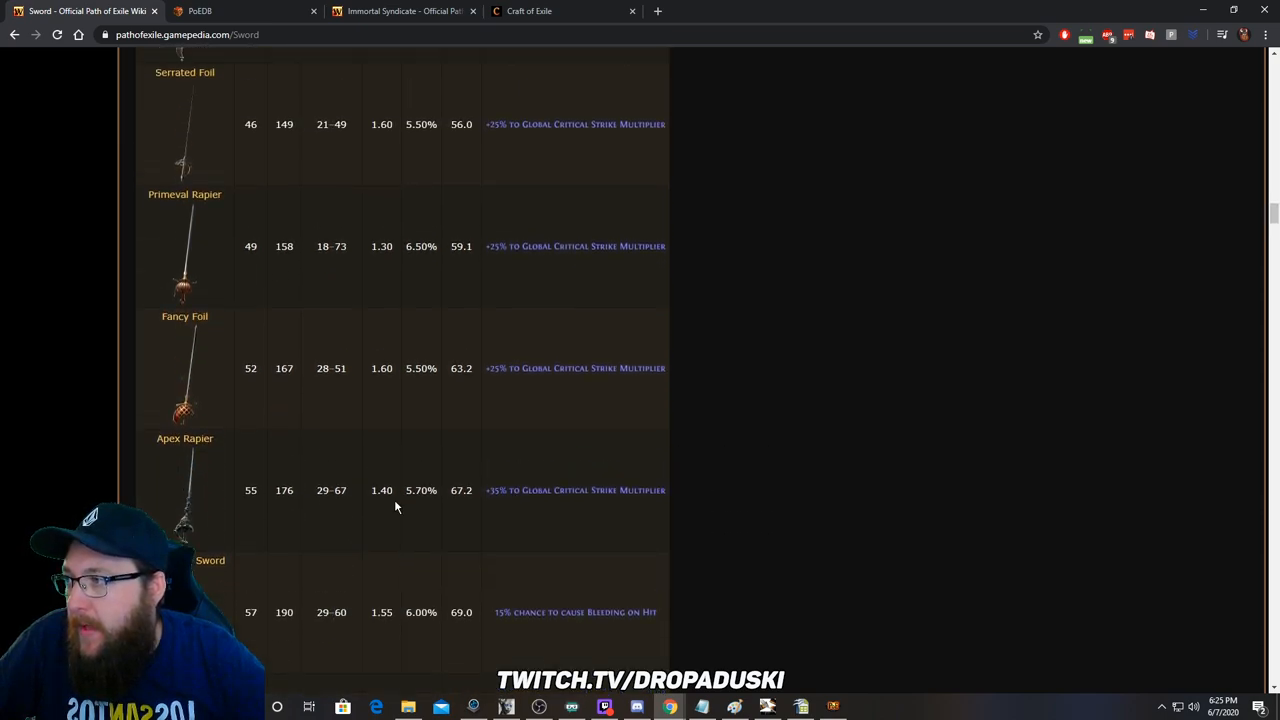
scroll("down", 3)
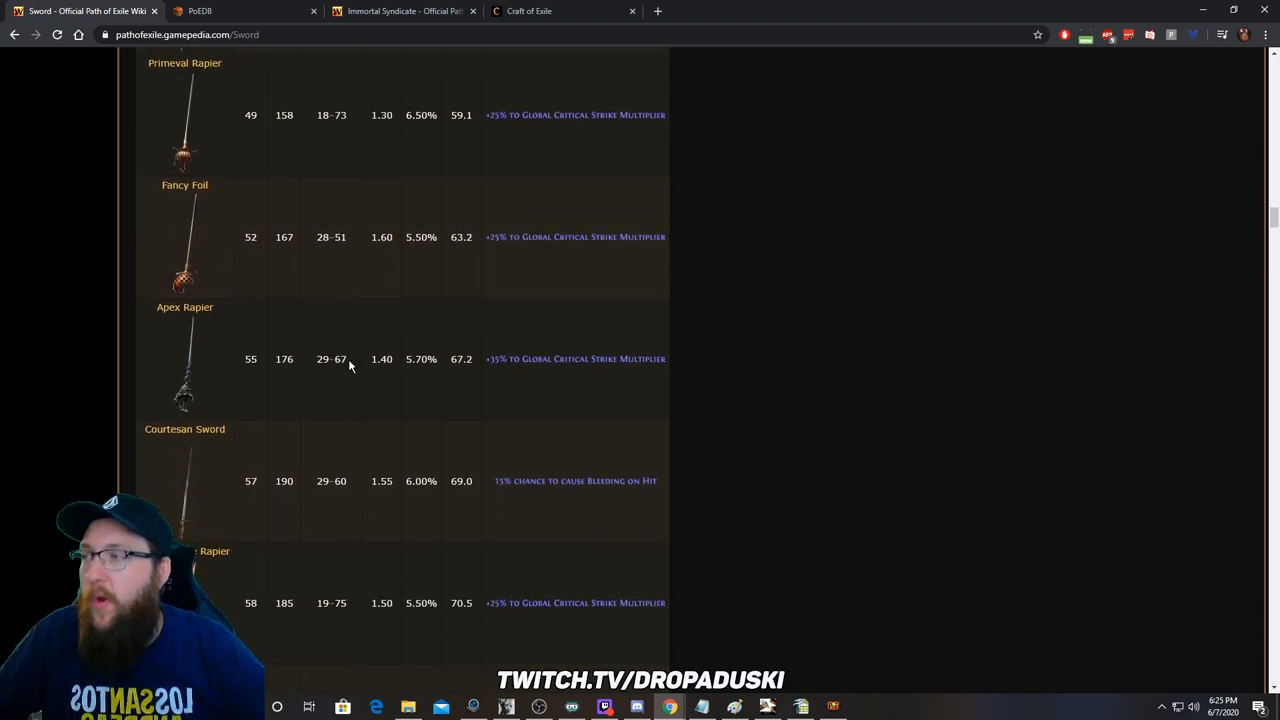
scroll("up", 3)
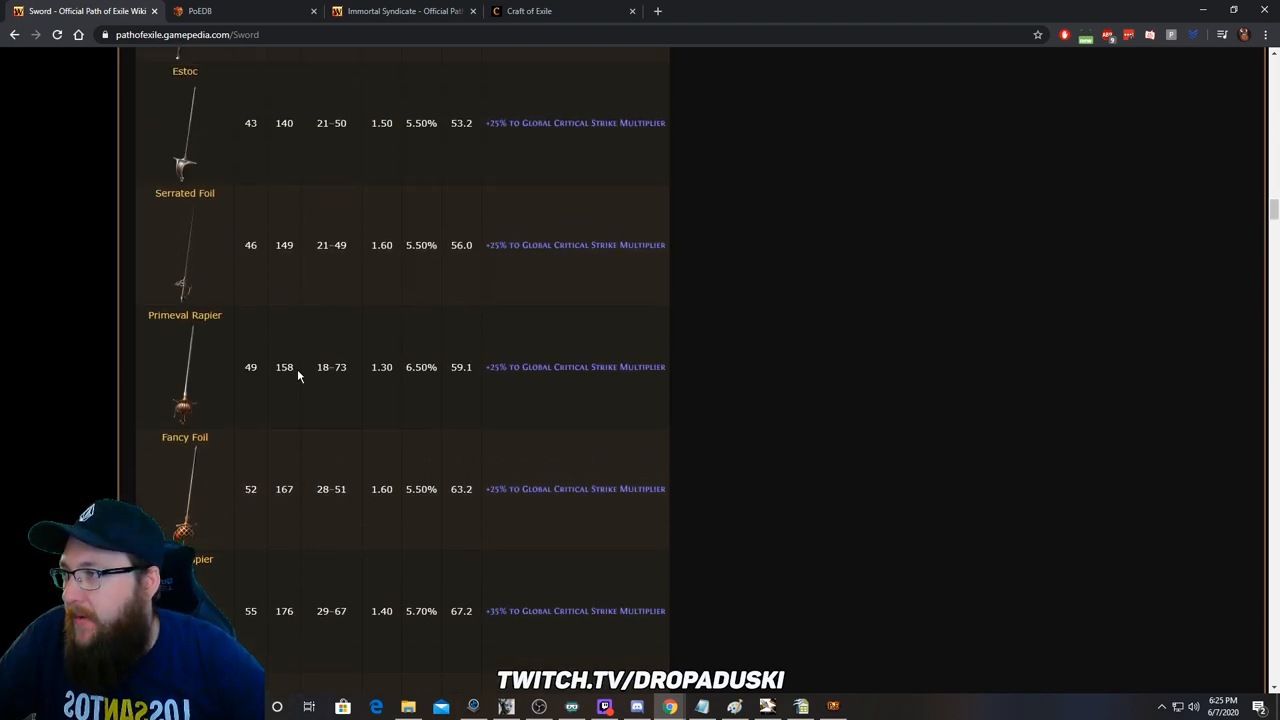
scroll("down", 3)
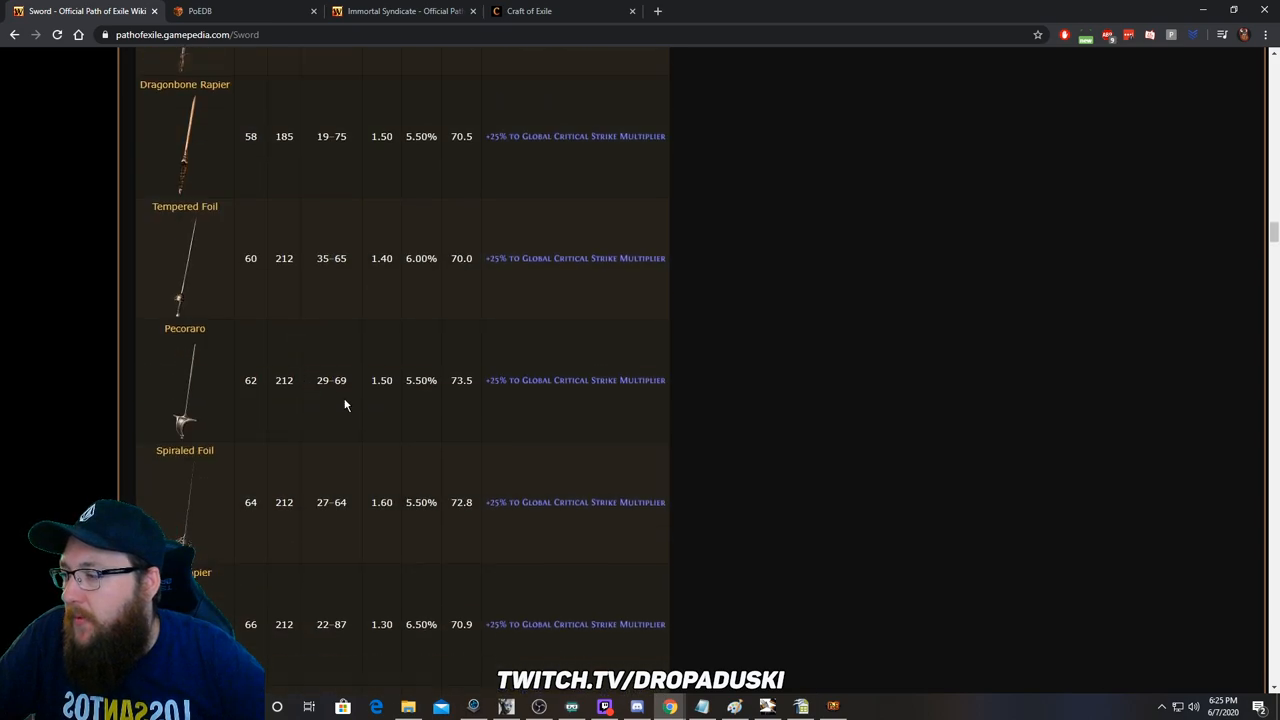
scroll("down", 3)
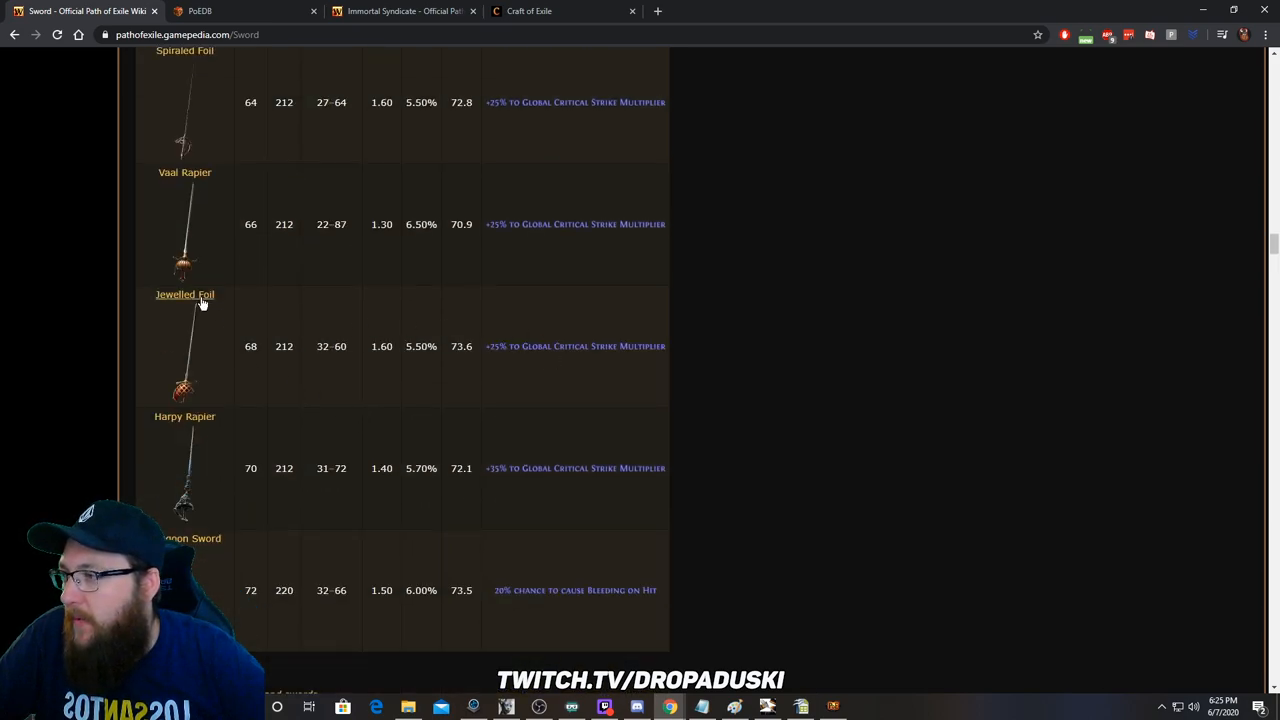
Step: Bring up the Jewelled Foil base type page and scroll its details
left_click(184, 294)
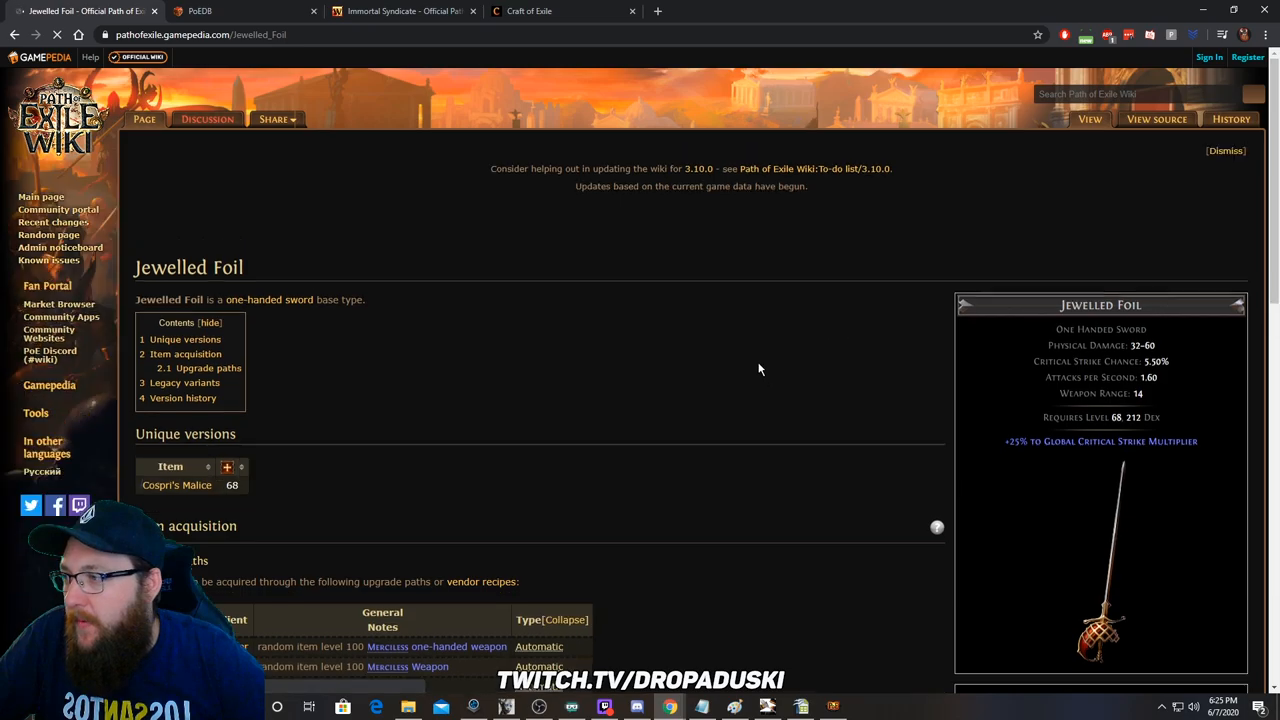
scroll("down", 3)
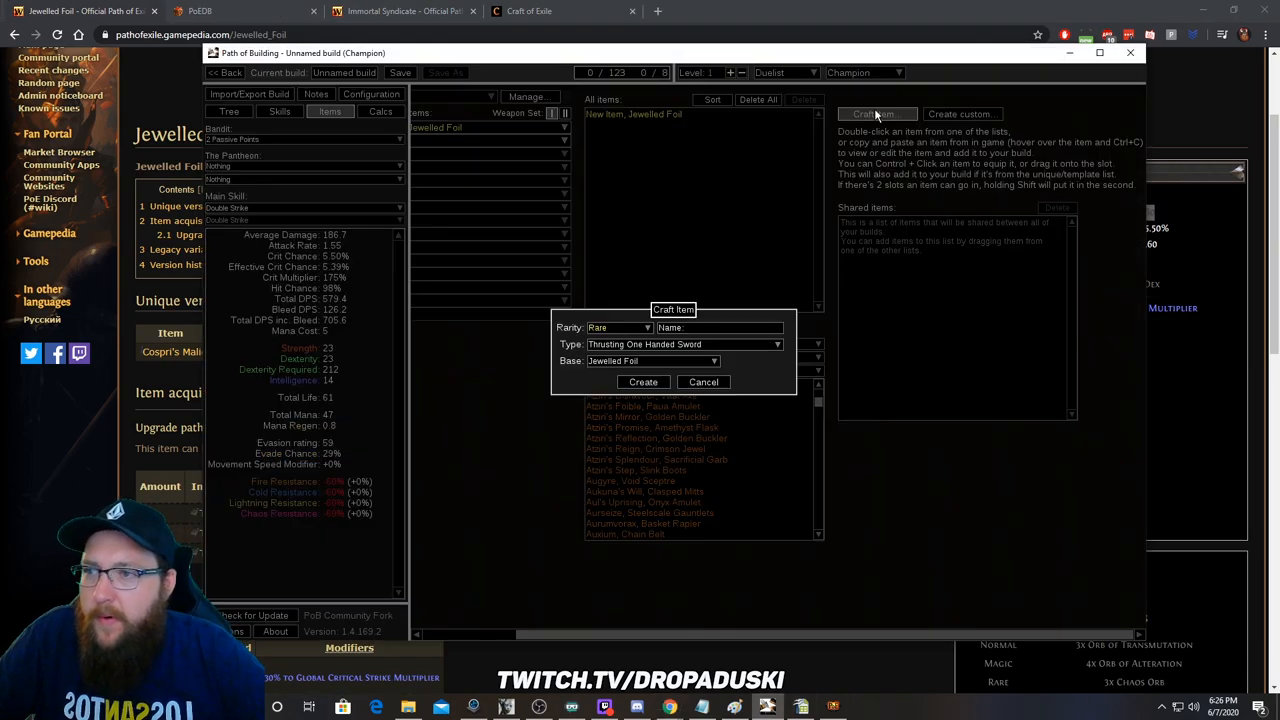
Step: Create a new rare Jewelled Foil item in Path of Building's crafting editor
left_click(644, 382)
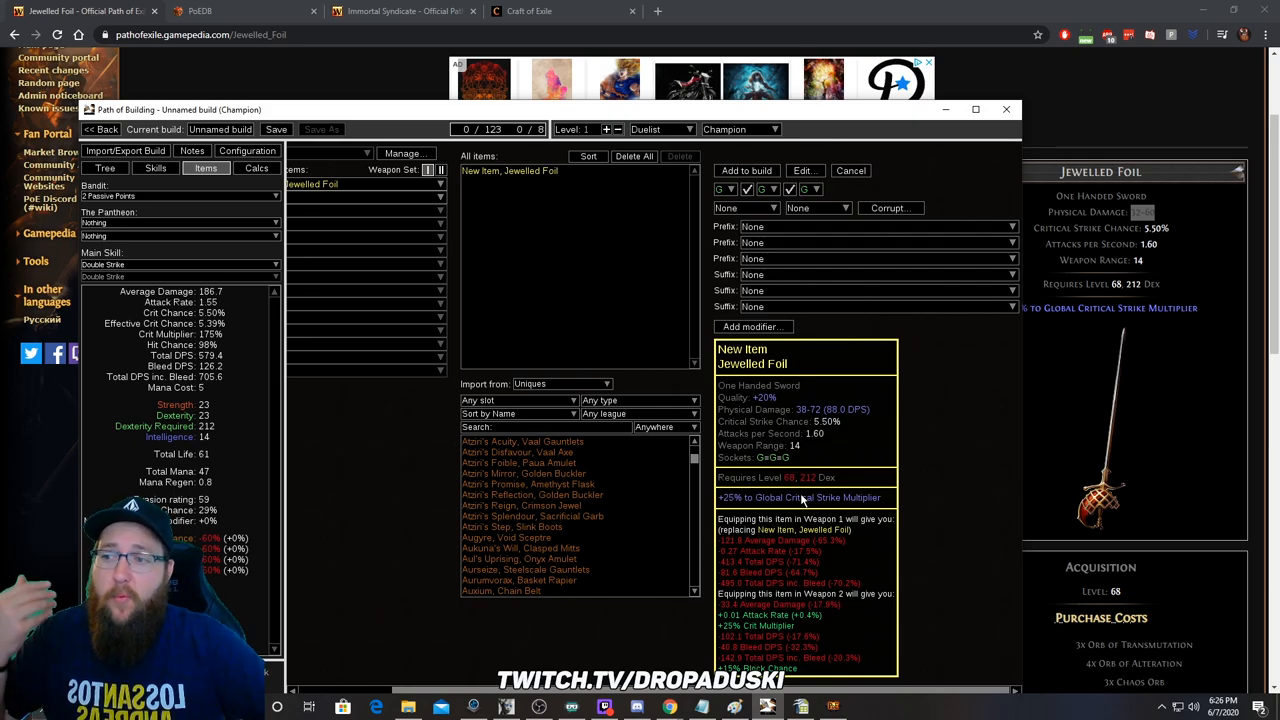
mouse_move(760, 400)
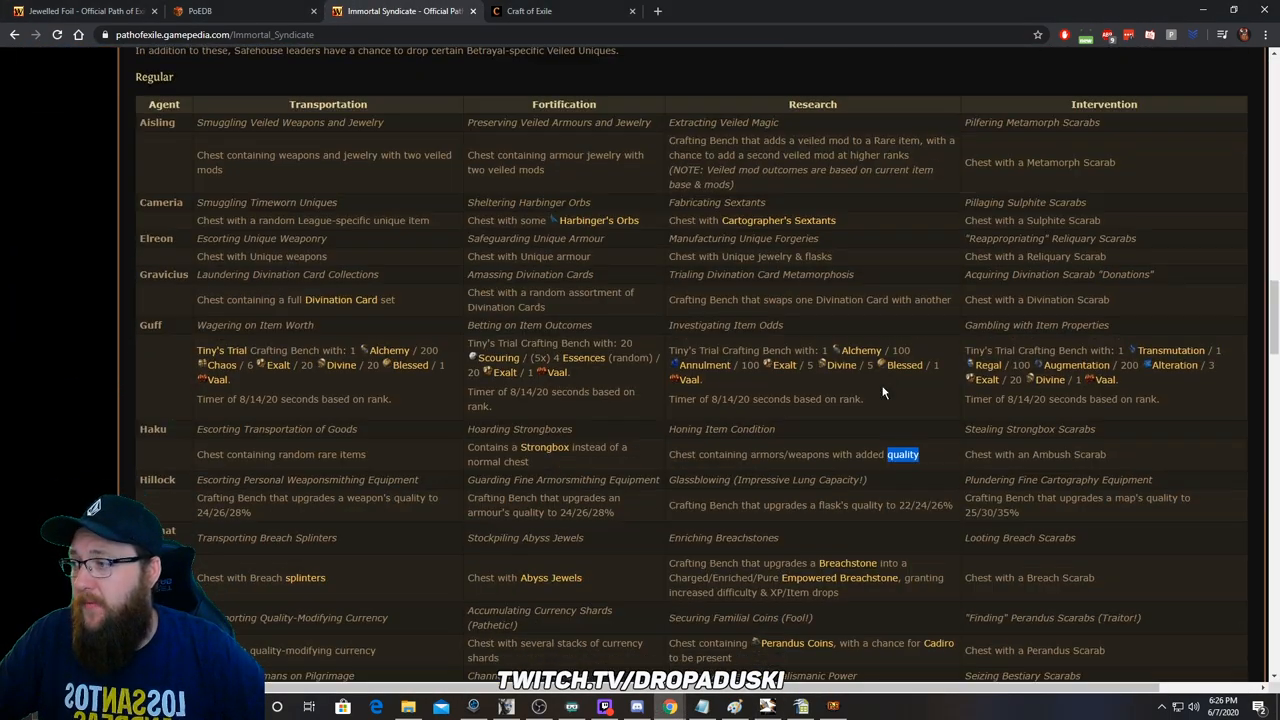
Step: Scroll the Immortal Syndicate page to Hillock's 28% weapon quality bench
scroll("down", 3)
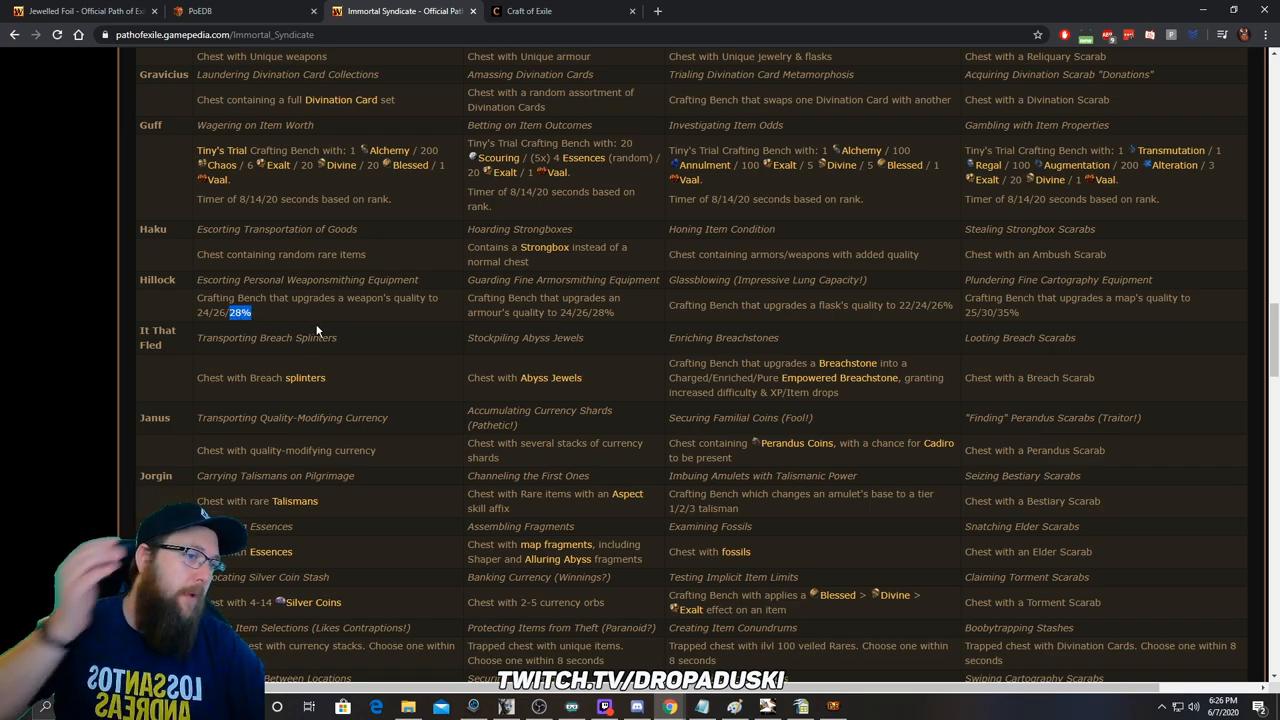
mouse_move(292, 362)
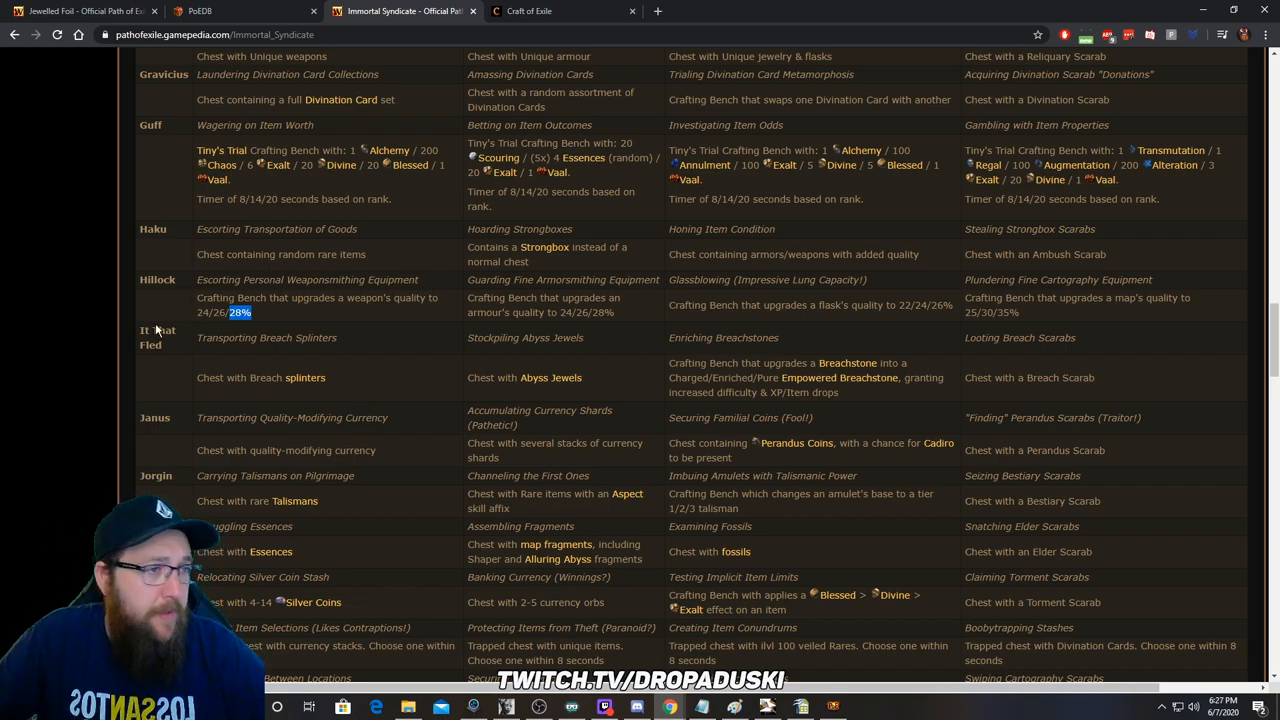
mouse_move(314, 314)
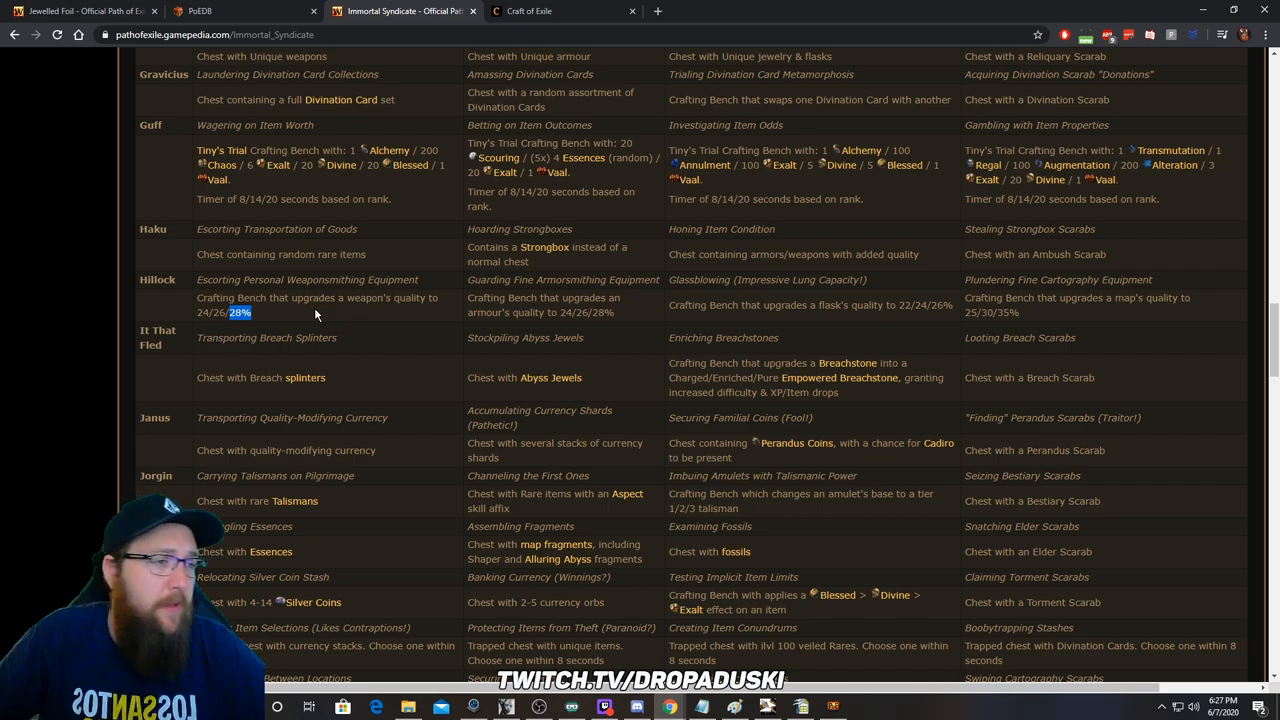
mouse_move(244, 320)
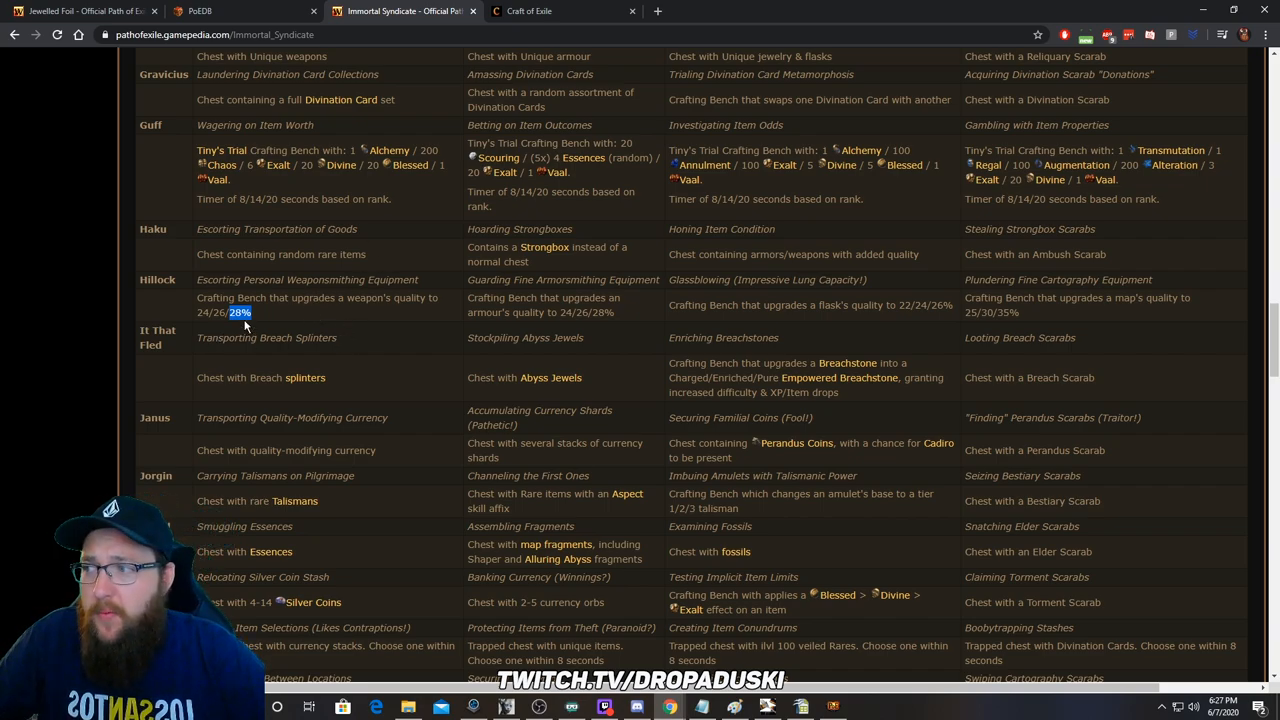
mouse_move(396, 124)
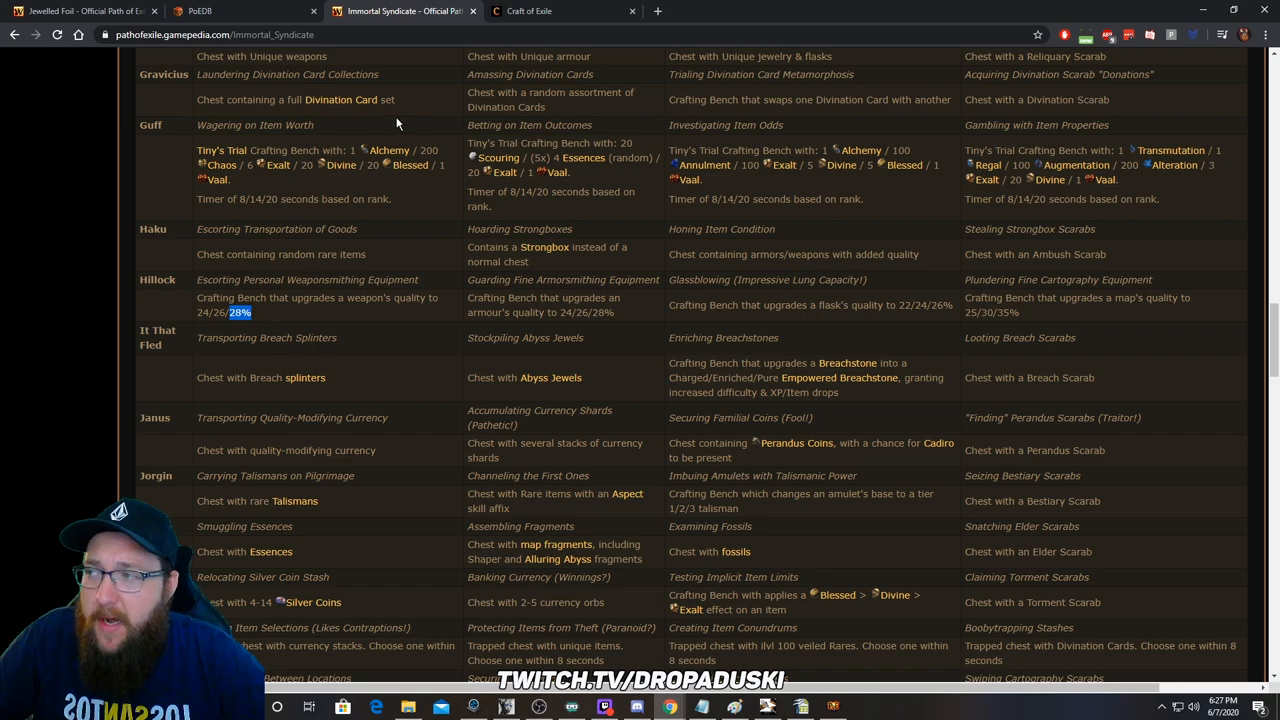
mouse_move(170, 504)
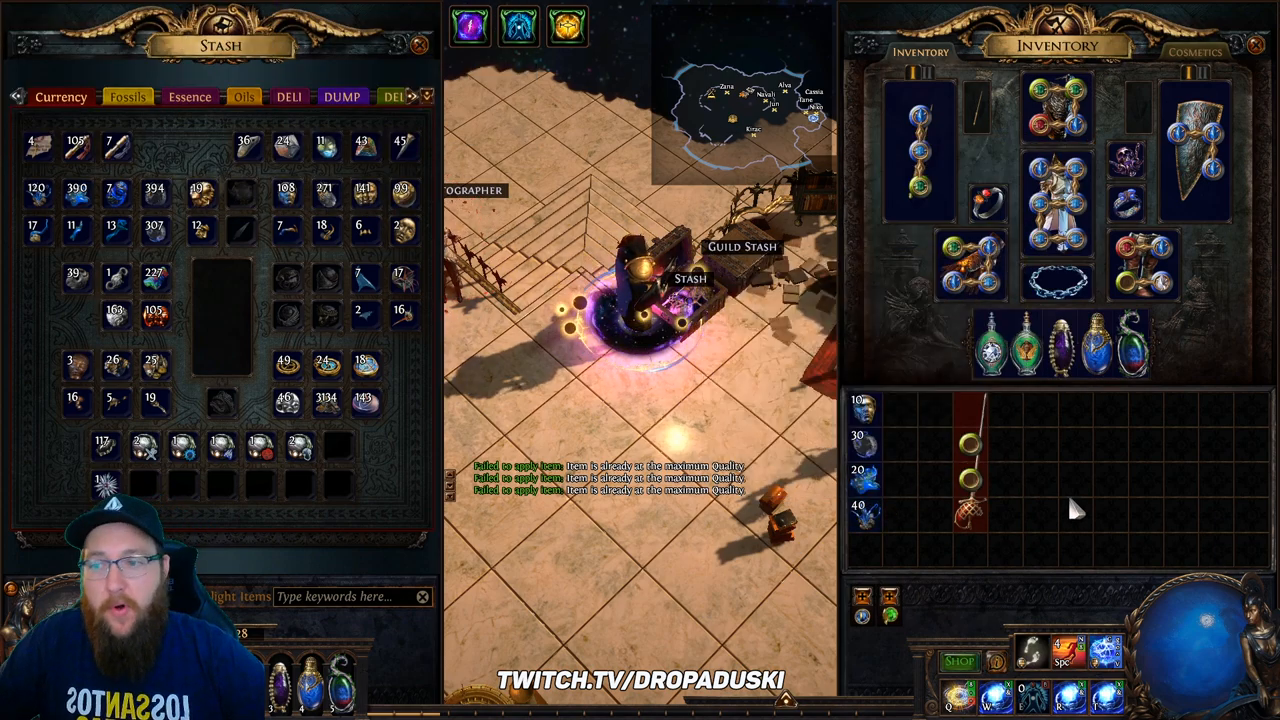
mouse_move(972, 460)
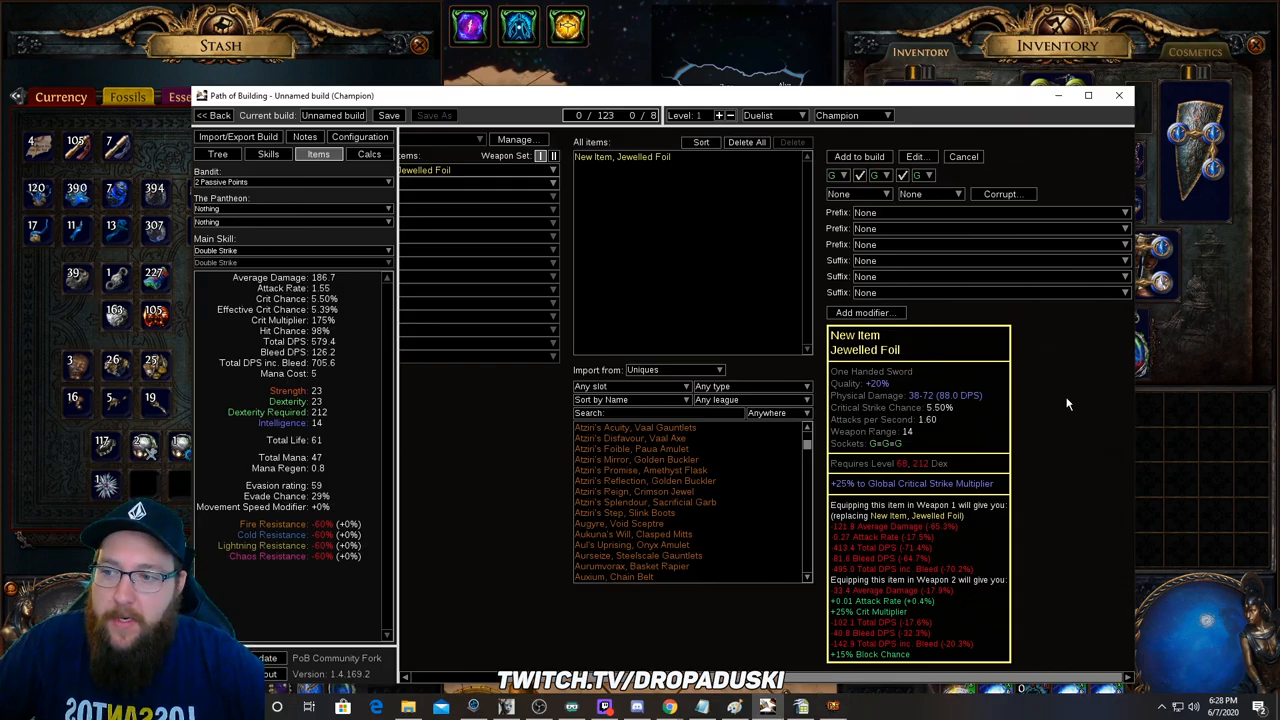
mouse_move(258, 98)
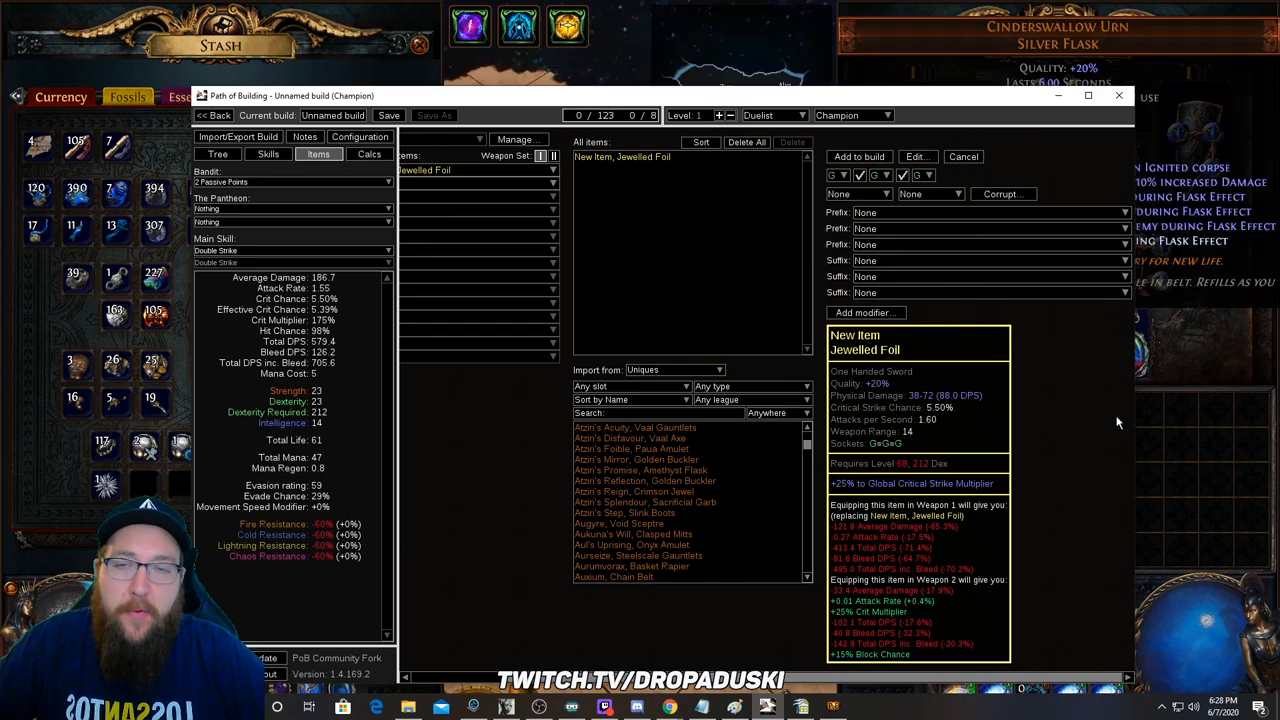
Step: Alt-tab from the game to the browser showing Craft of Exile's homepage
key("alt+tab")
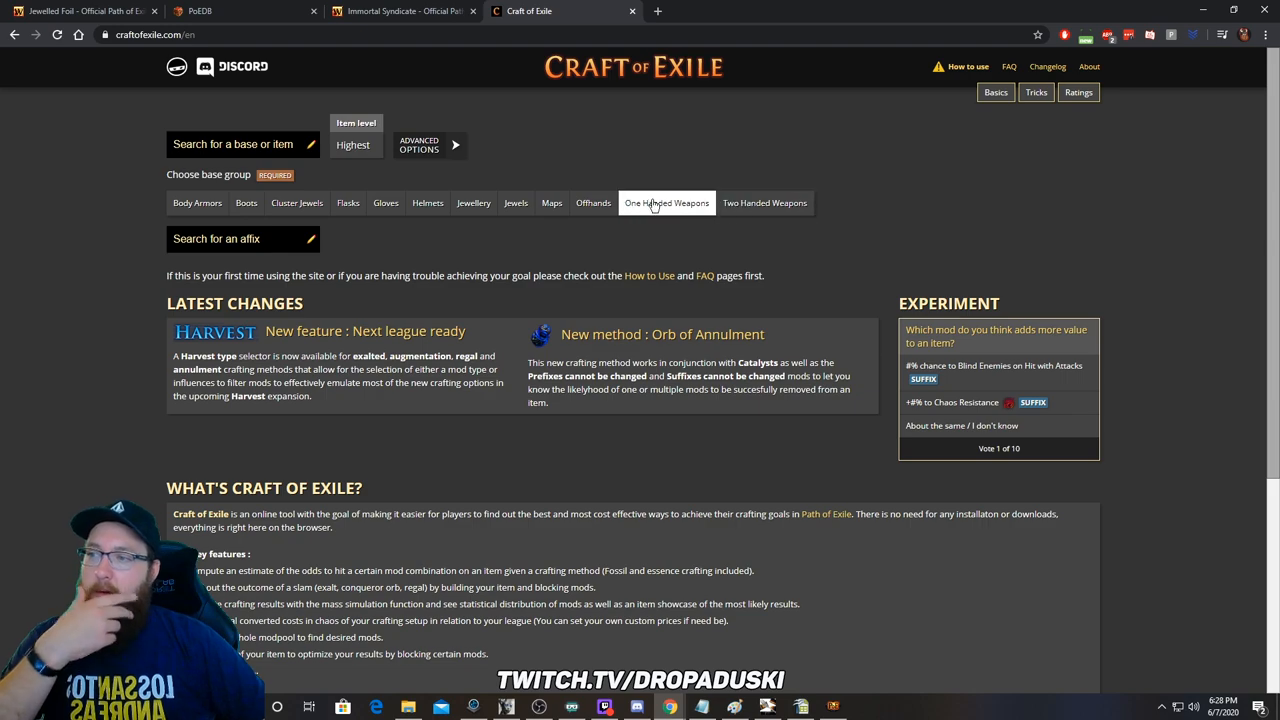
Step: Choose One Handed Weapons, Thrusting One Hand Sword, then Jewelled Foil as the base
left_click(666, 204)
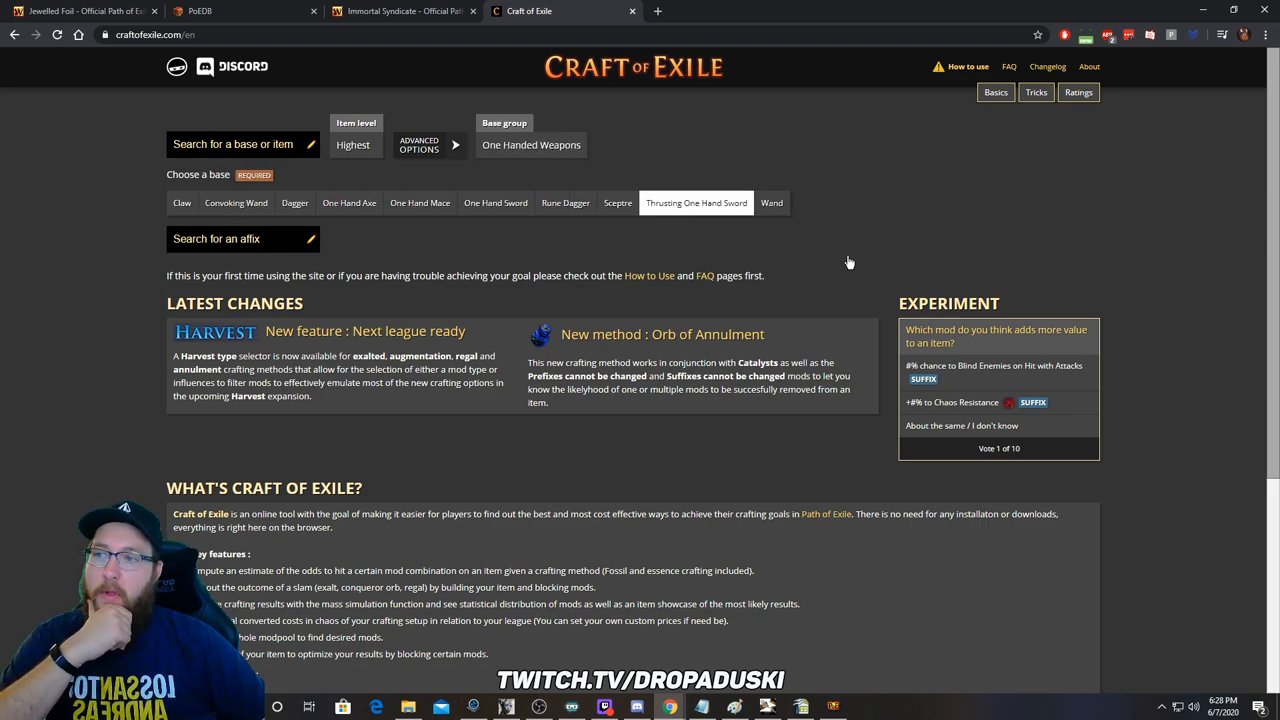
left_click(696, 202)
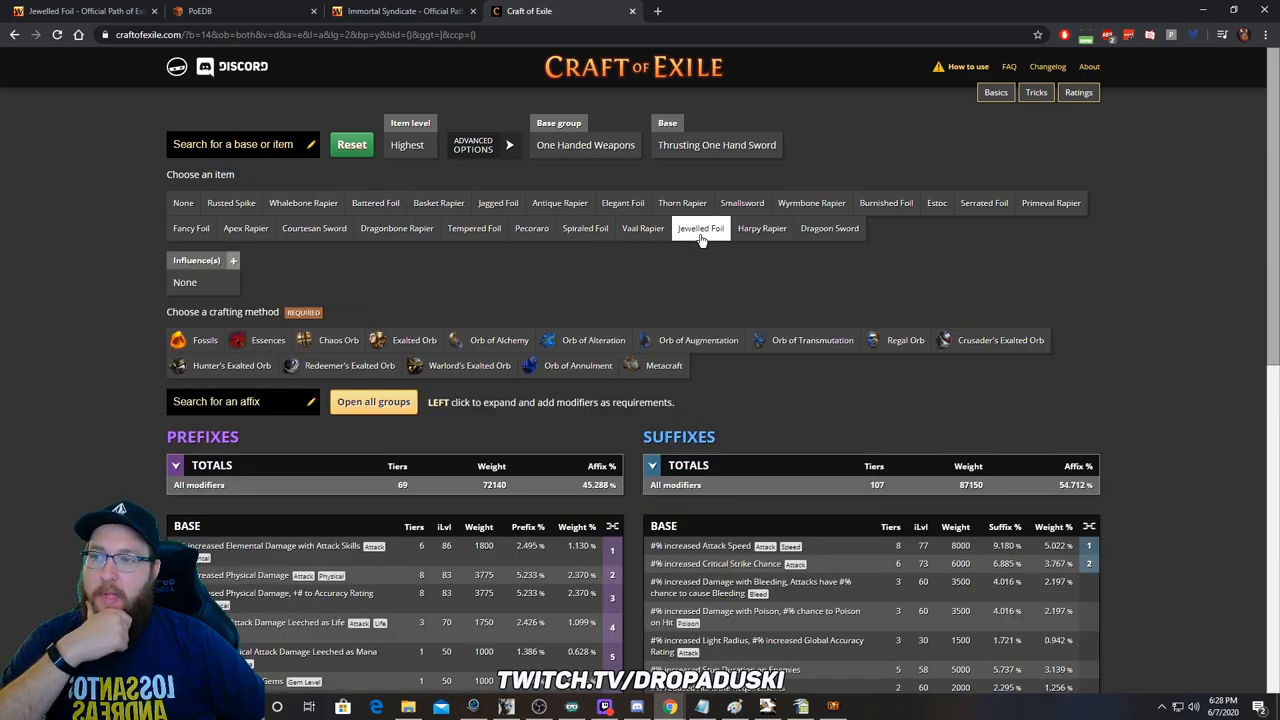
left_click(700, 228)
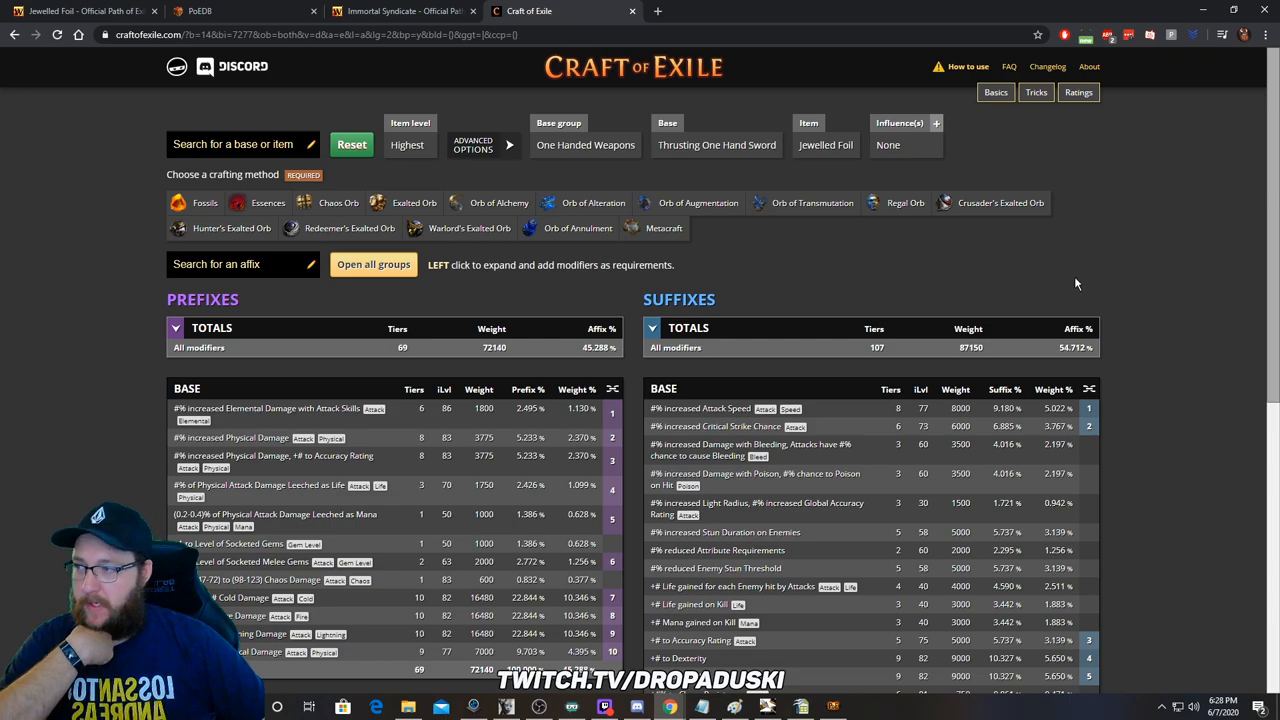
mouse_move(1128, 270)
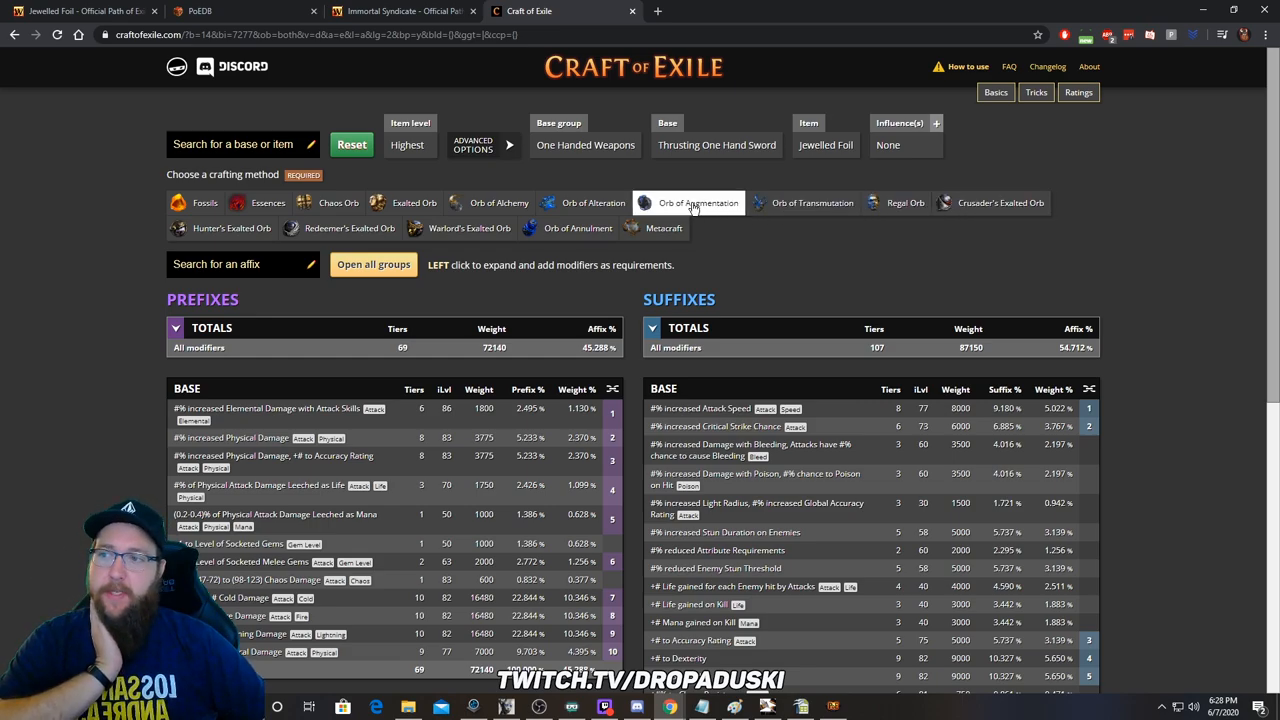
Step: With Orb of Augmentation on an open prefix, require the (135-154)% increased Physical Damage tier
left_click(696, 202)
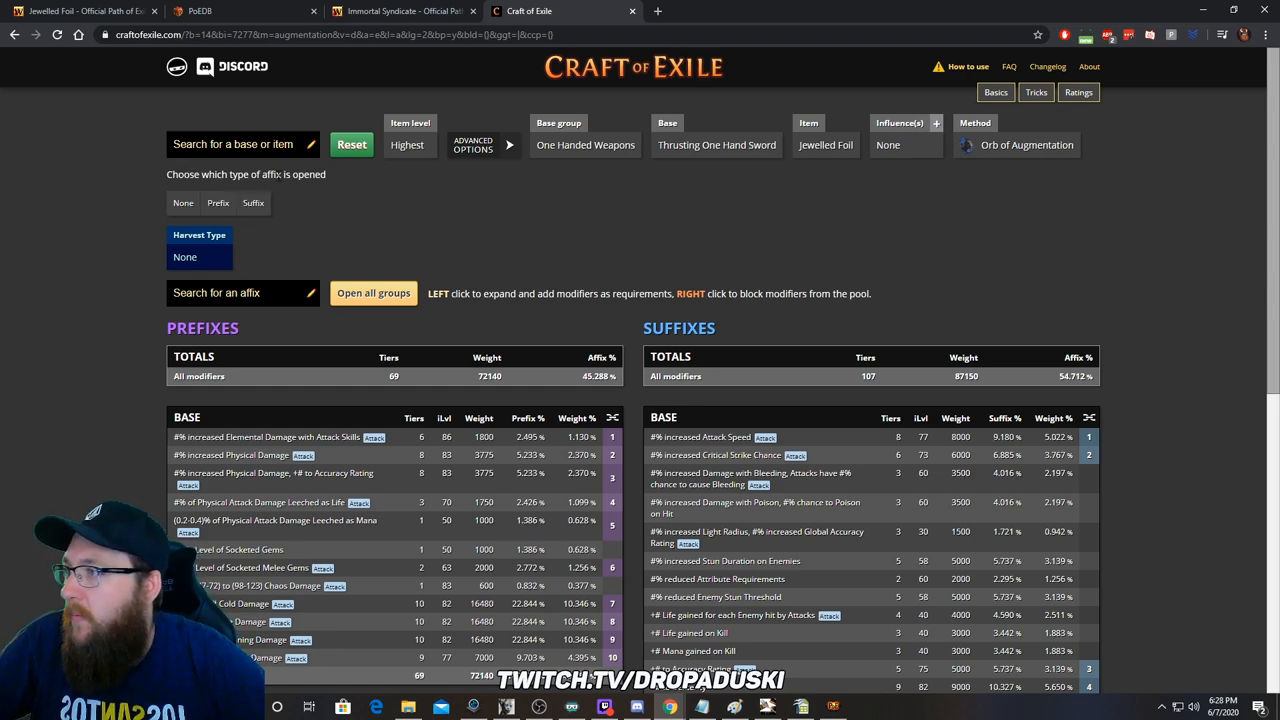
left_click(216, 204)
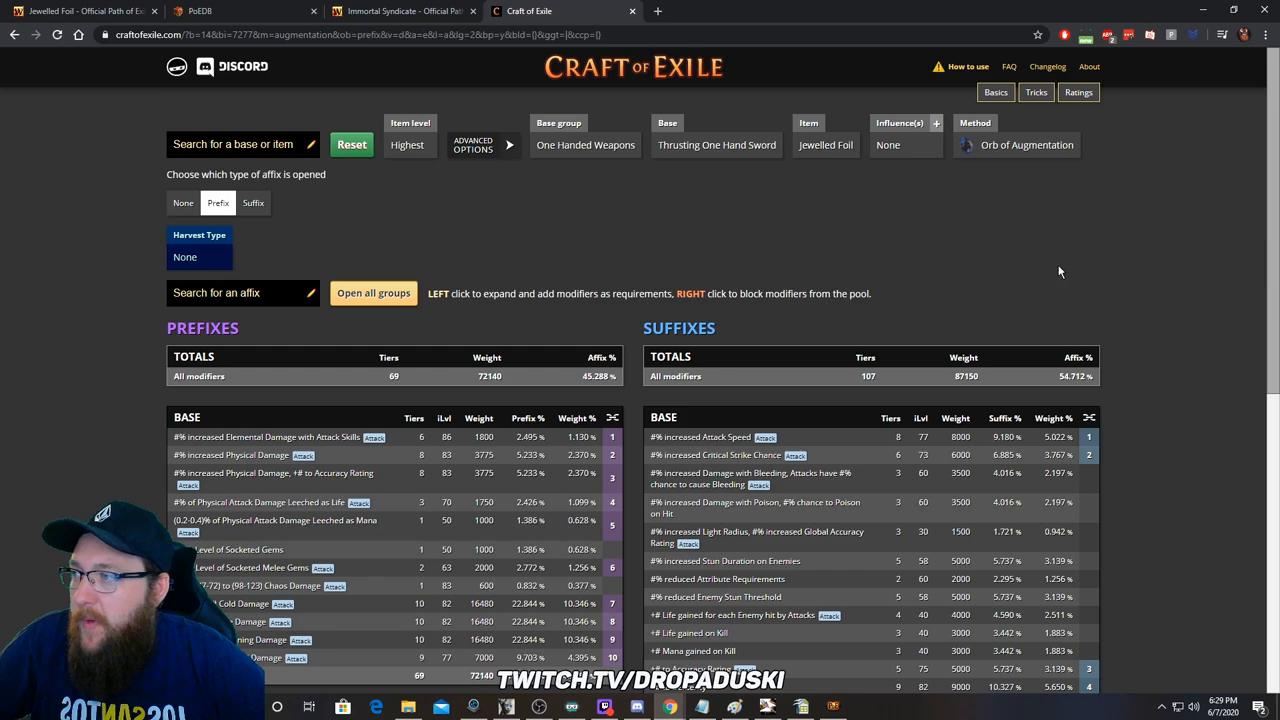
scroll("down", 3)
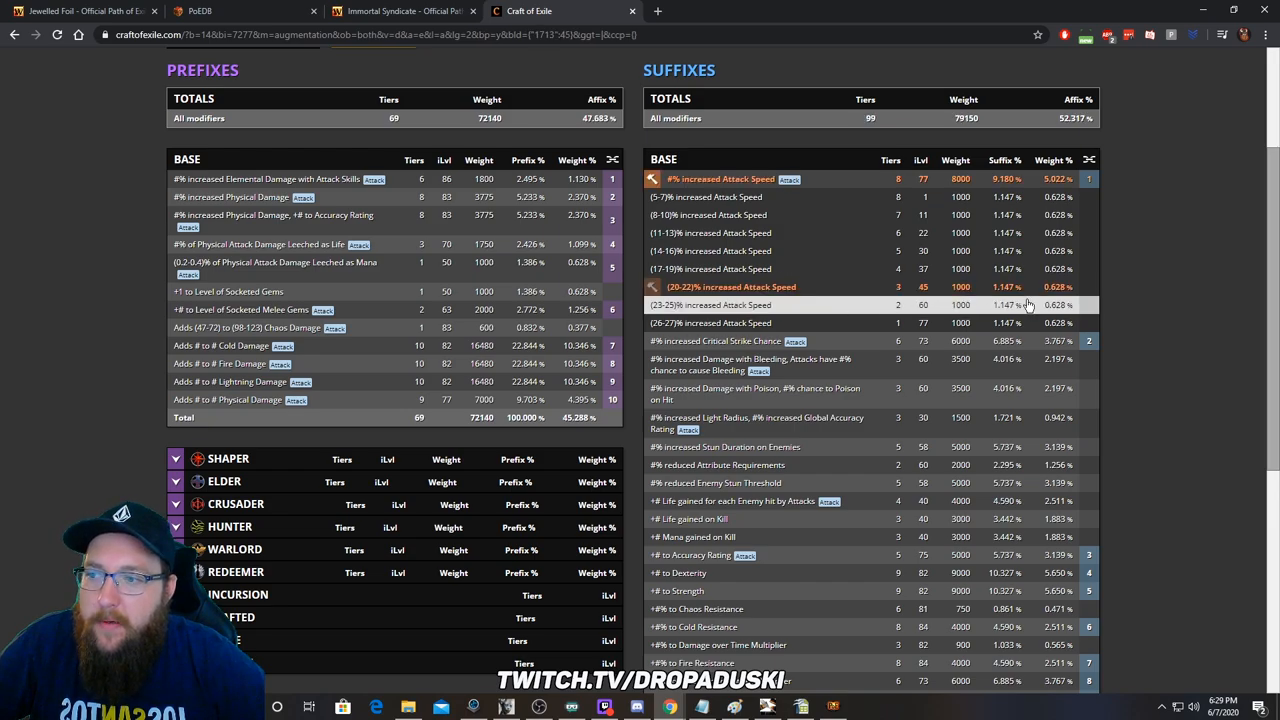
mouse_move(964, 300)
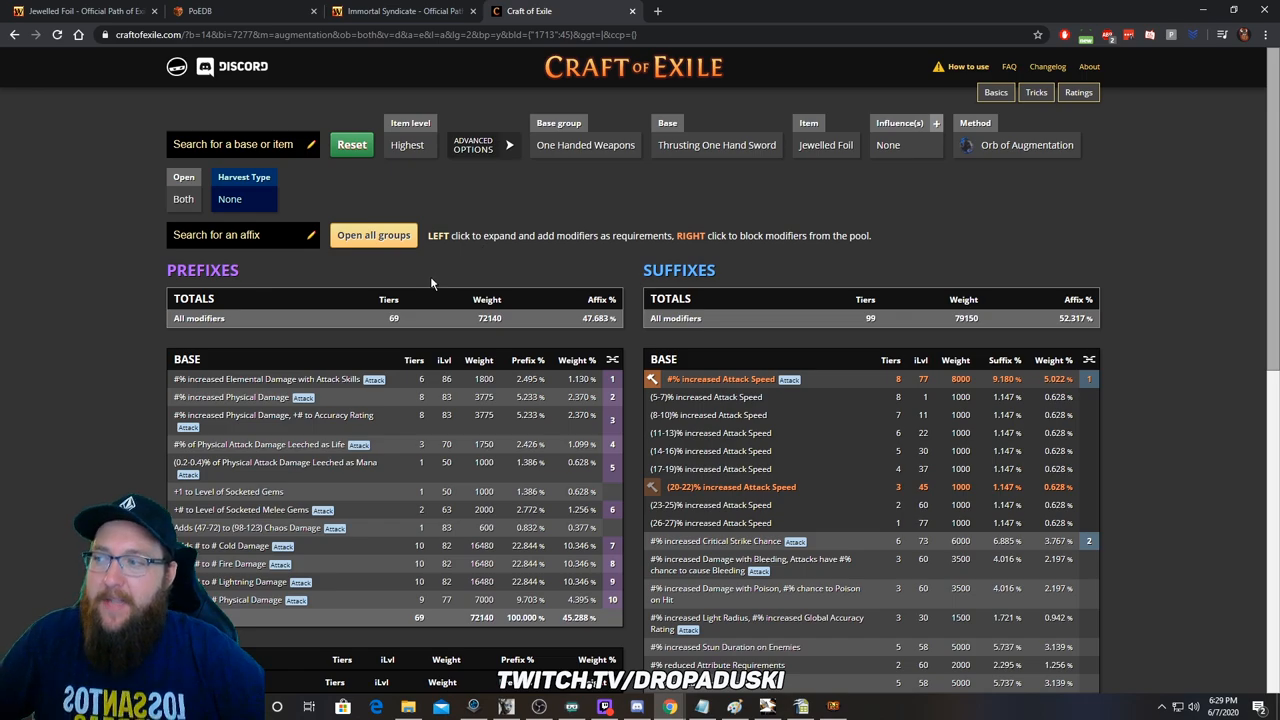
mouse_move(318, 402)
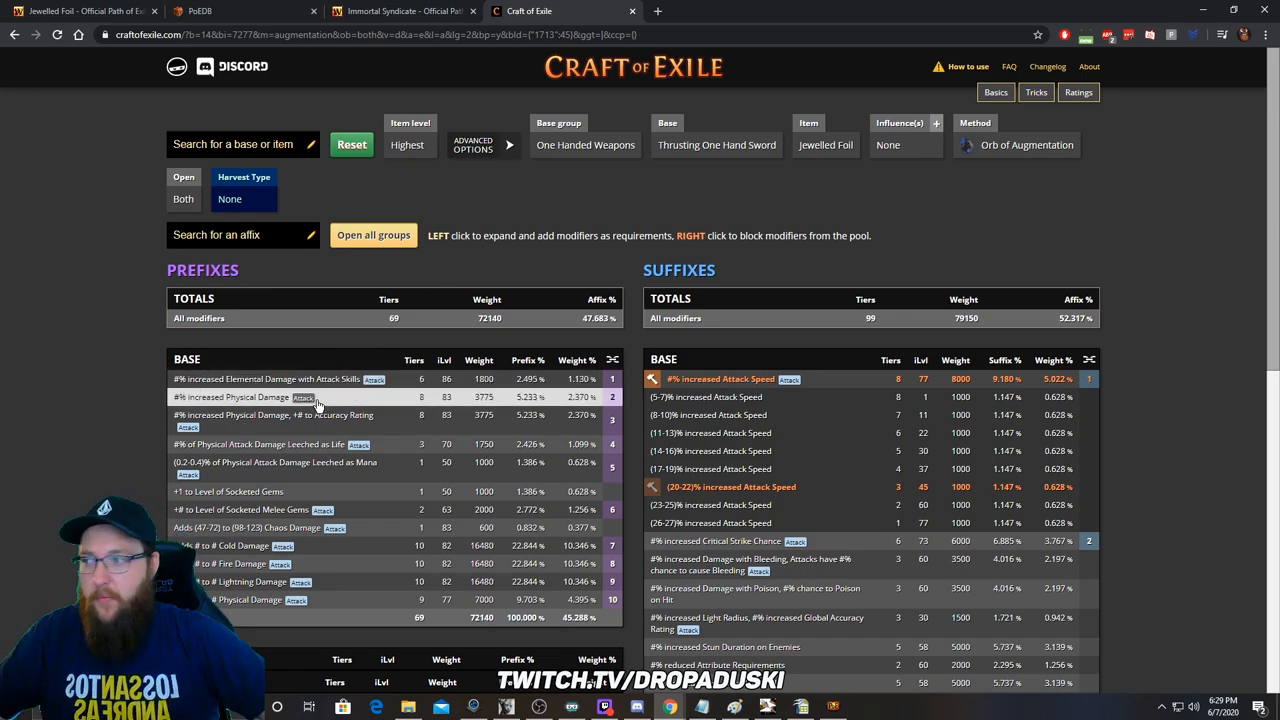
left_click(240, 396)
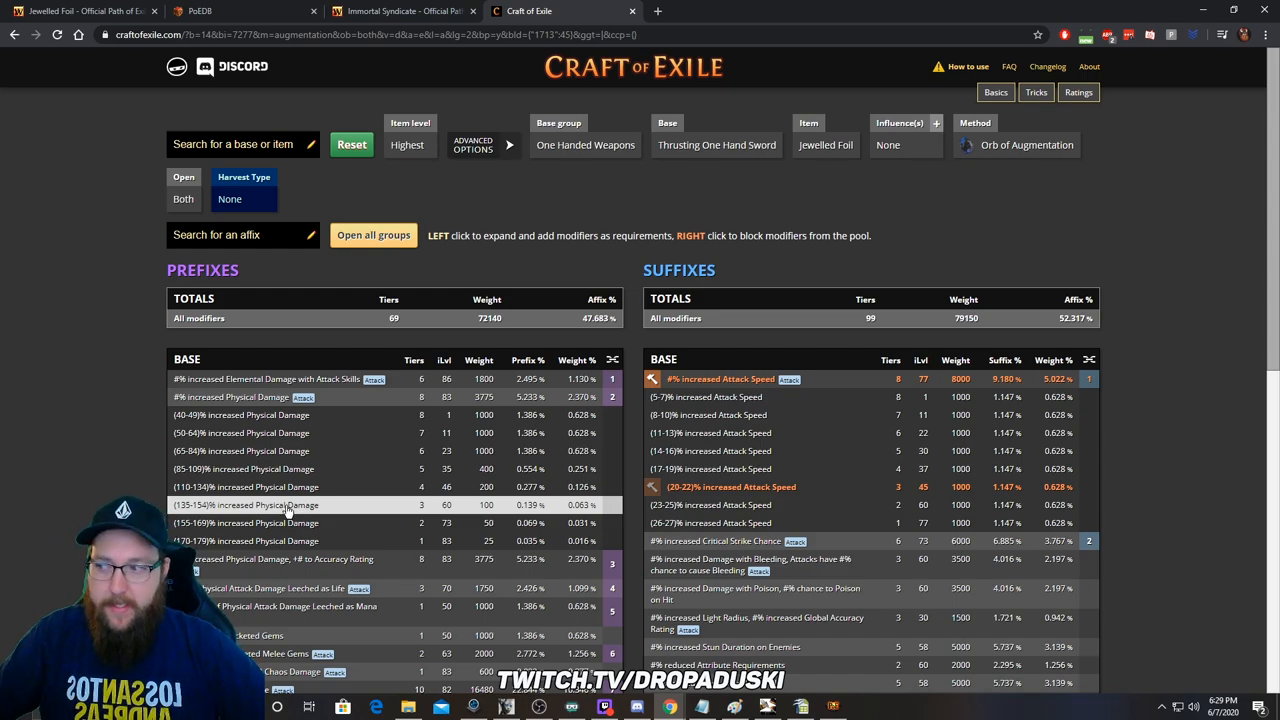
left_click(264, 504)
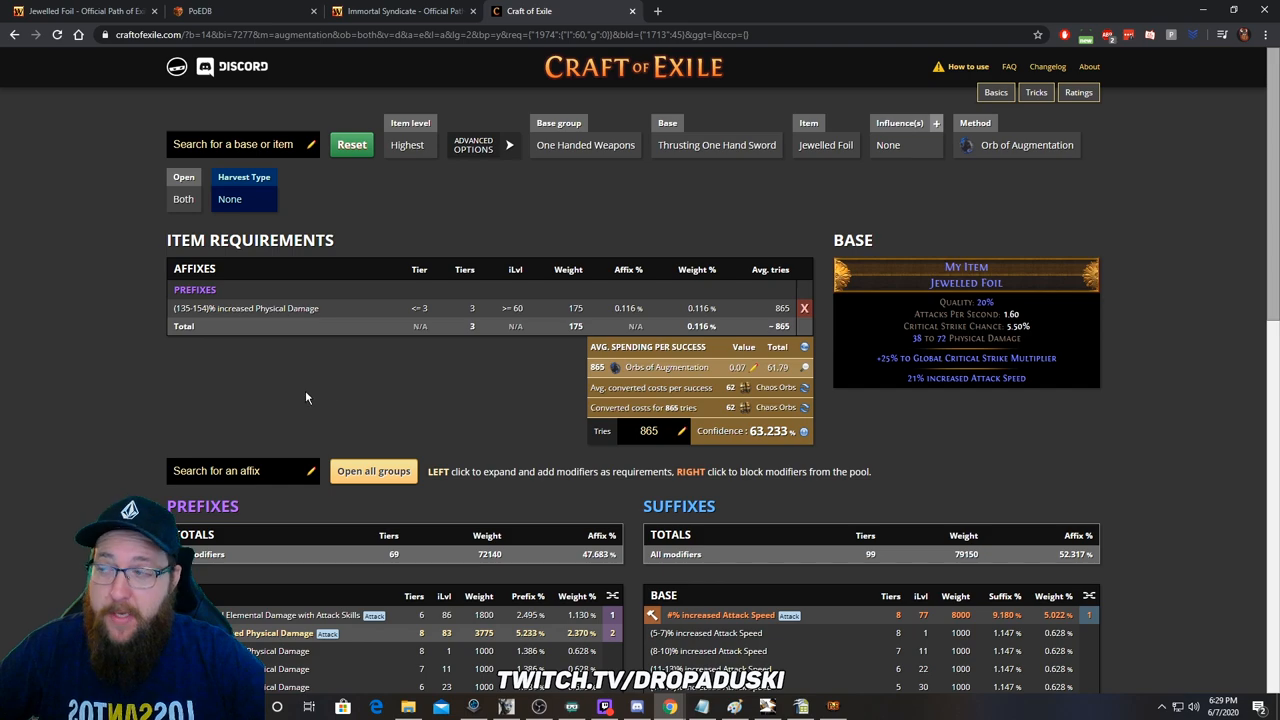
mouse_move(1122, 444)
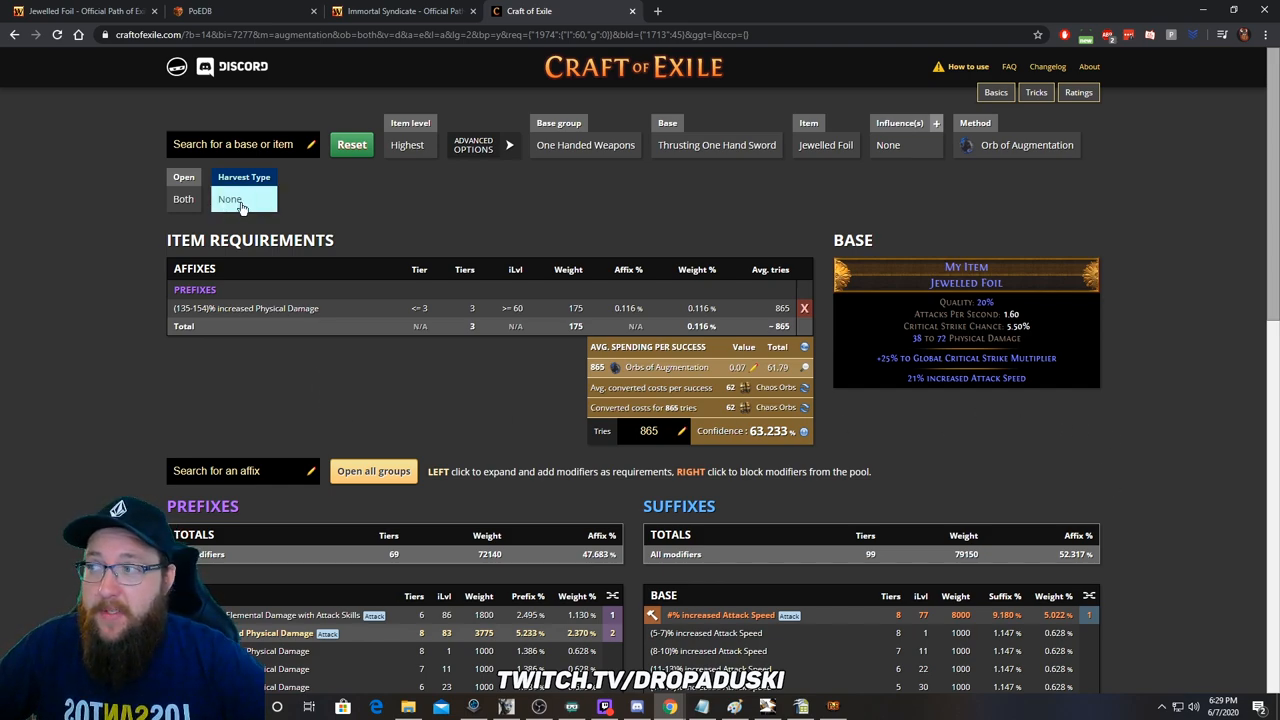
Step: Apply the Physical harvest type and note the roughly 99 average tries
left_click(244, 200)
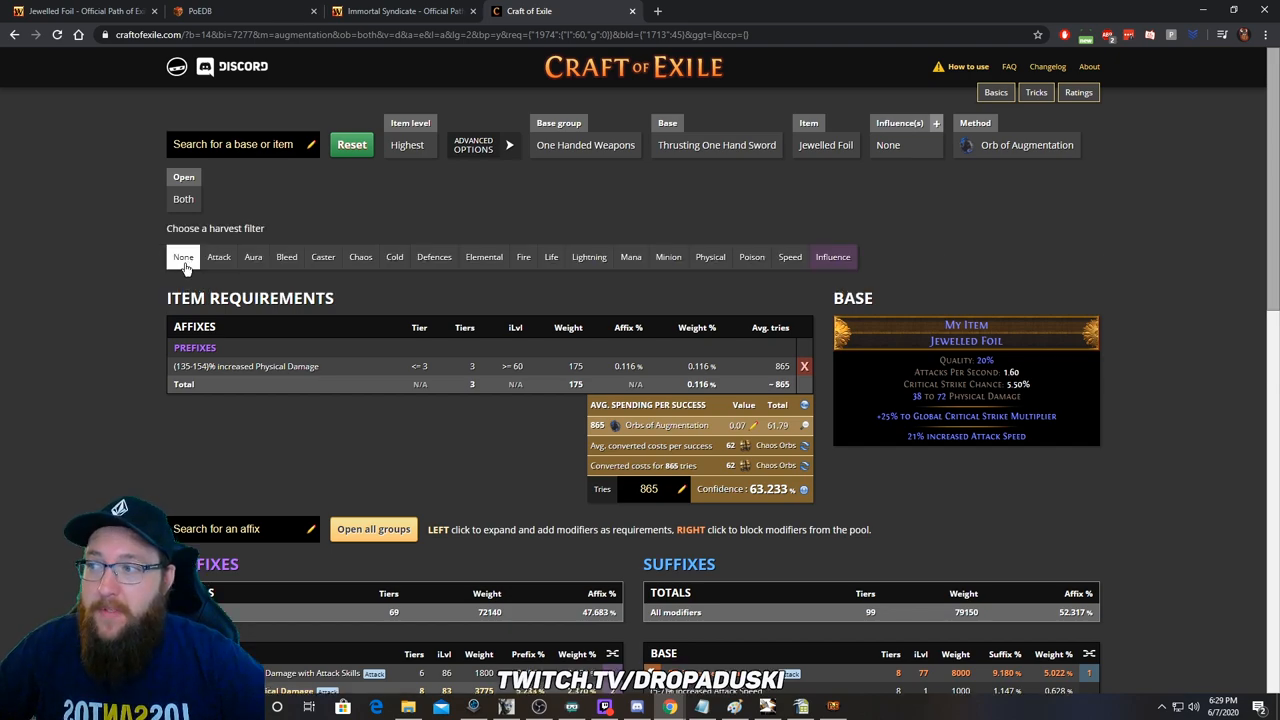
left_click(708, 256)
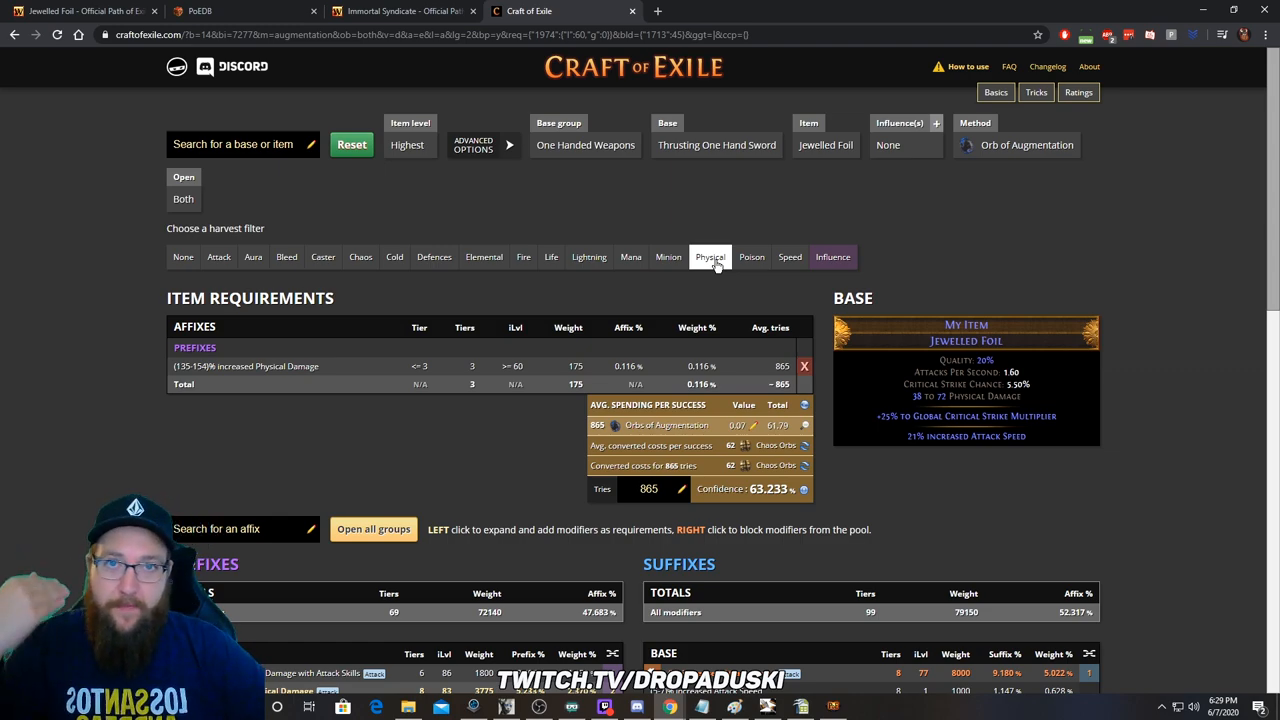
left_click(708, 256)
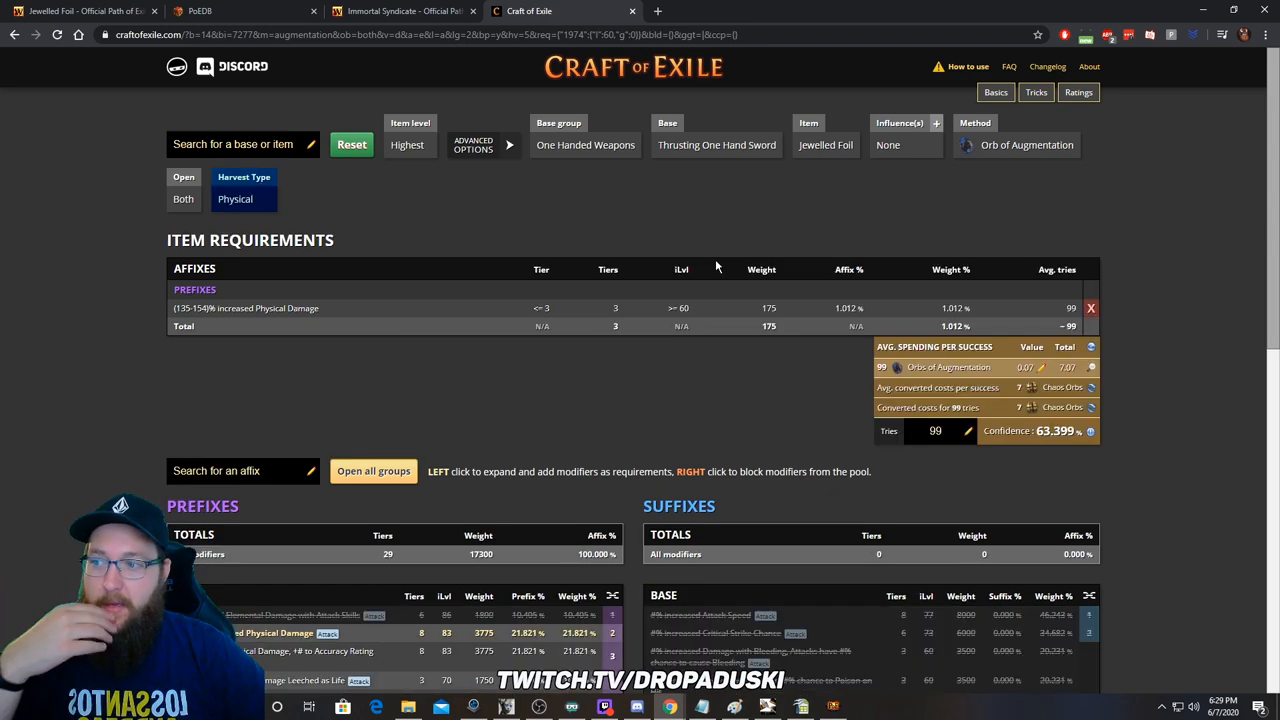
mouse_move(824, 328)
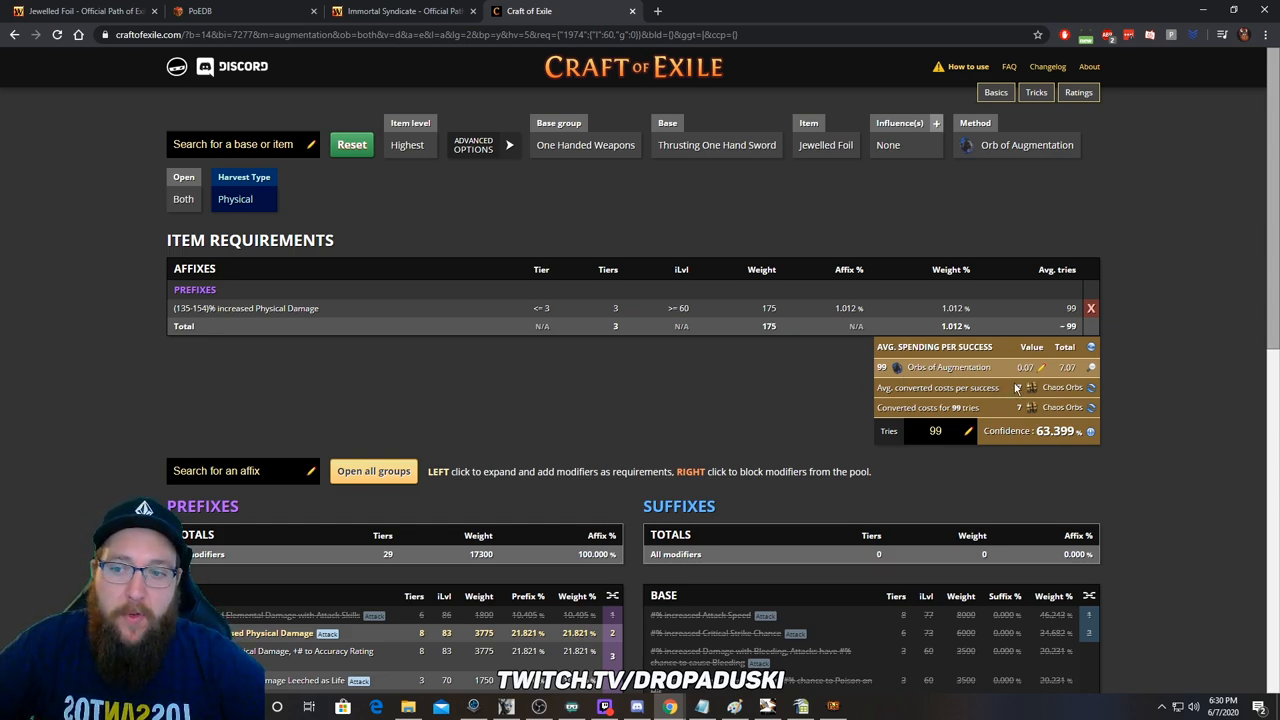
mouse_move(1156, 486)
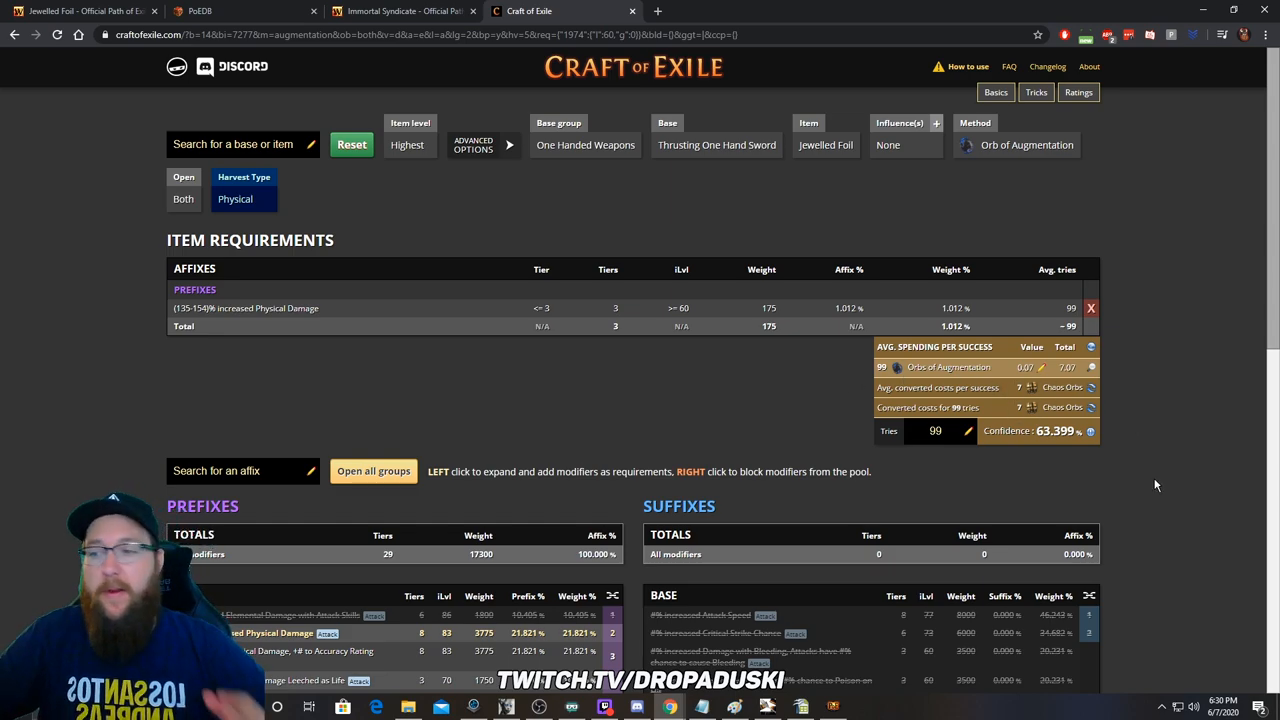
mouse_move(1184, 390)
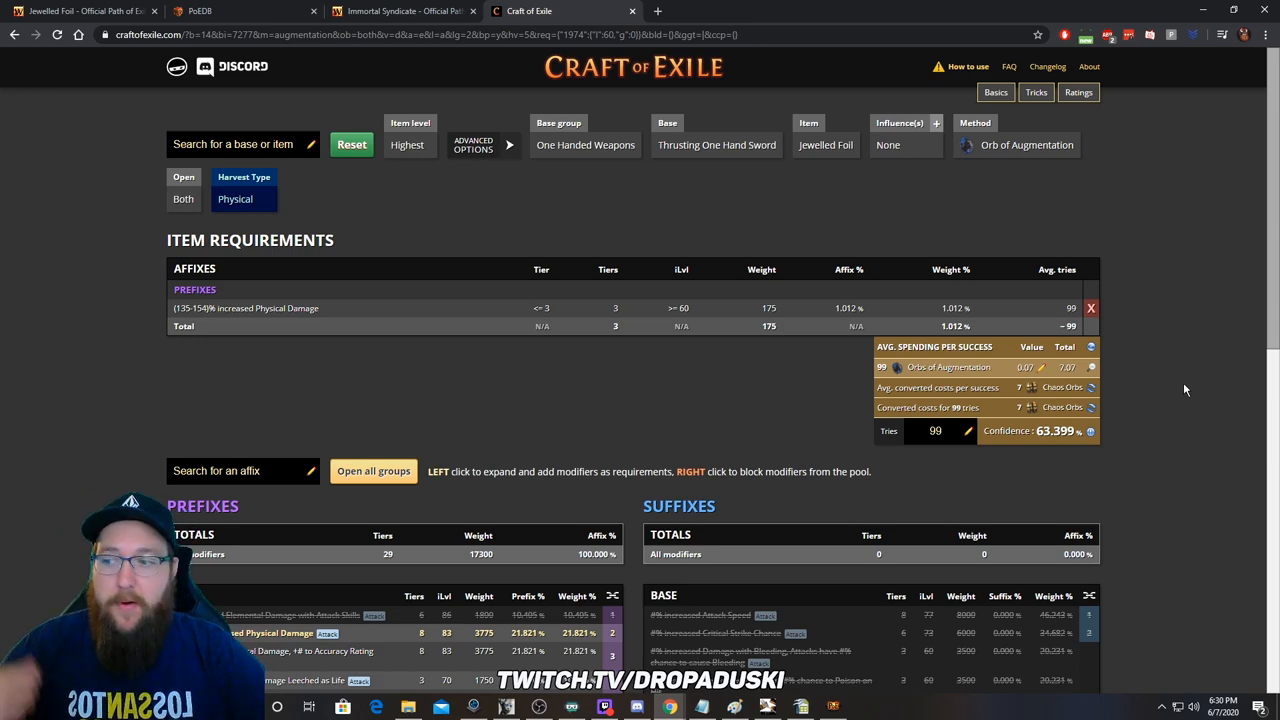
scroll("down", 3)
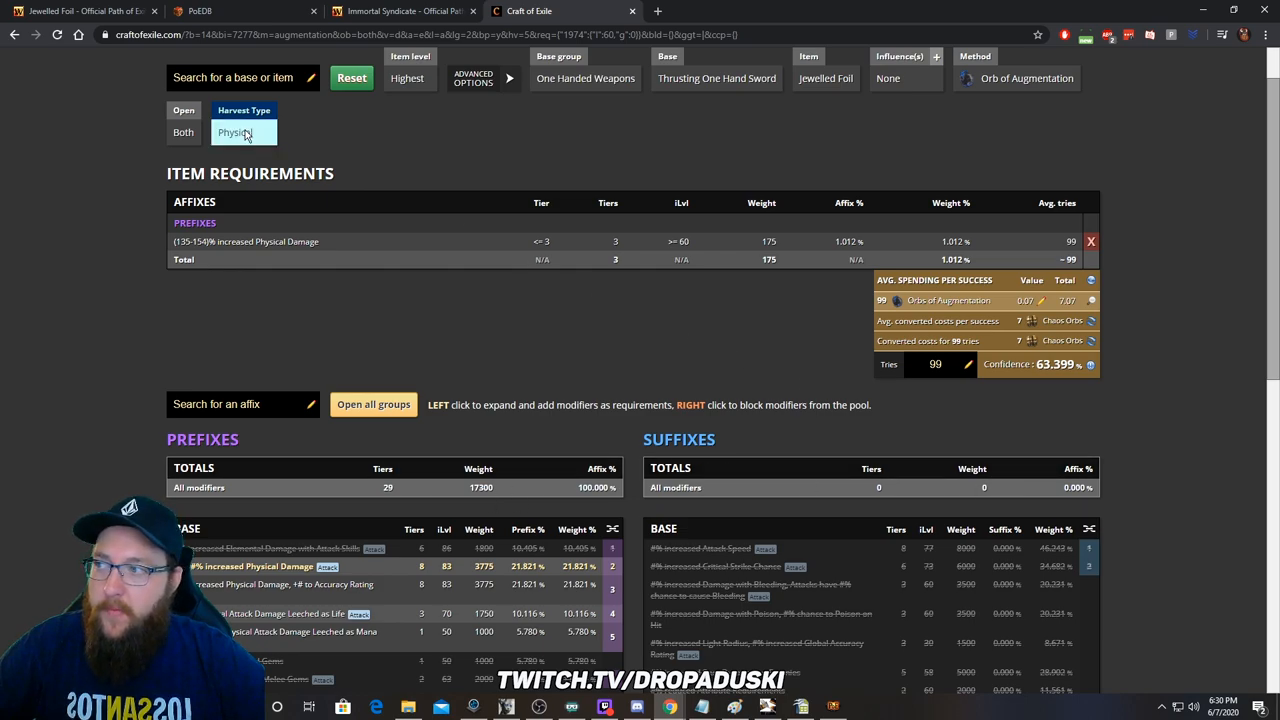
Step: Toggle the physical harvest tag off and on to compare about 911 versus 99 tries
left_click(244, 132)
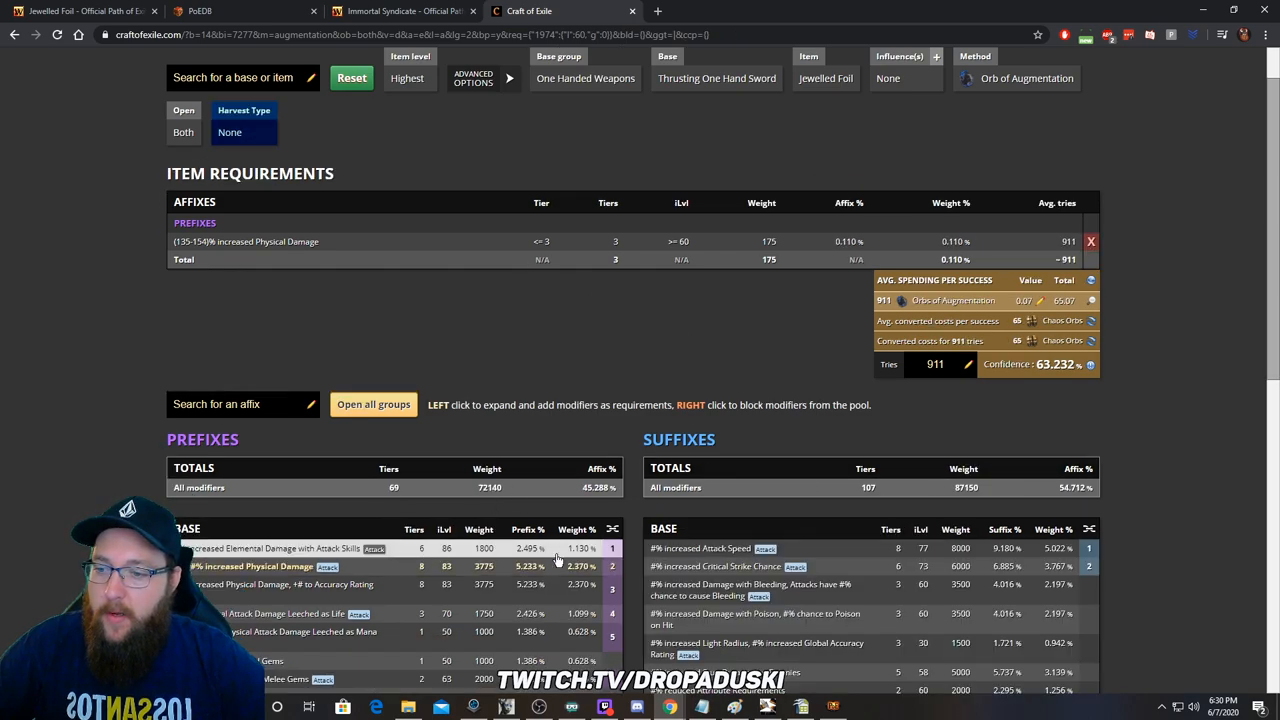
mouse_move(810, 480)
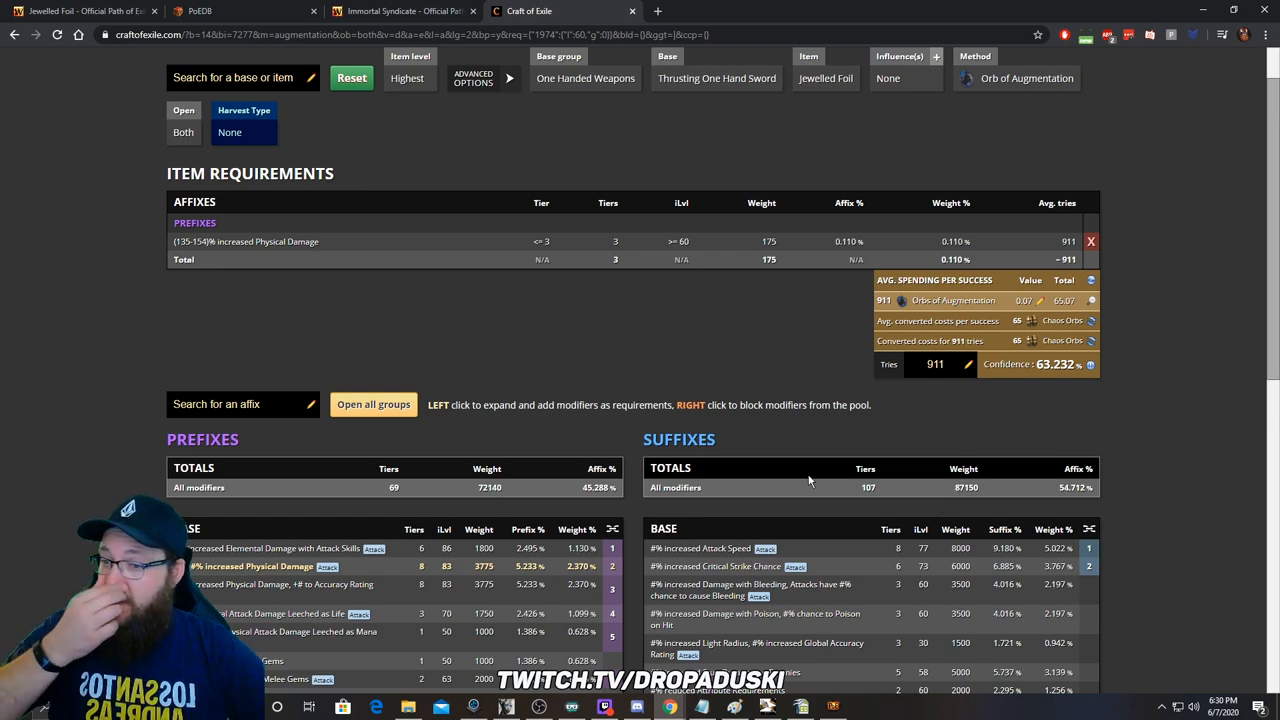
left_click(228, 132)
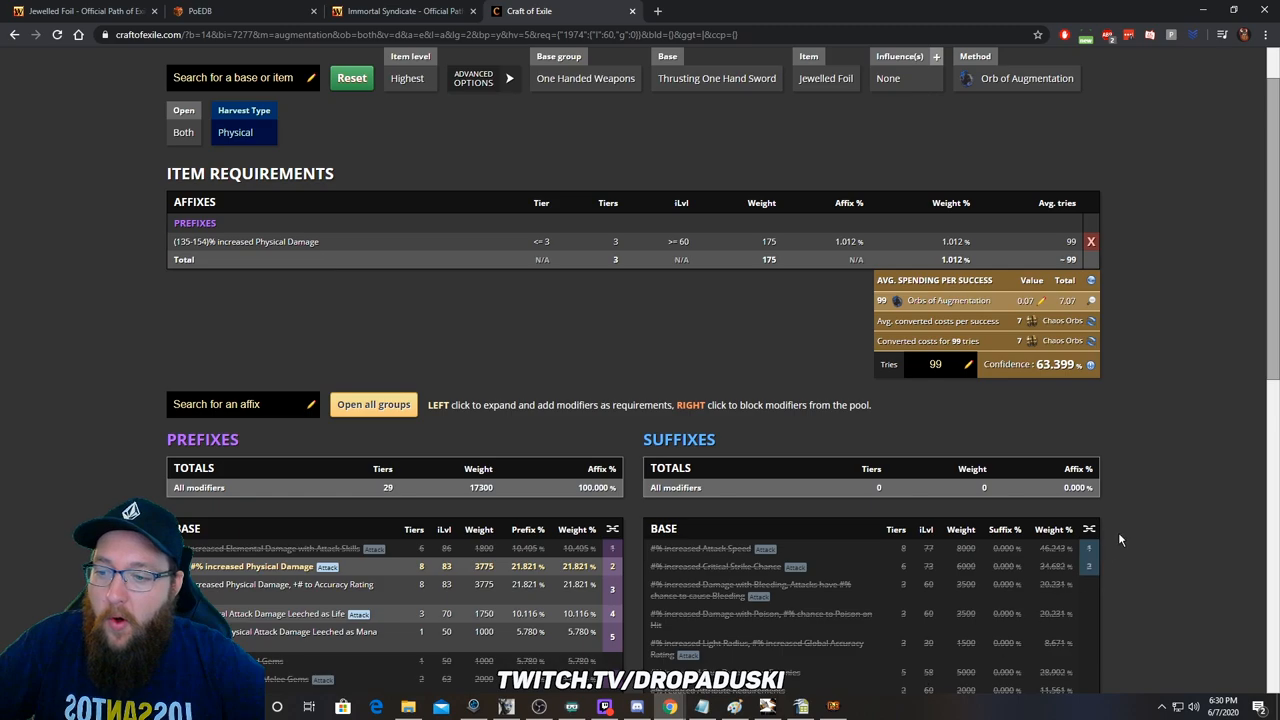
scroll("down", 3)
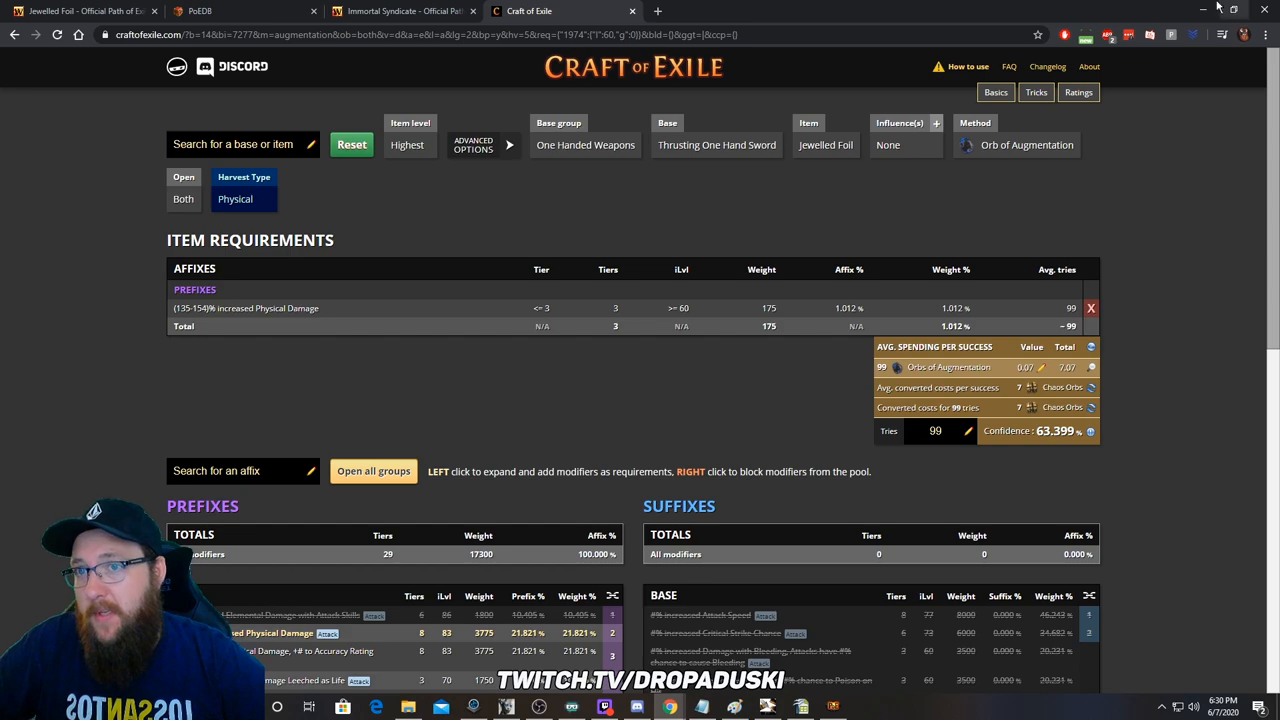
mouse_move(840, 244)
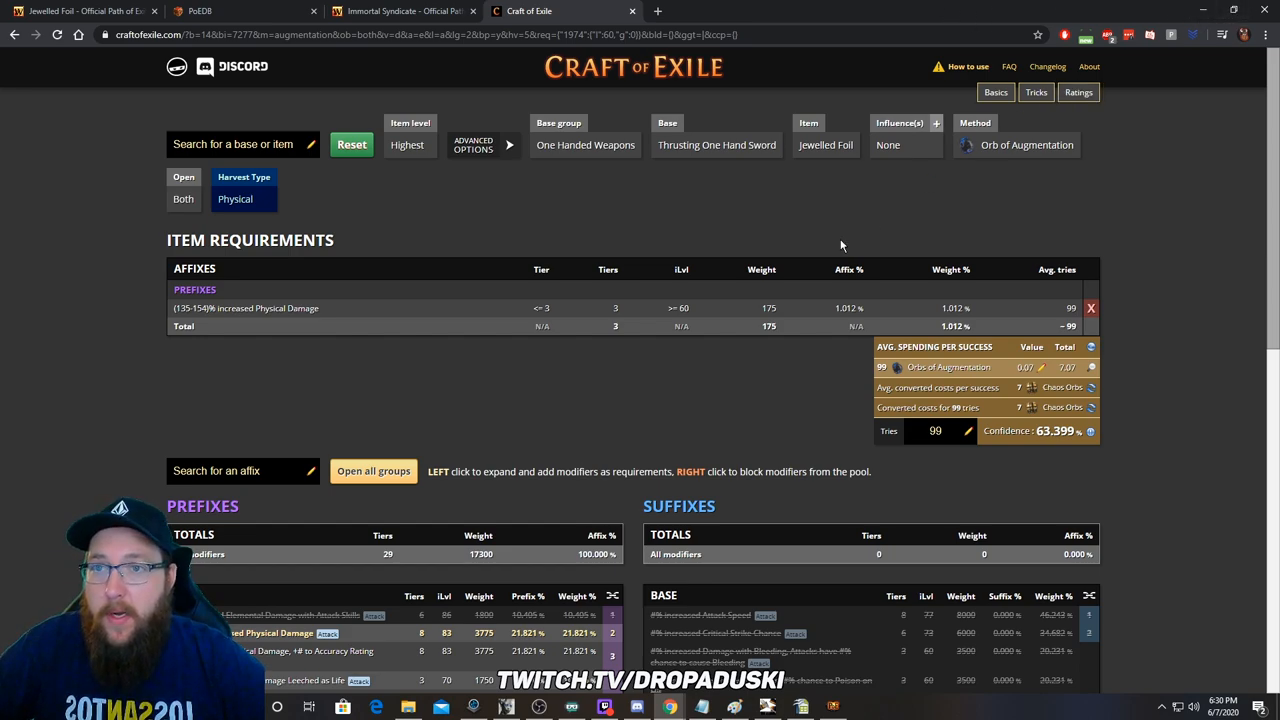
mouse_move(1072, 486)
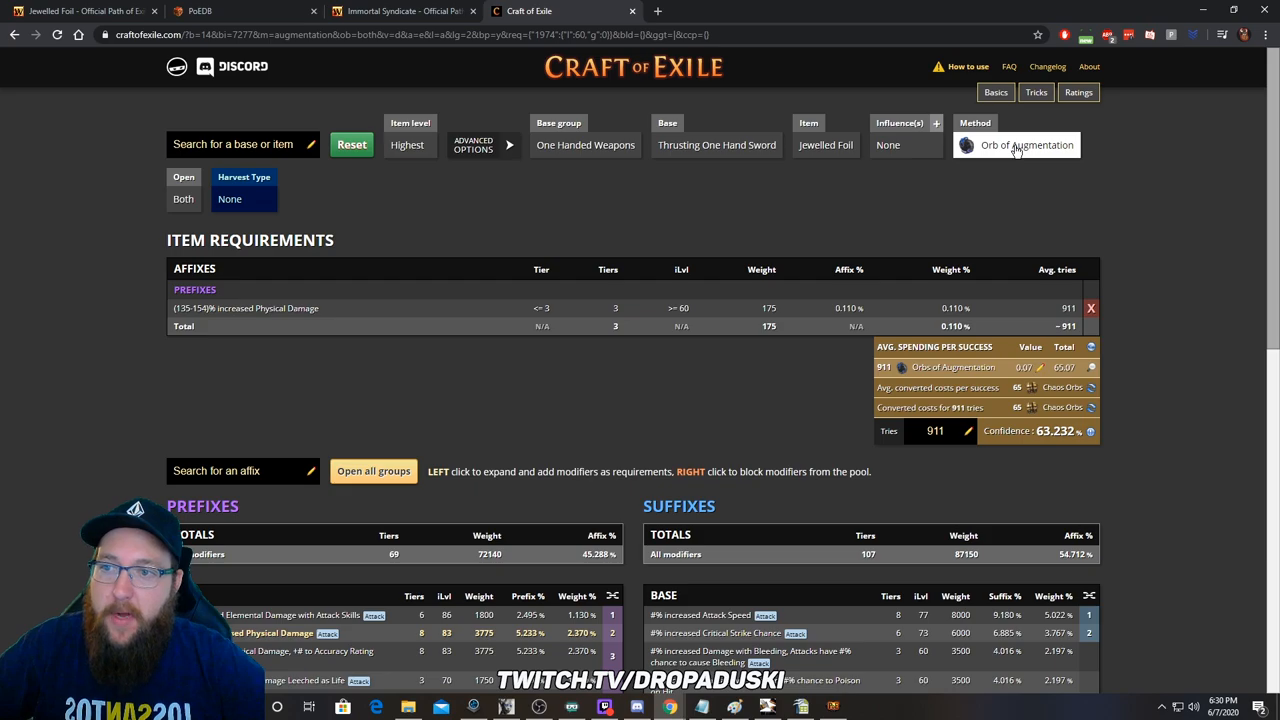
Step: Switch the crafting method to Fossils and require top-tier flat added physical damage as a second prefix
left_click(1016, 144)
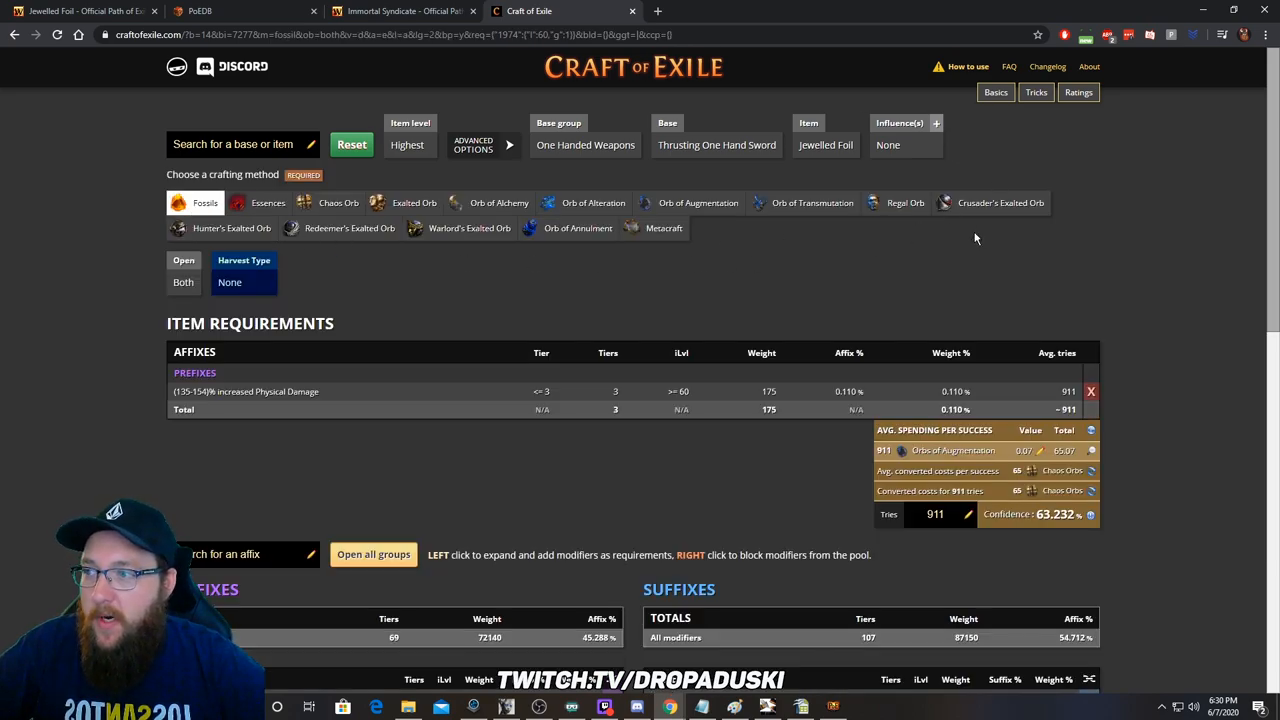
scroll("down", 3)
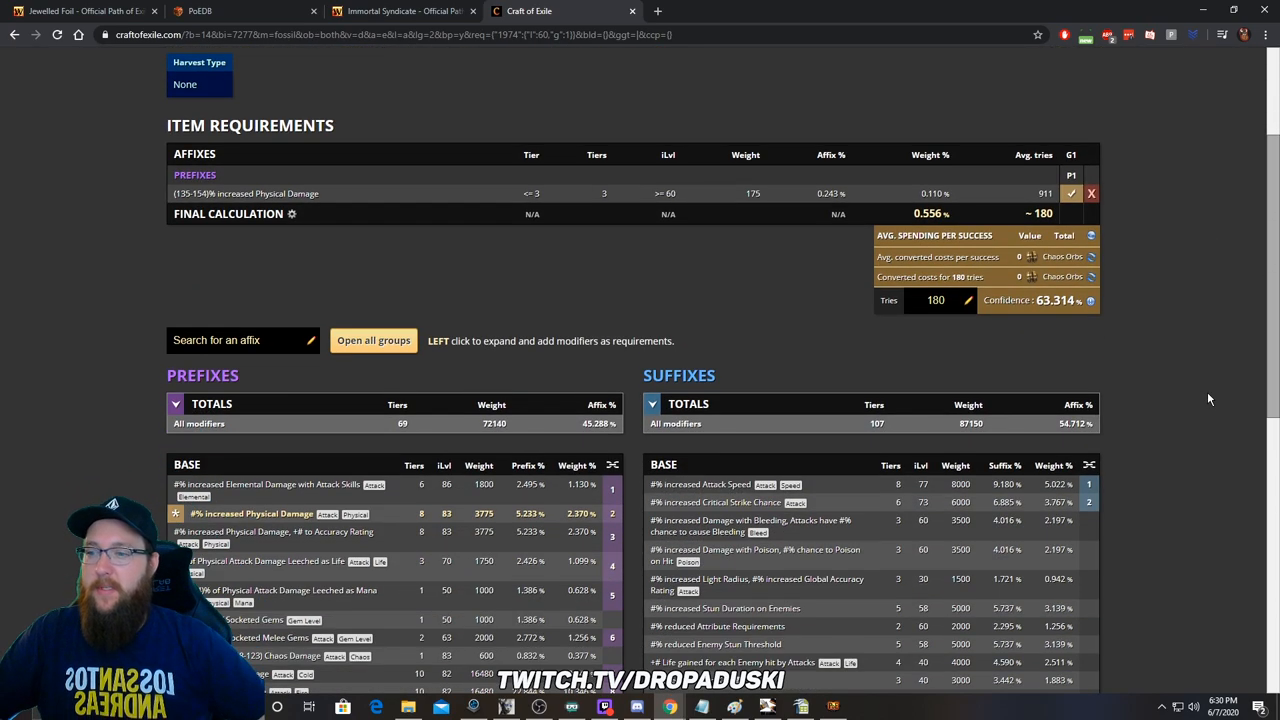
scroll("down", 3)
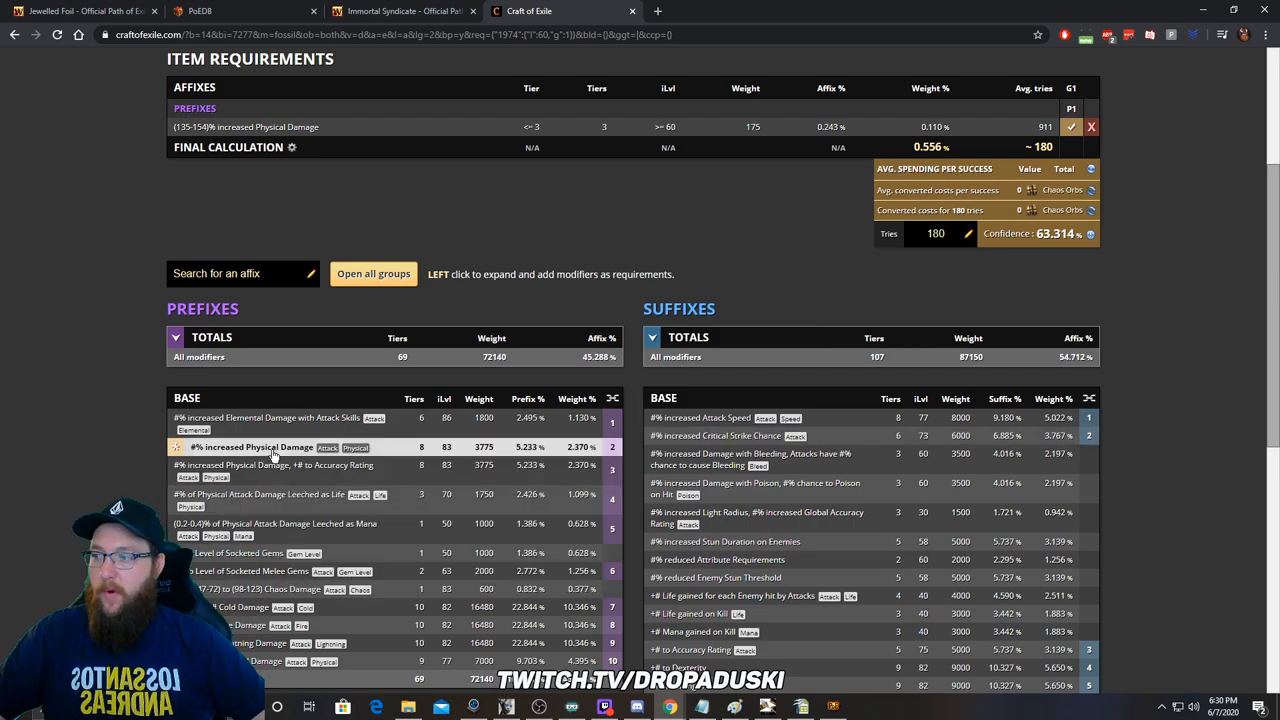
scroll("down", 3)
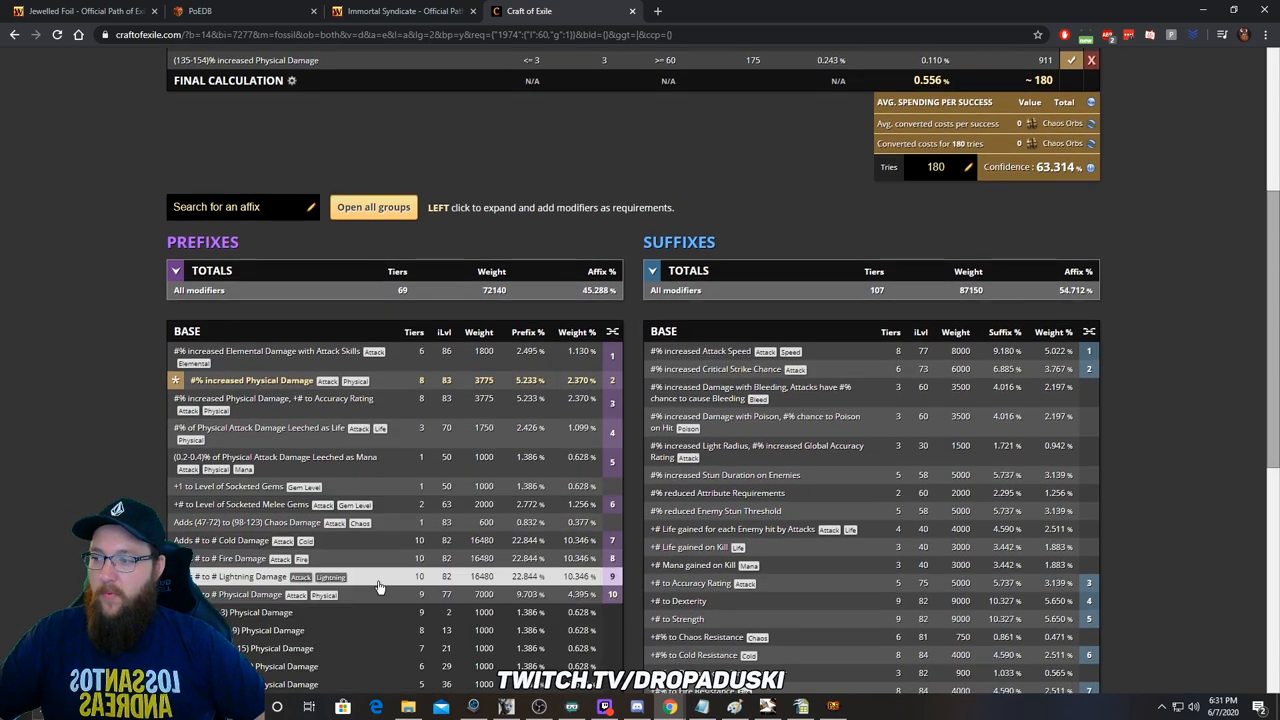
scroll("down", 3)
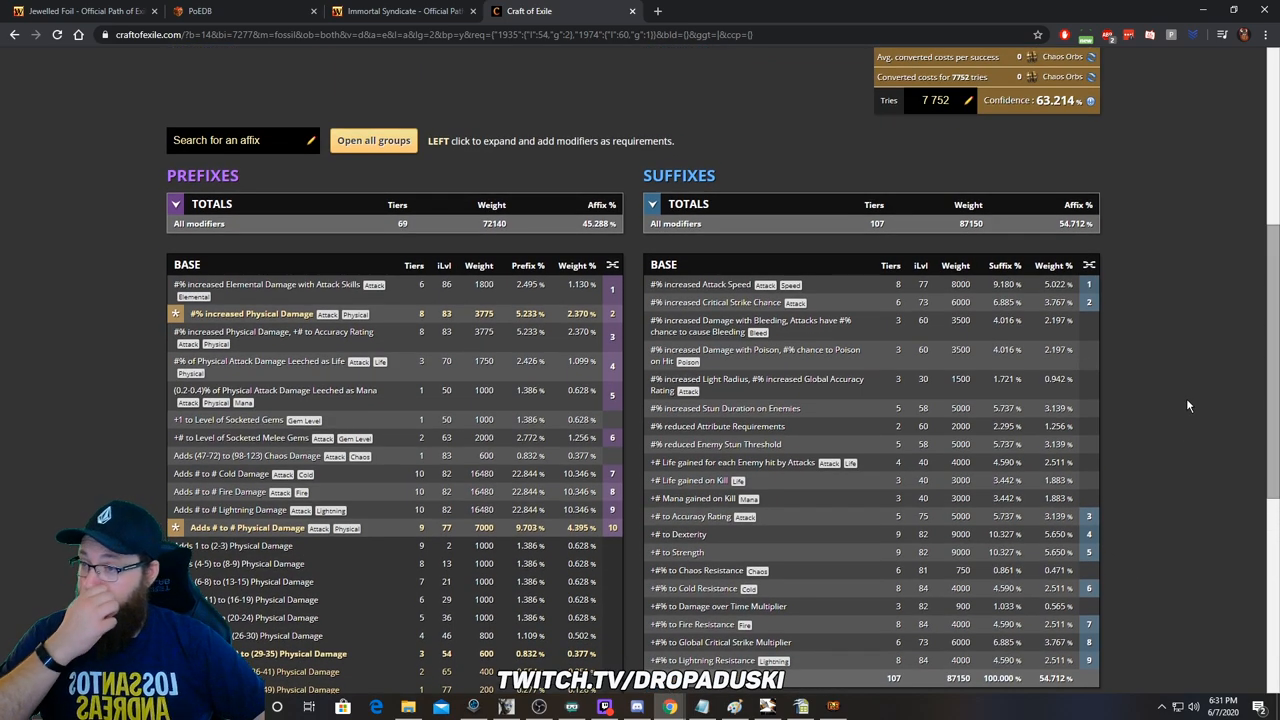
scroll("up", 3)
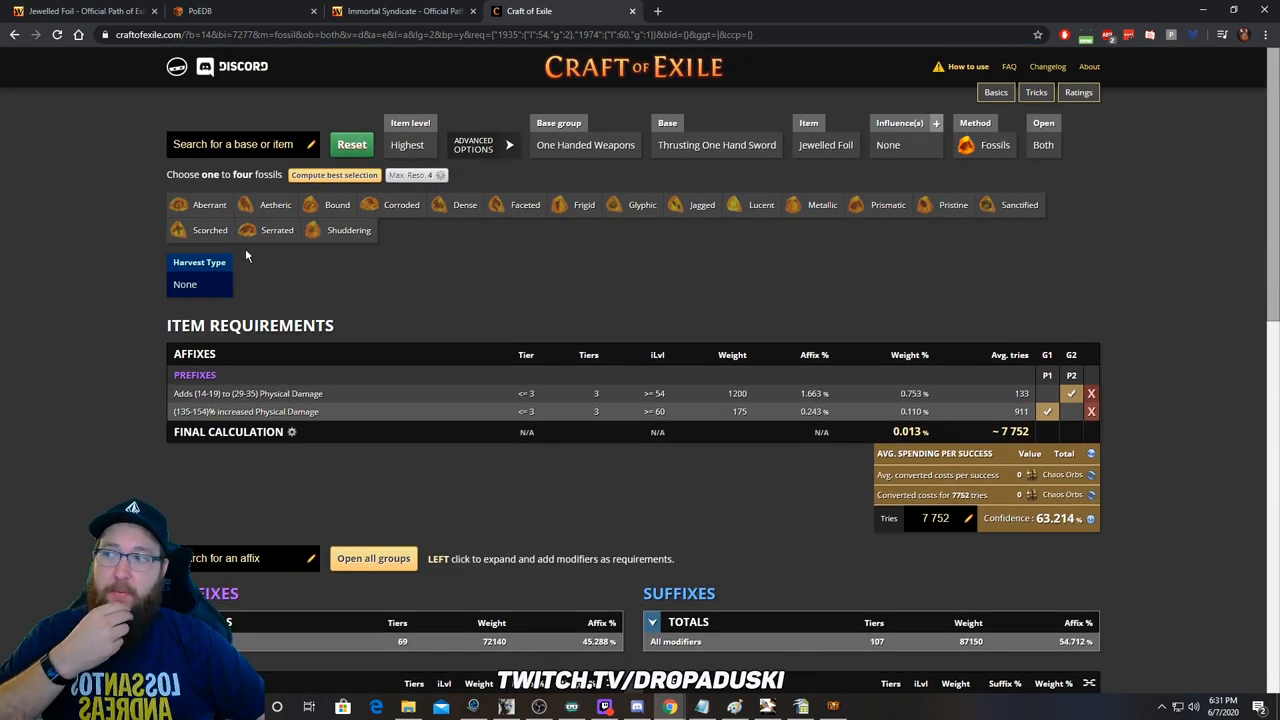
Step: Compute the best fossil selection, showing about 7,752 tries and suggested fossil combinations
left_click(334, 176)
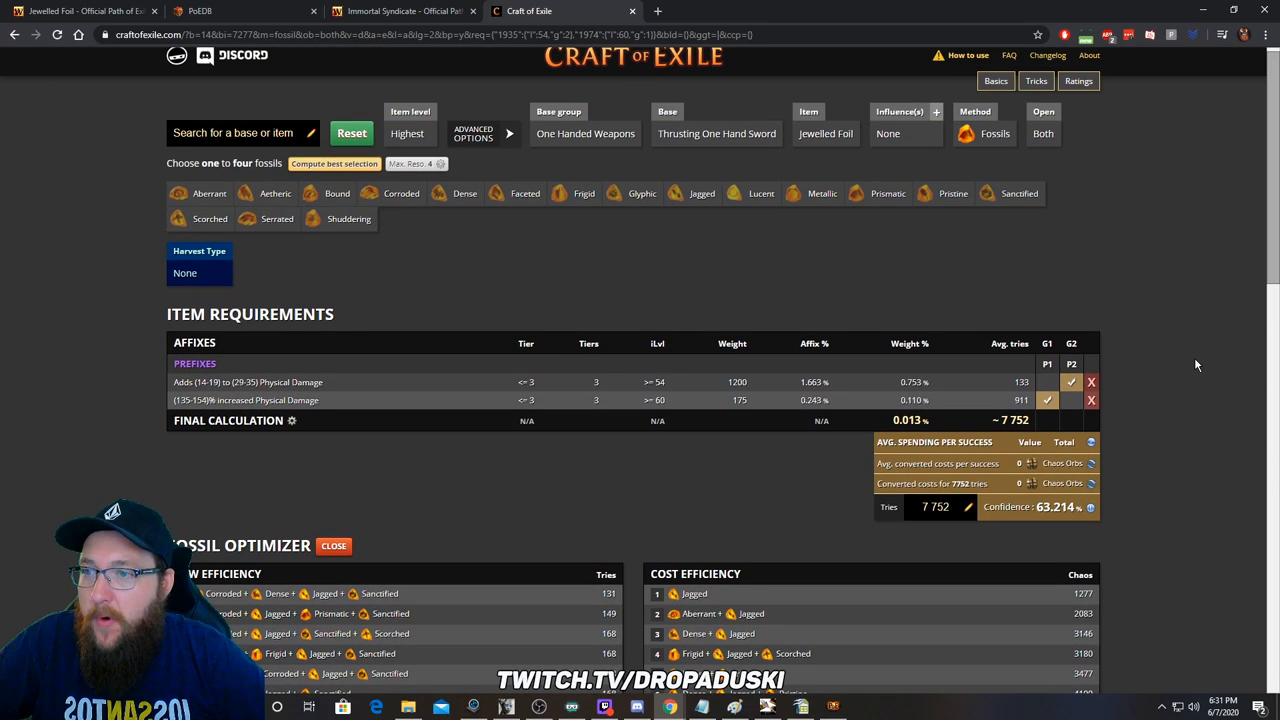
scroll("down", 3)
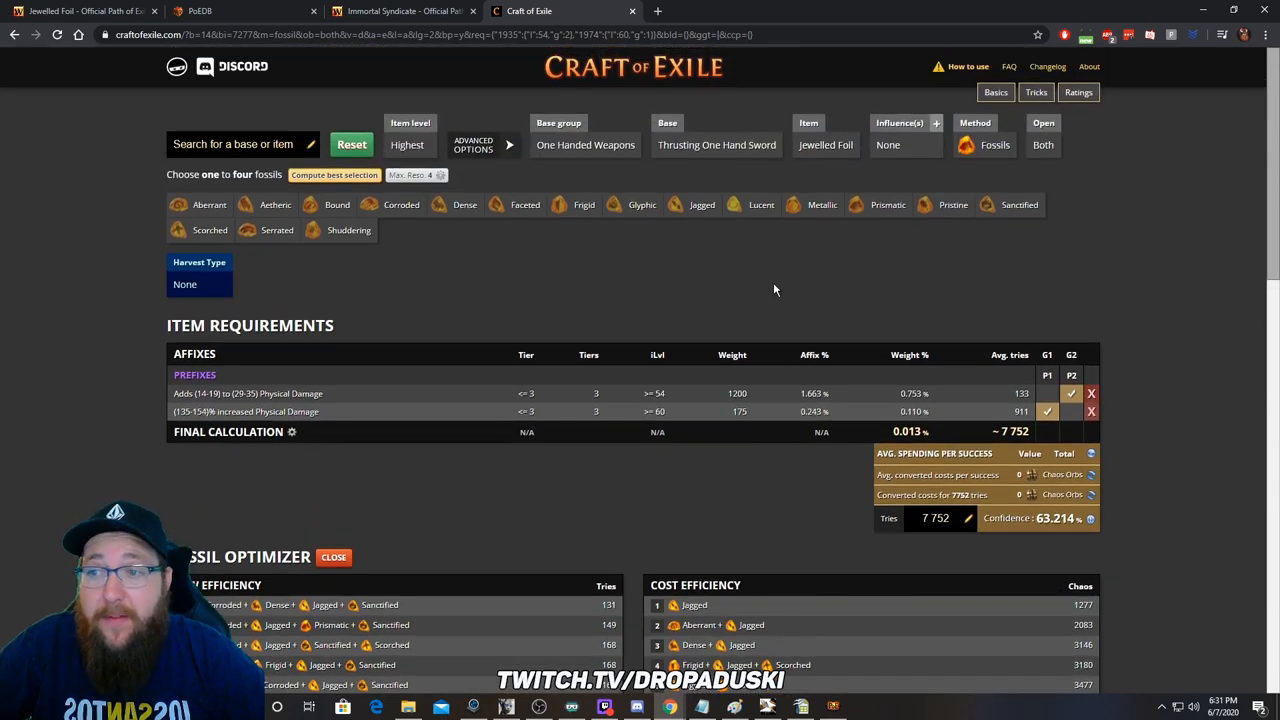
scroll("down", 3)
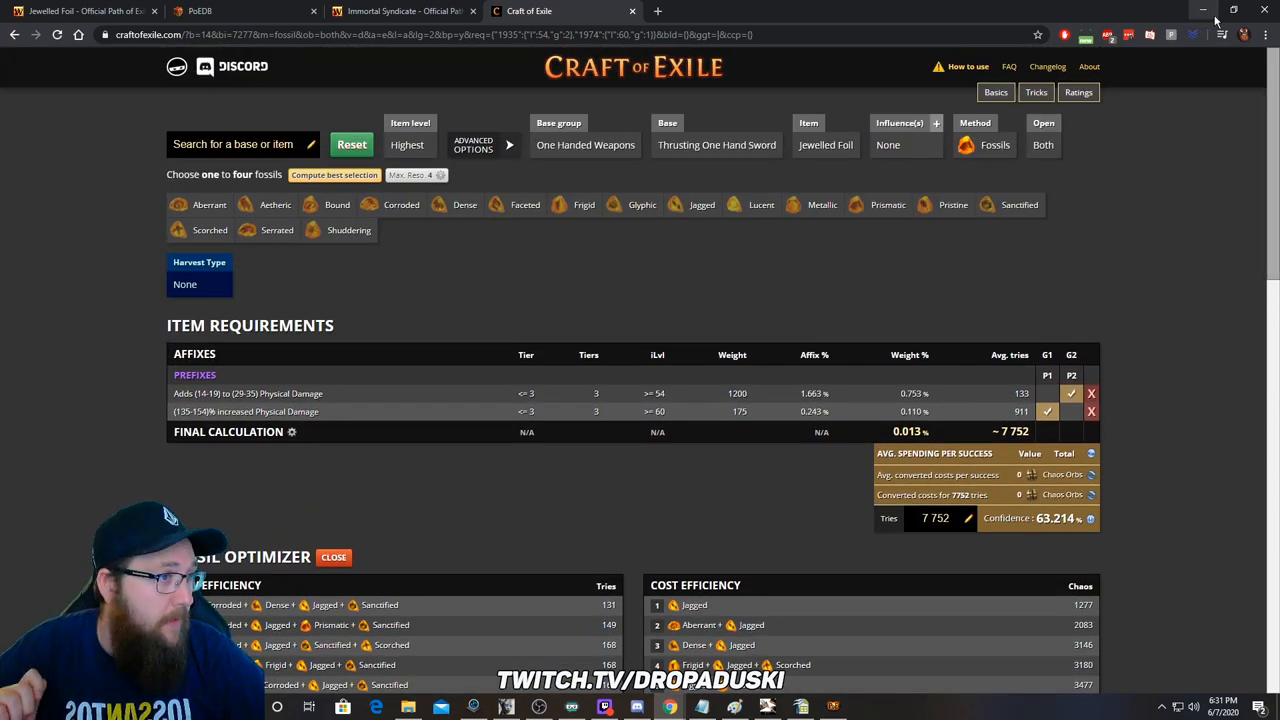
mouse_move(1206, 12)
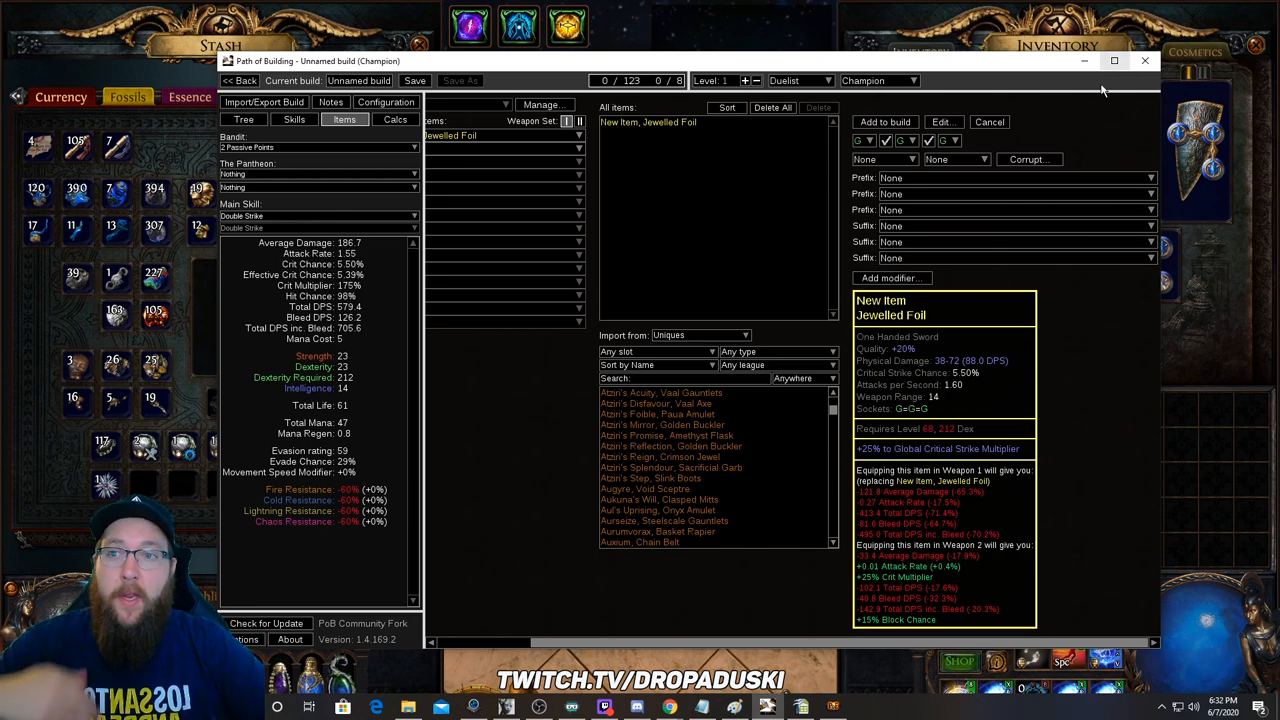
mouse_move(1084, 62)
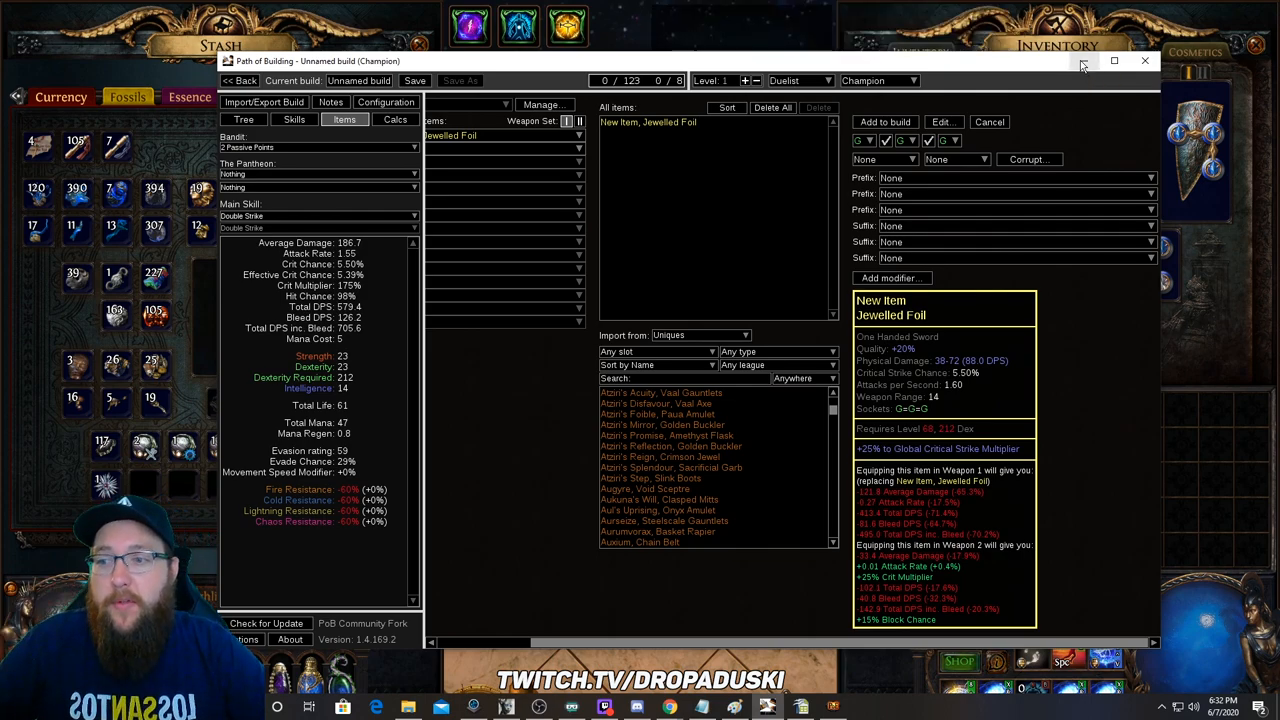
mouse_move(1084, 64)
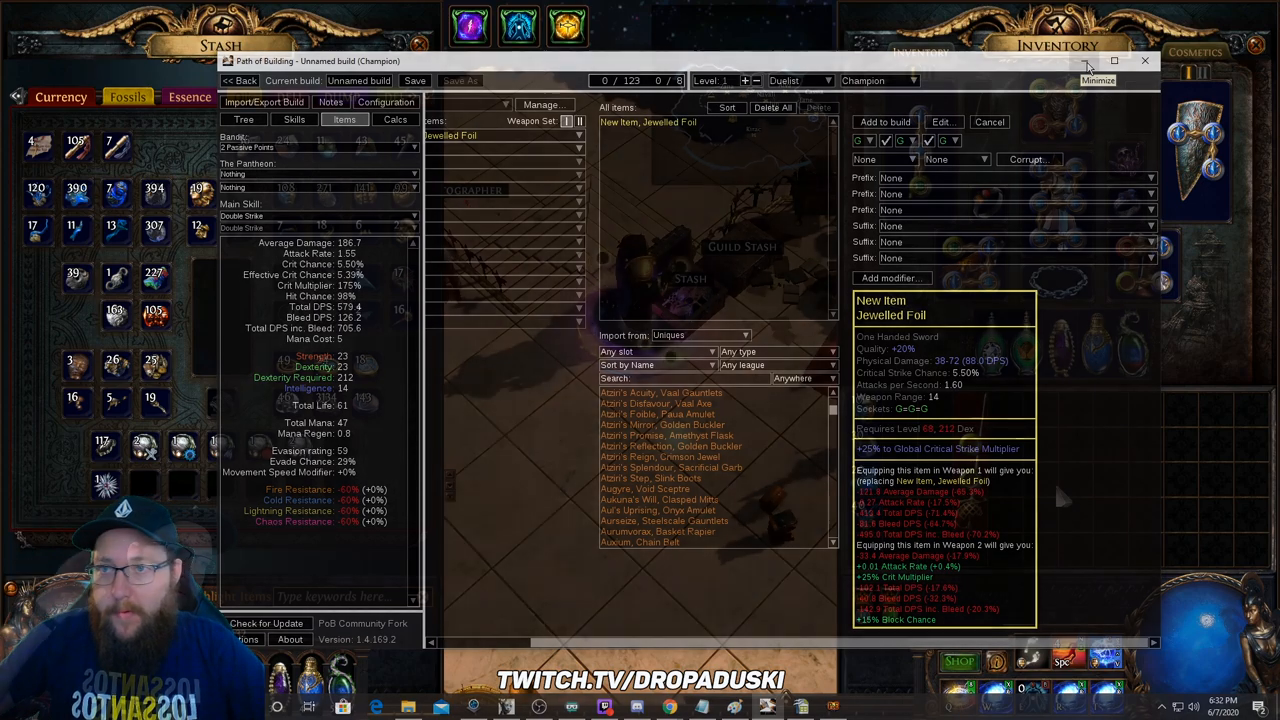
Step: Minimize Path of Building so the hideout's stash and inventory show again
left_click(1140, 62)
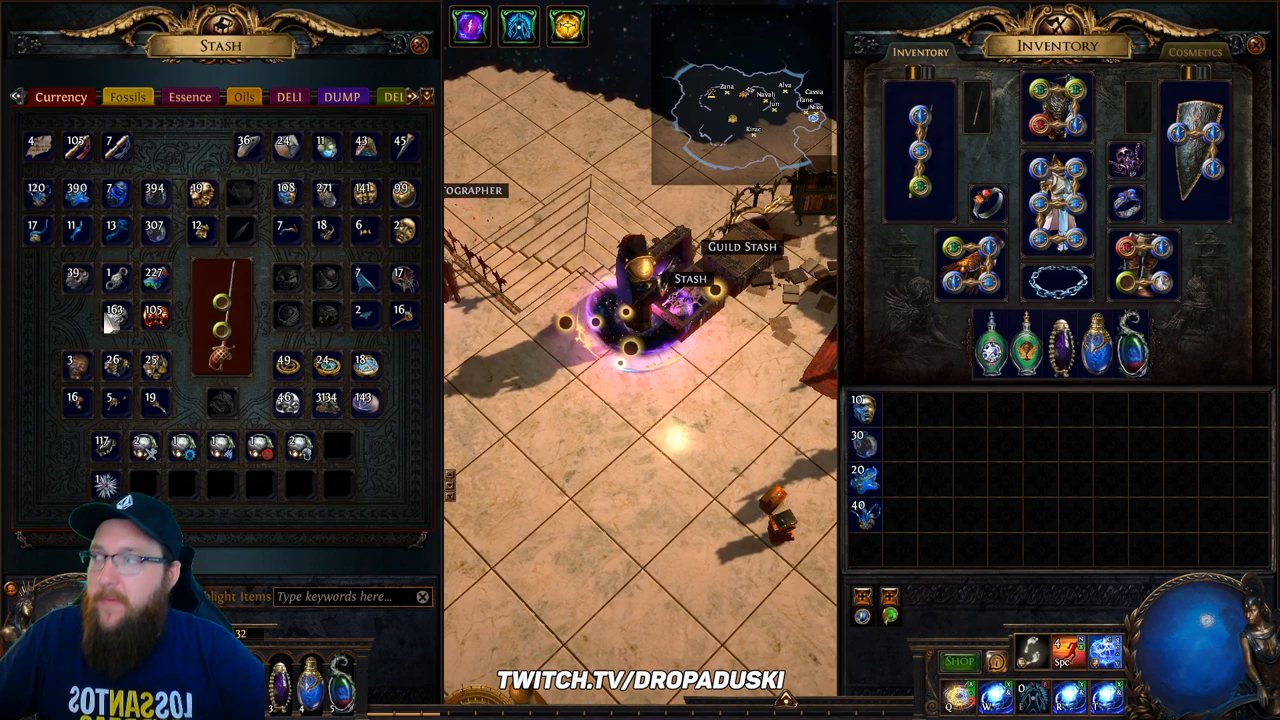
mouse_move(112, 314)
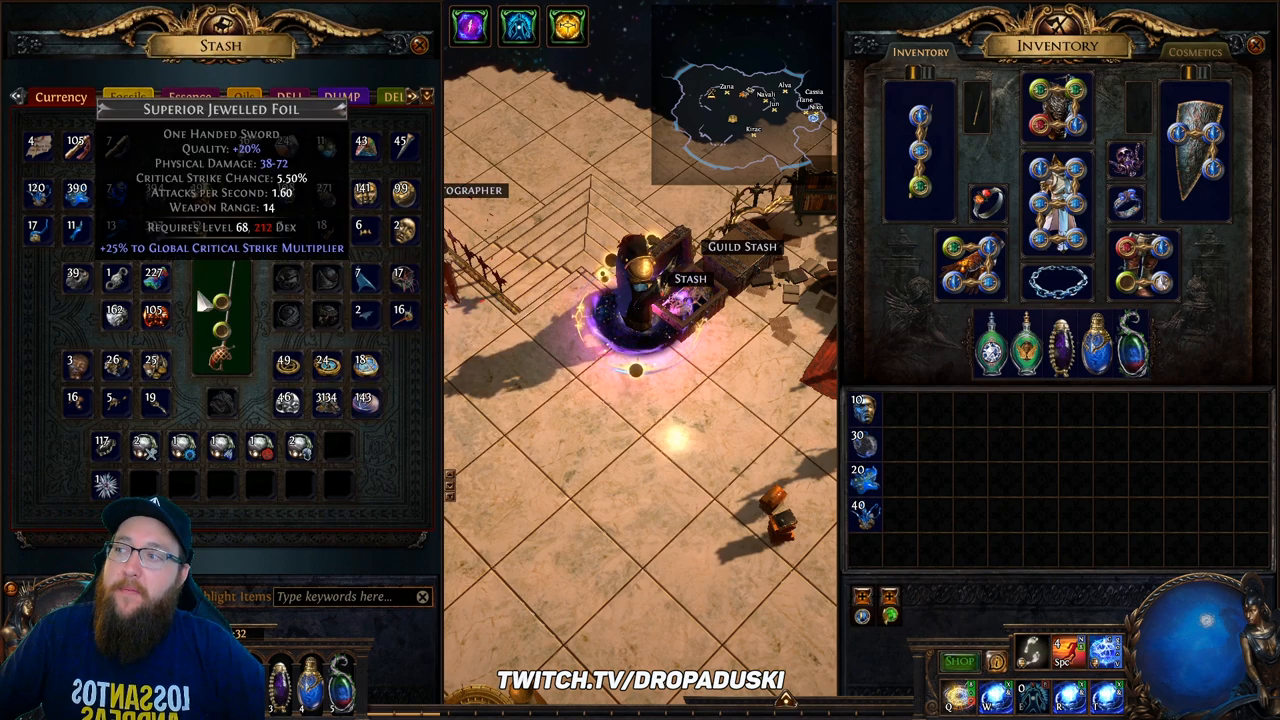
mouse_move(868, 536)
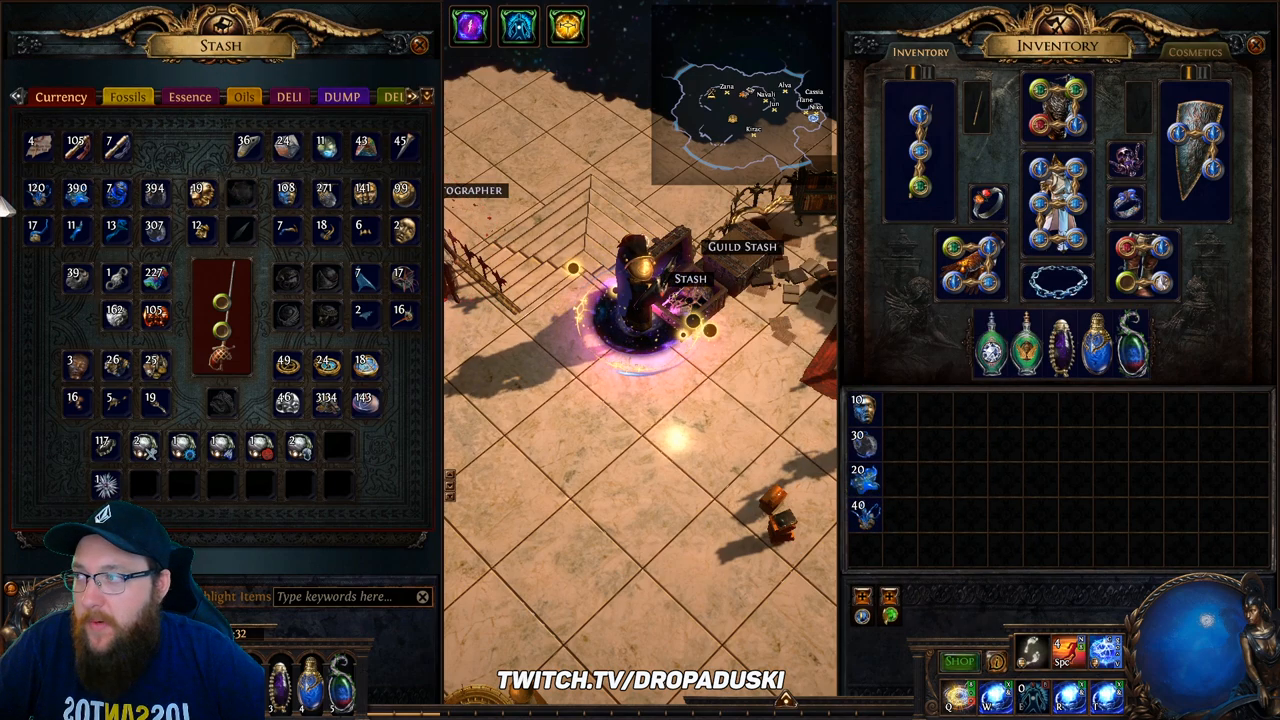
mouse_move(220, 310)
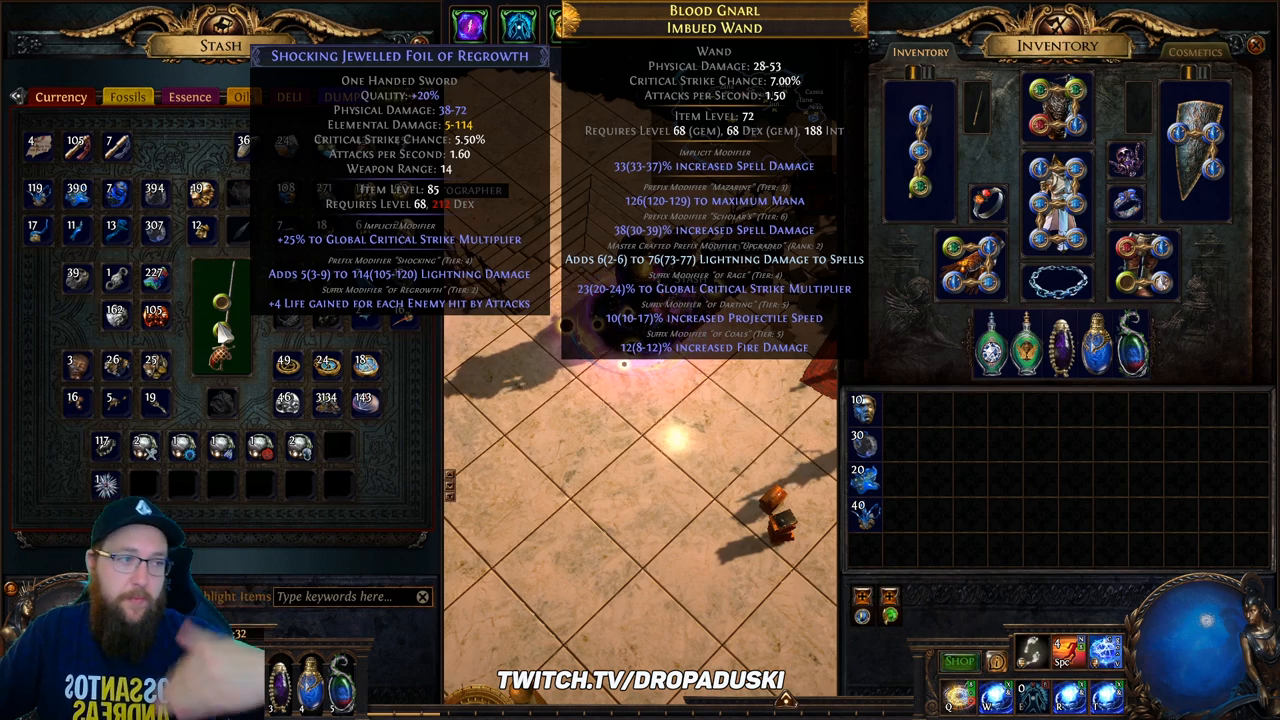
mouse_move(138, 272)
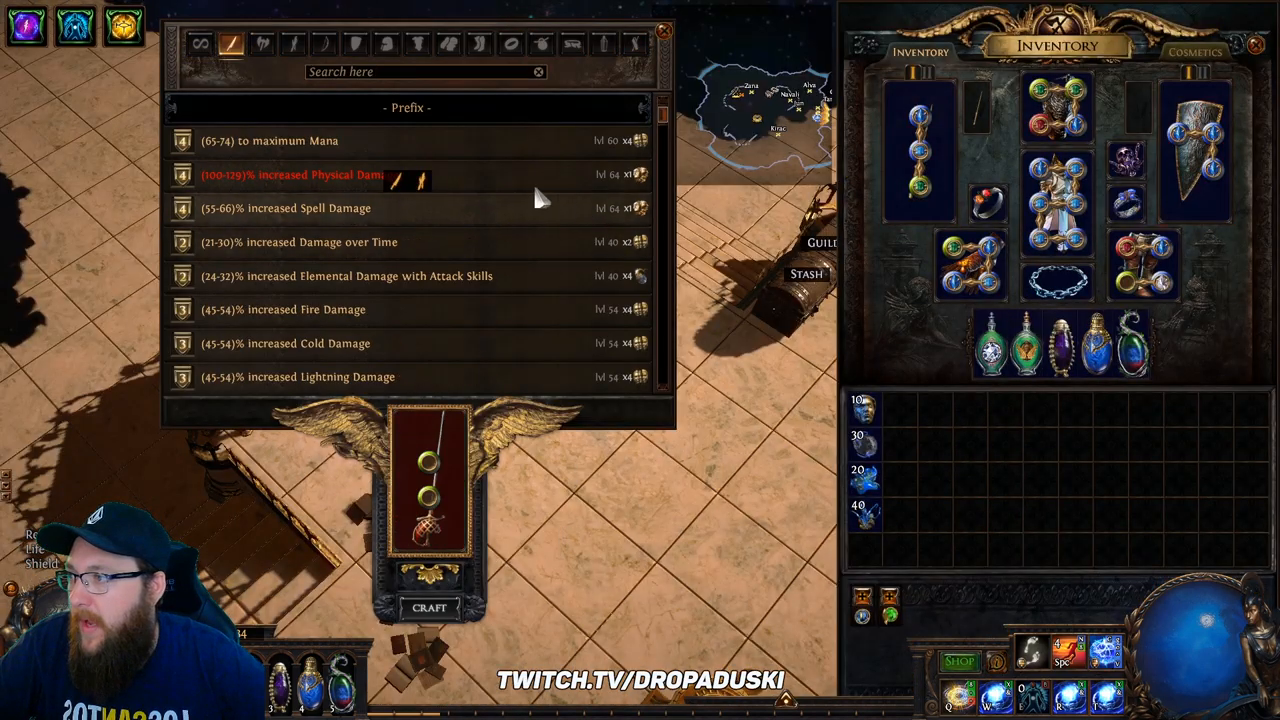
Step: Scroll the bench prefix list down to the flat added physical damage crafts
scroll("down", 3)
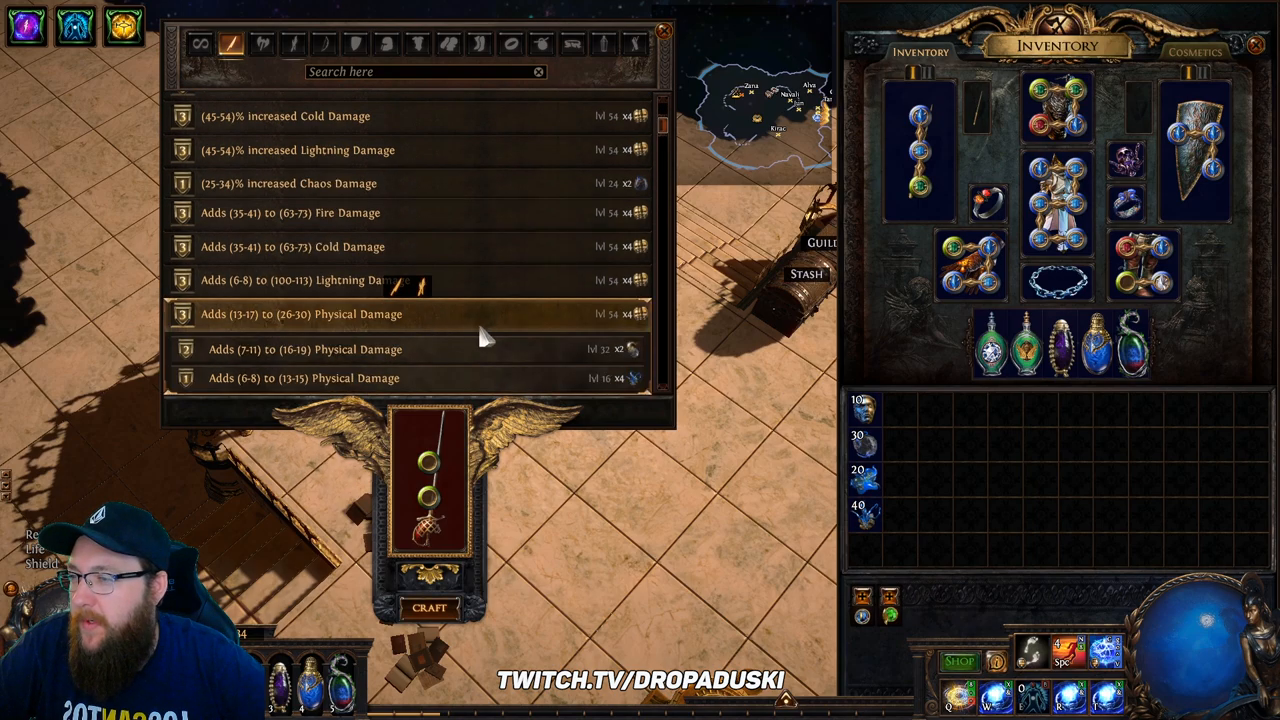
mouse_move(364, 322)
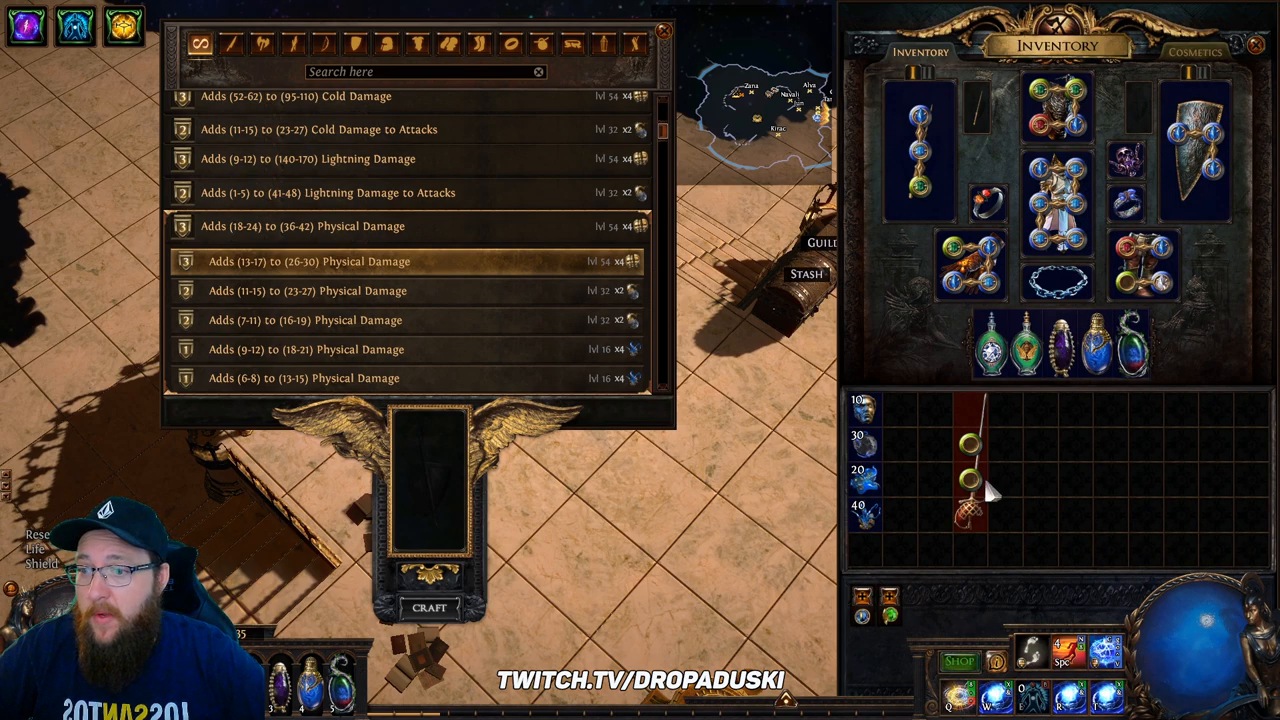
mouse_move(970, 490)
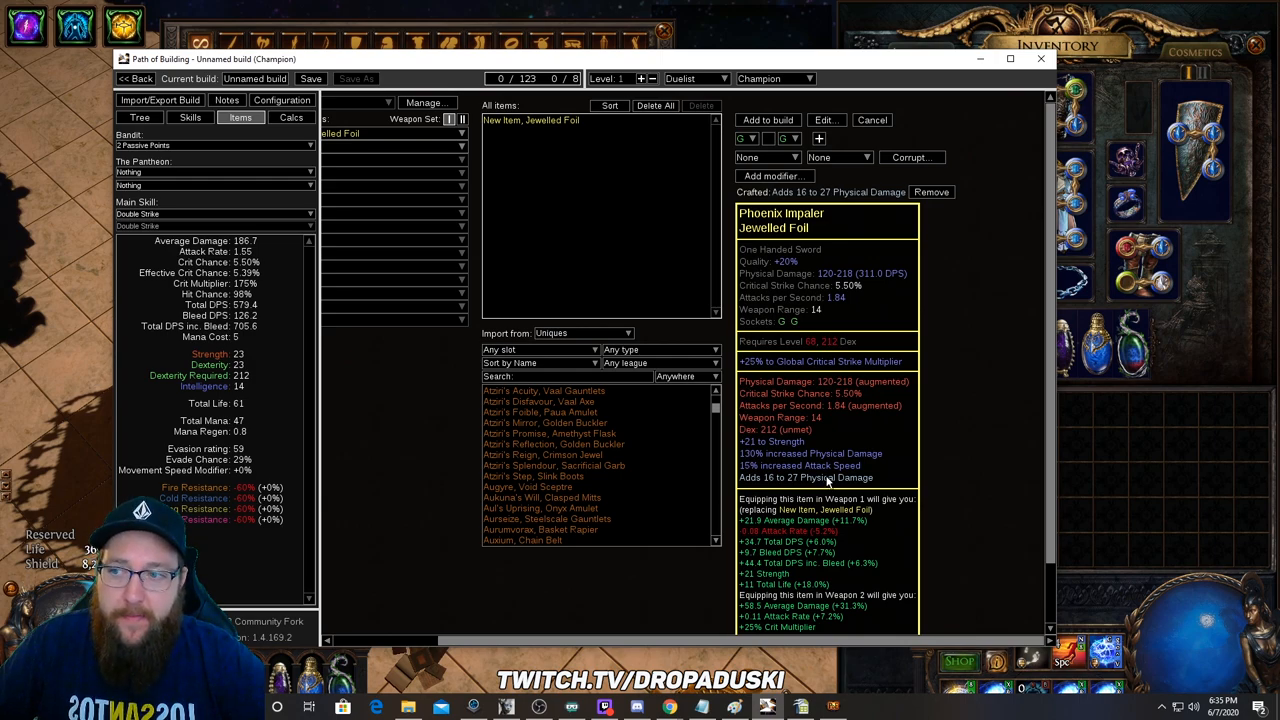
mouse_move(942, 412)
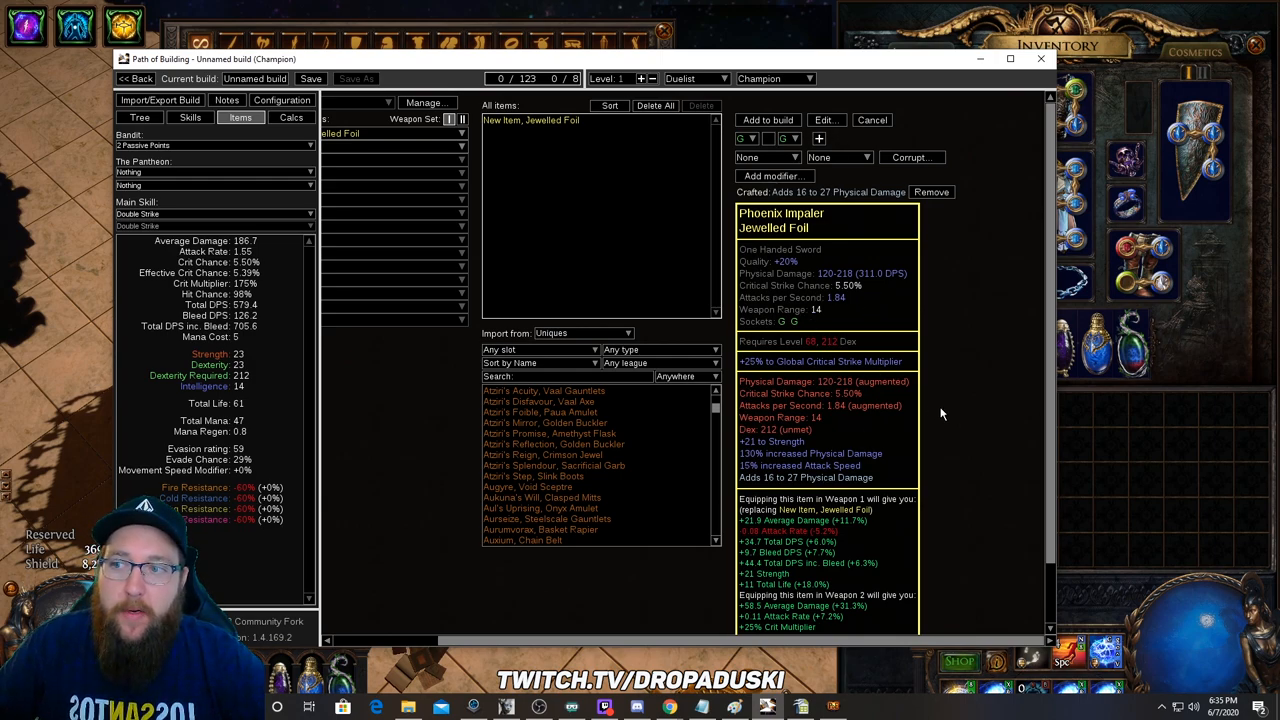
mouse_move(944, 468)
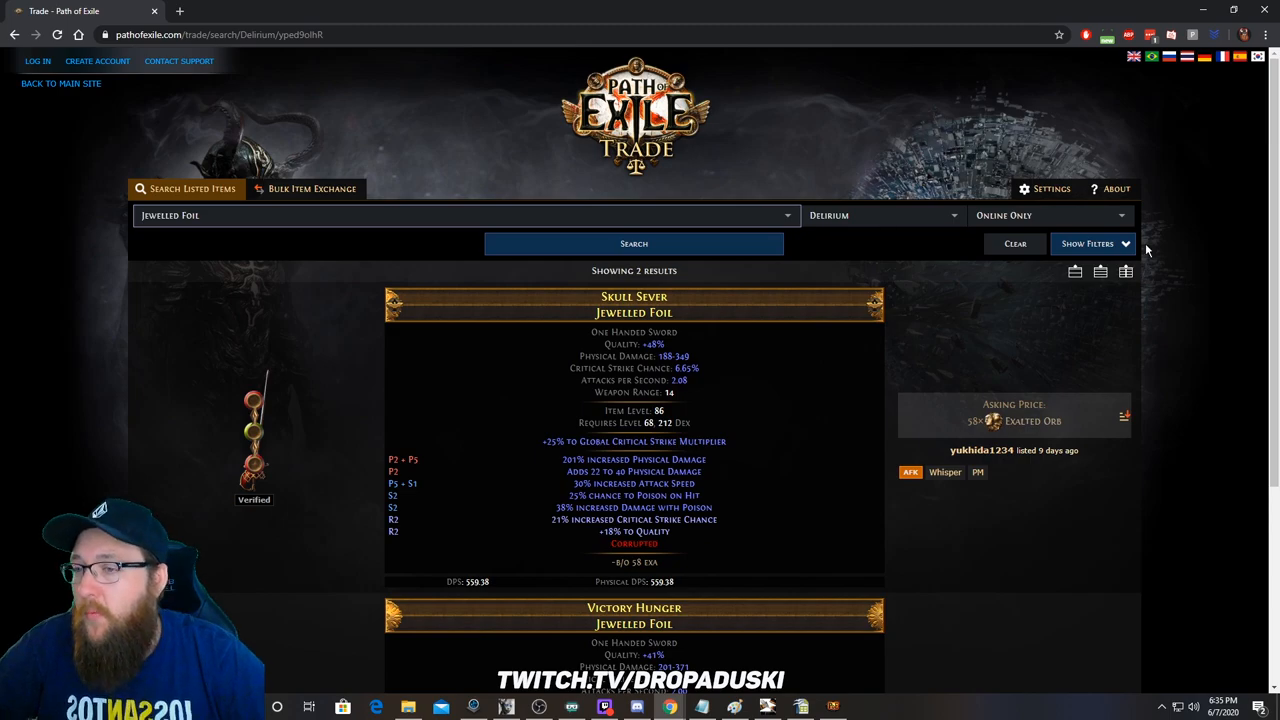
Step: Search Jewelled Foils with minimum 311 physical DPS and scroll the 40 listings' prices
left_click(1092, 244)
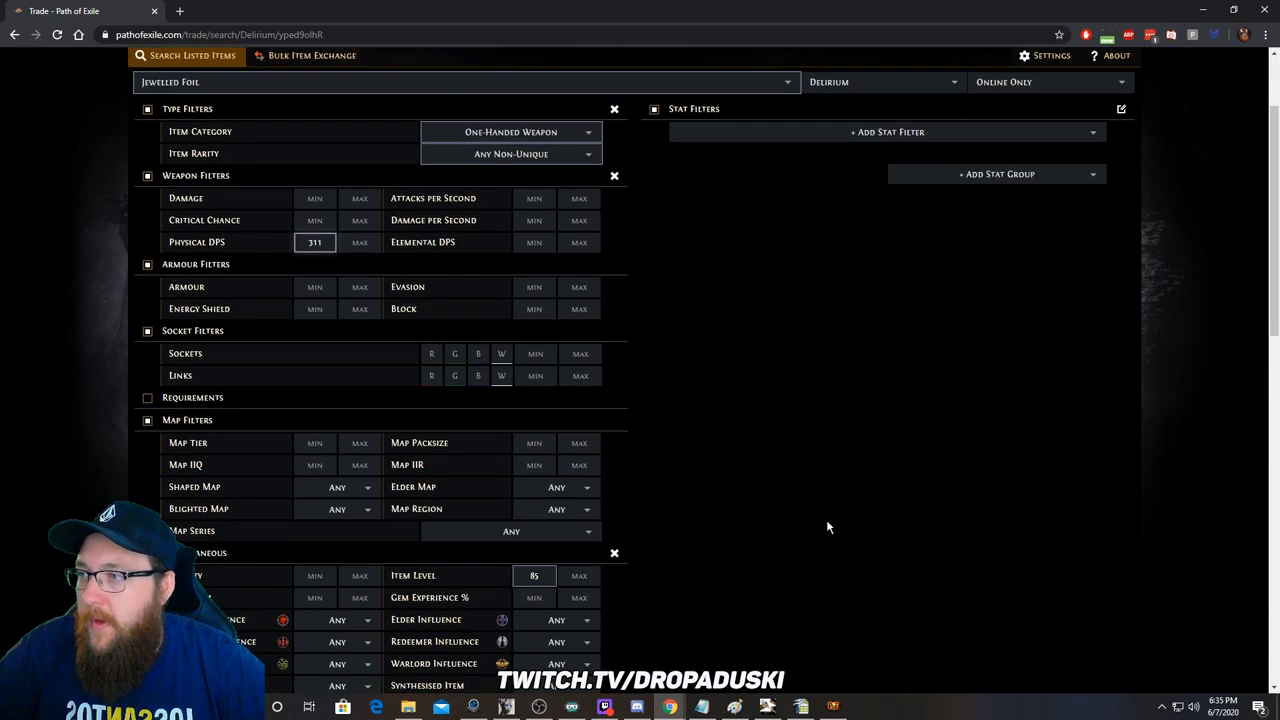
scroll("down", 3)
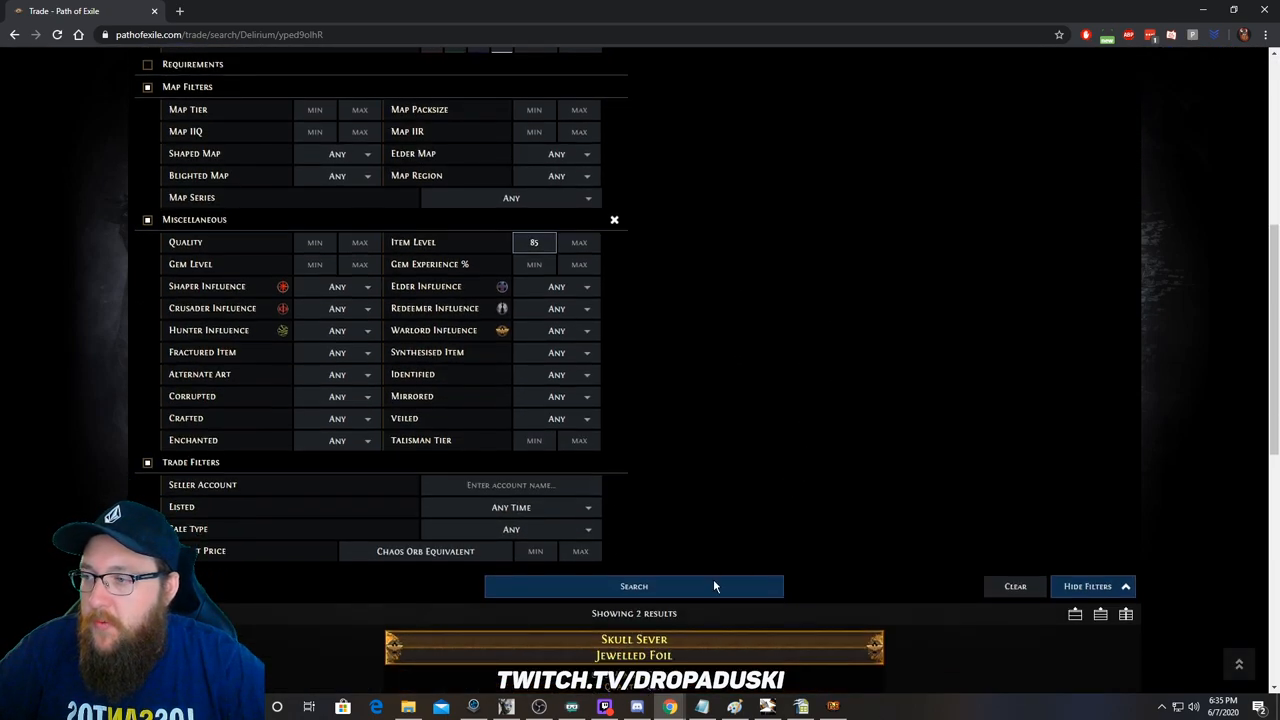
left_click(632, 586)
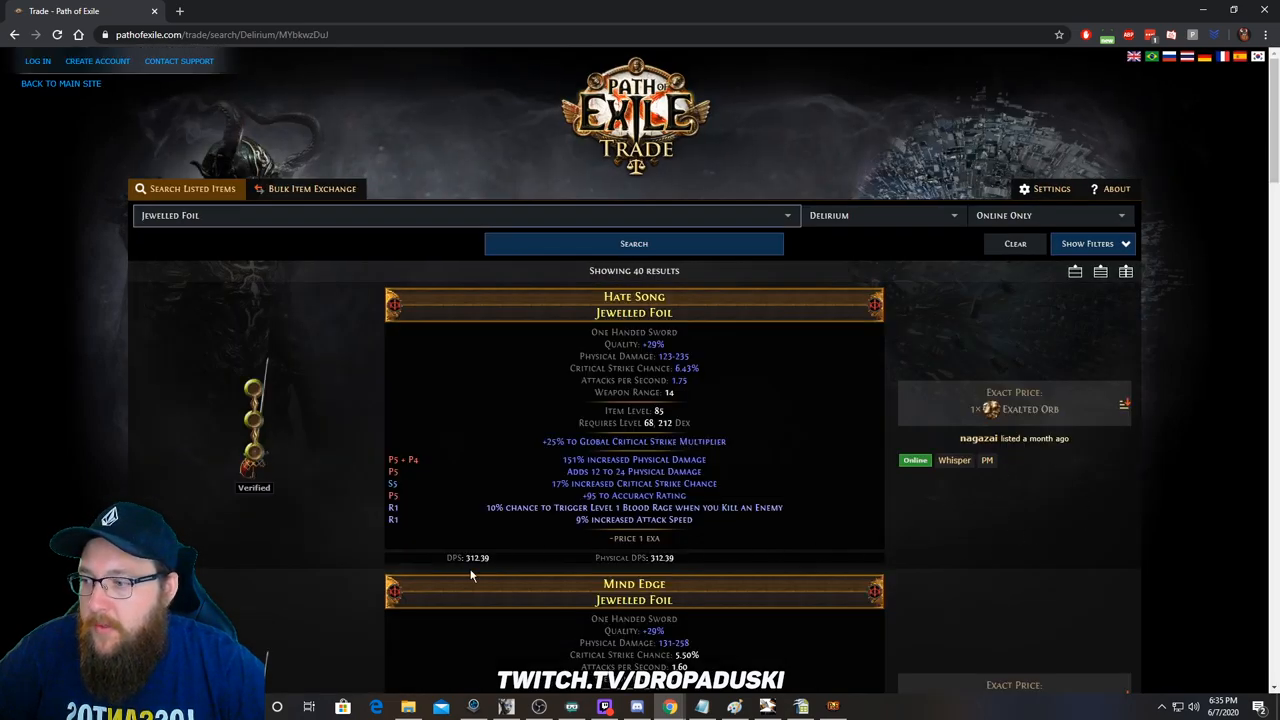
scroll("down", 3)
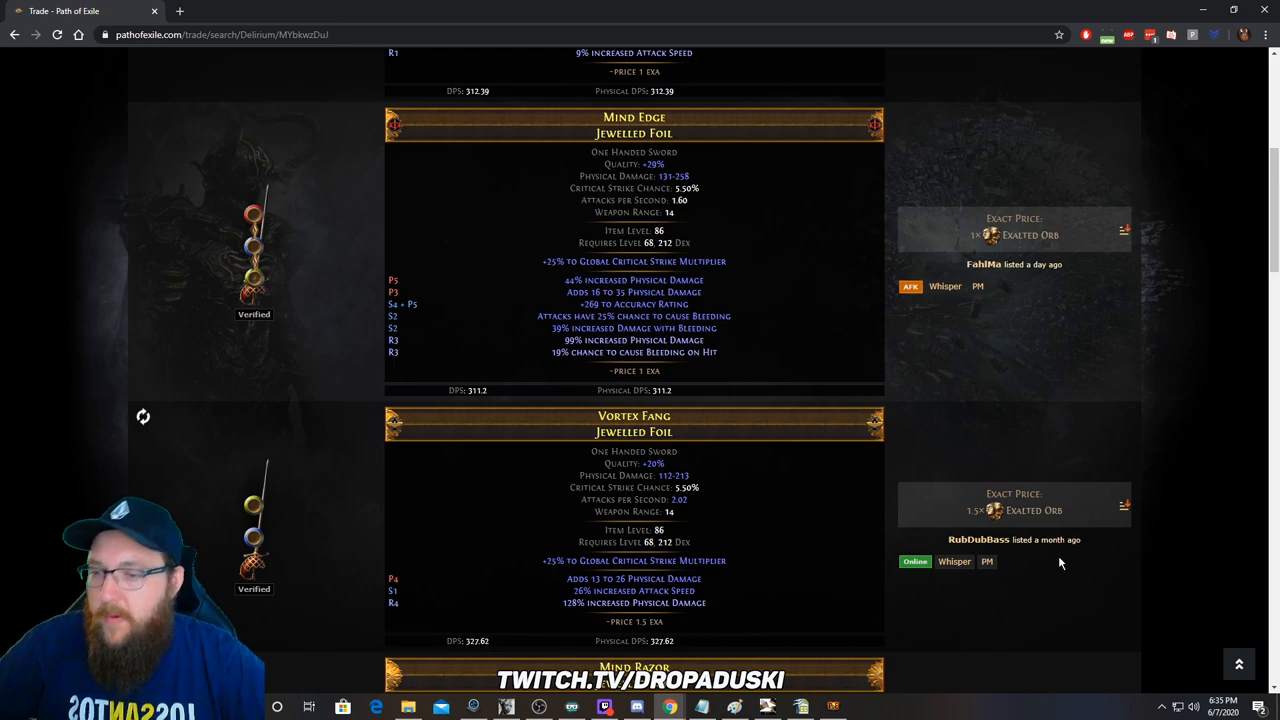
scroll("down", 3)
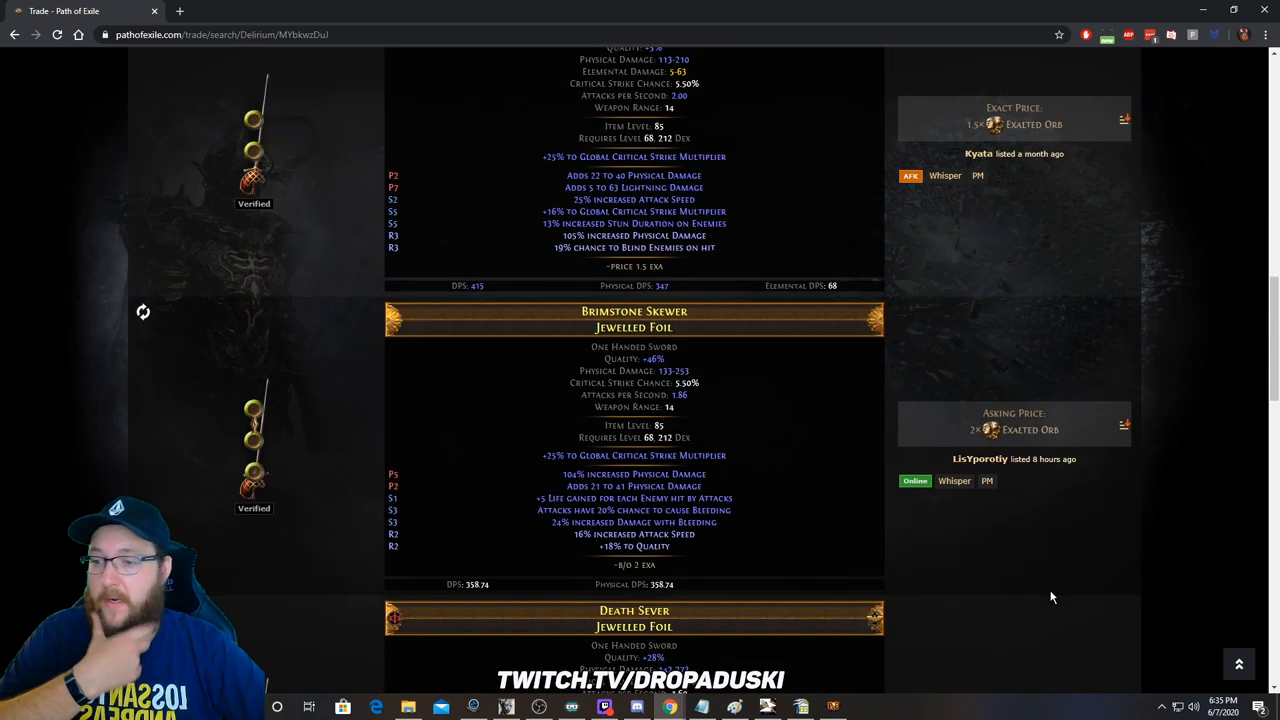
mouse_move(916, 554)
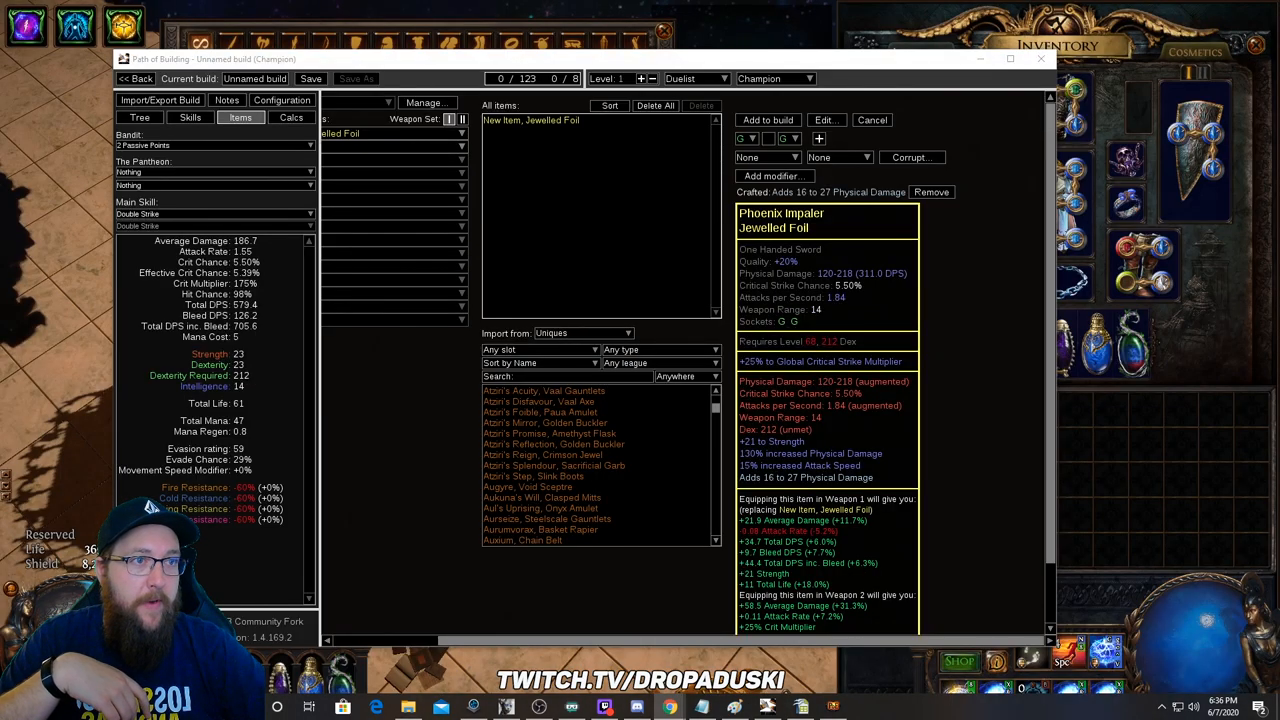
mouse_move(992, 508)
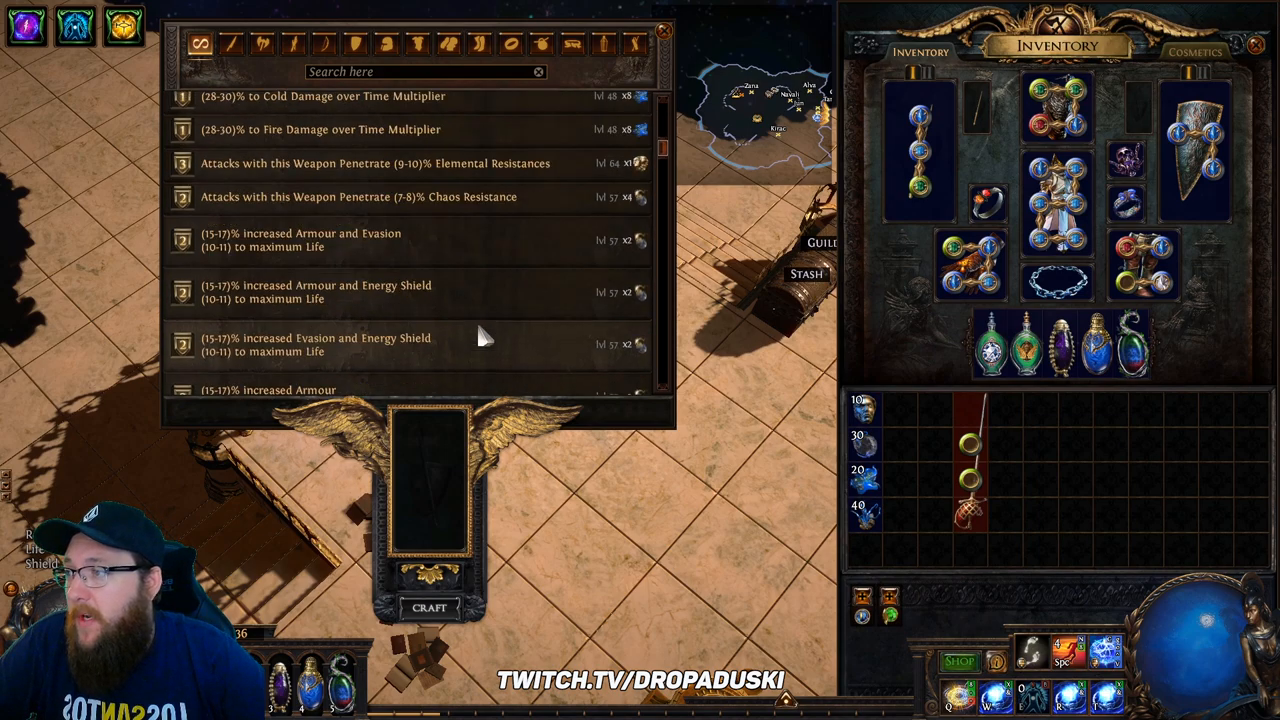
Step: Scroll the suffix crafts and search the bench for attack speed crafts on the Phoenix Impaler foil
scroll("down", 3)
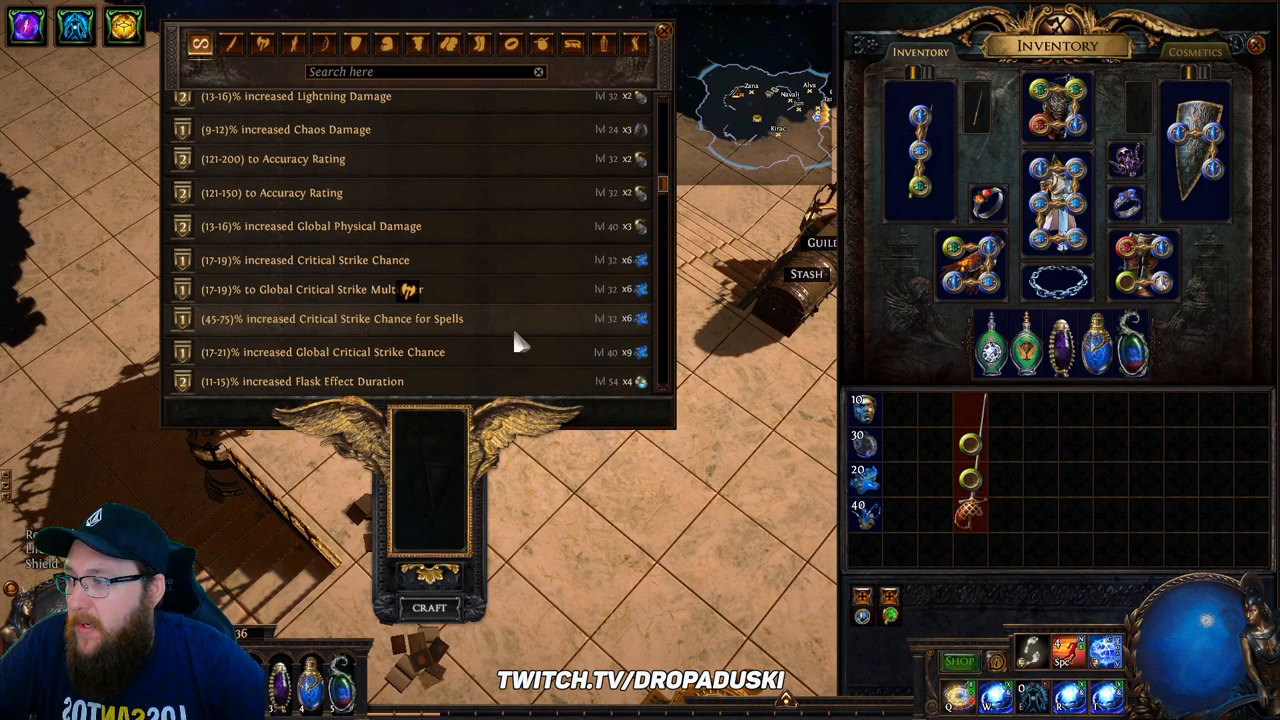
scroll("down", 3)
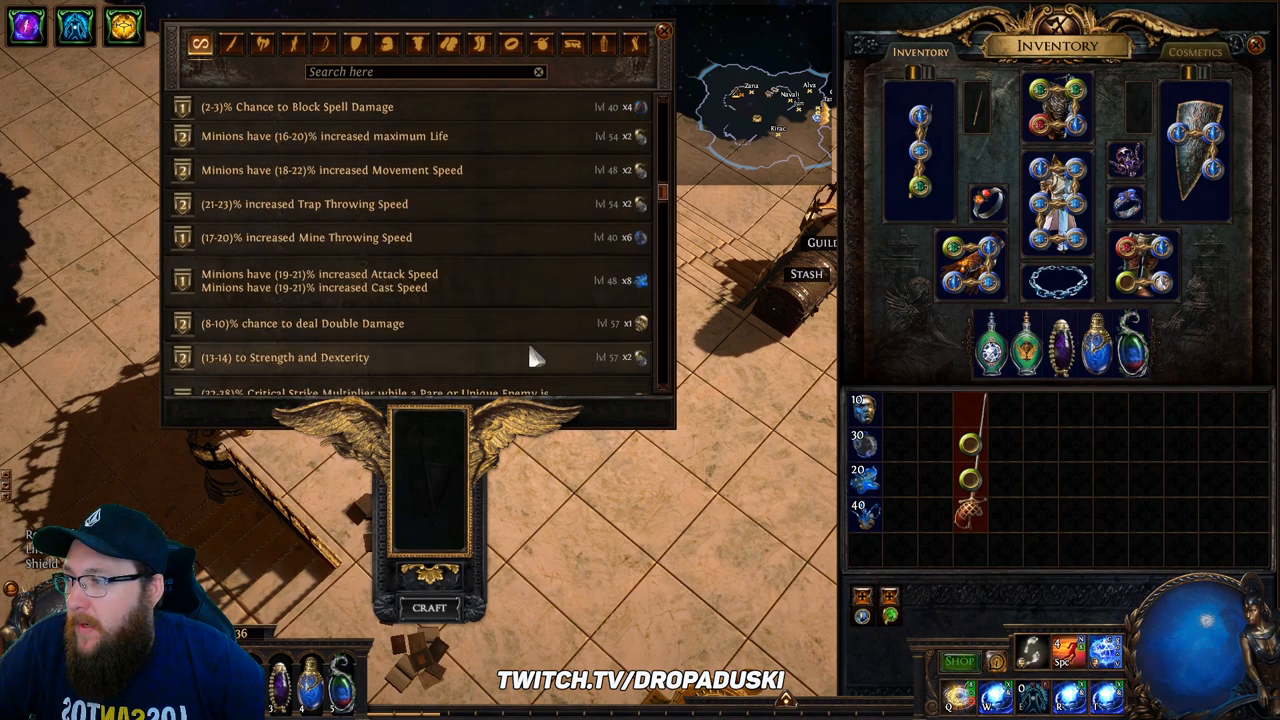
scroll("down", 3)
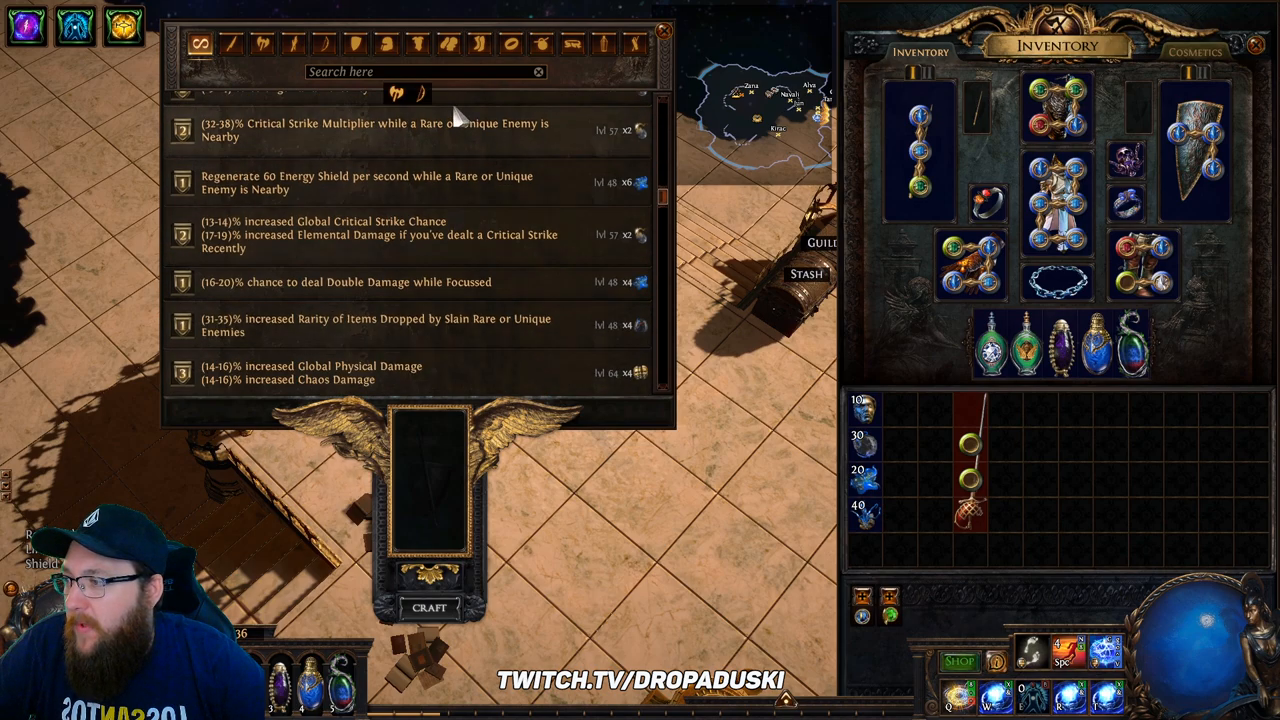
type("atafc")
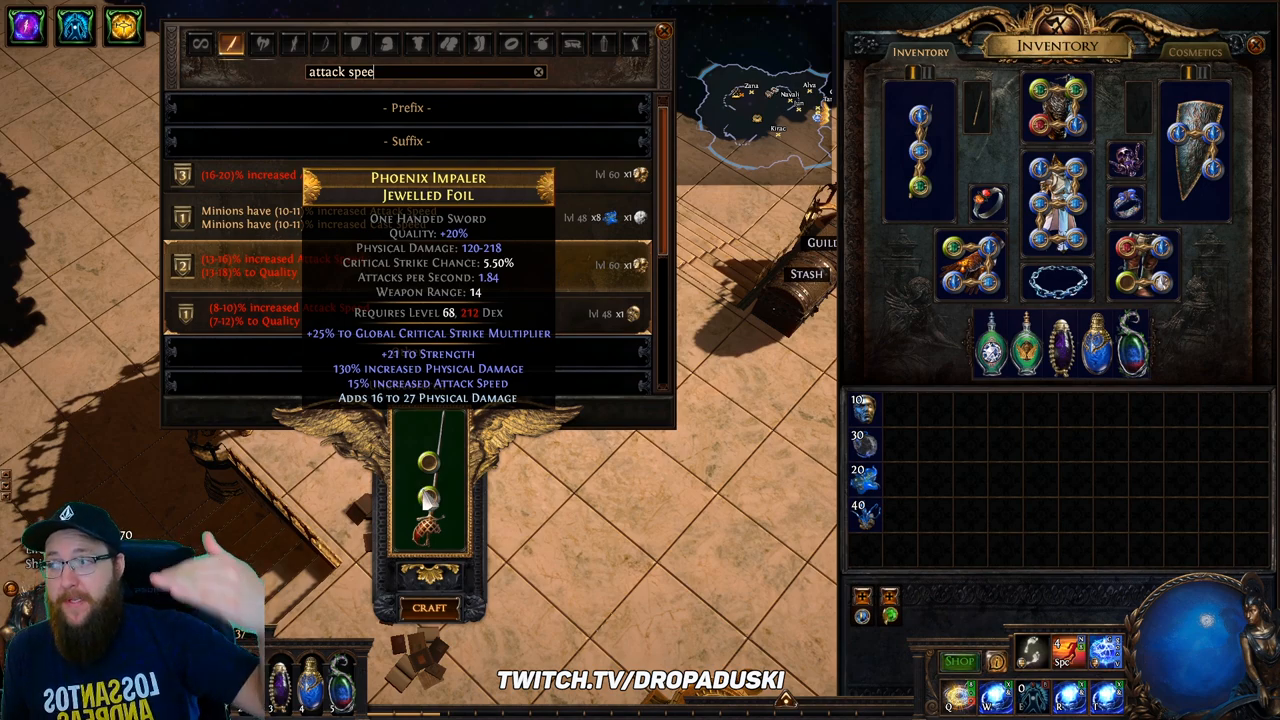
mouse_move(430, 272)
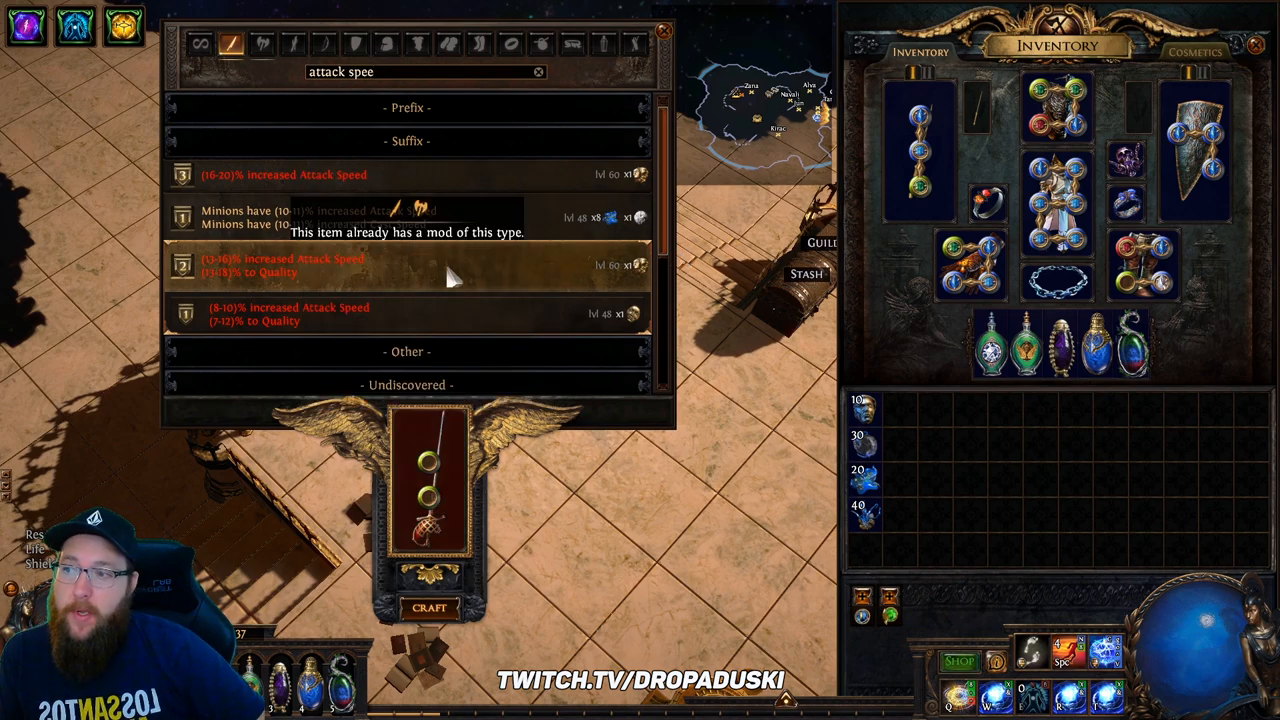
mouse_move(428, 530)
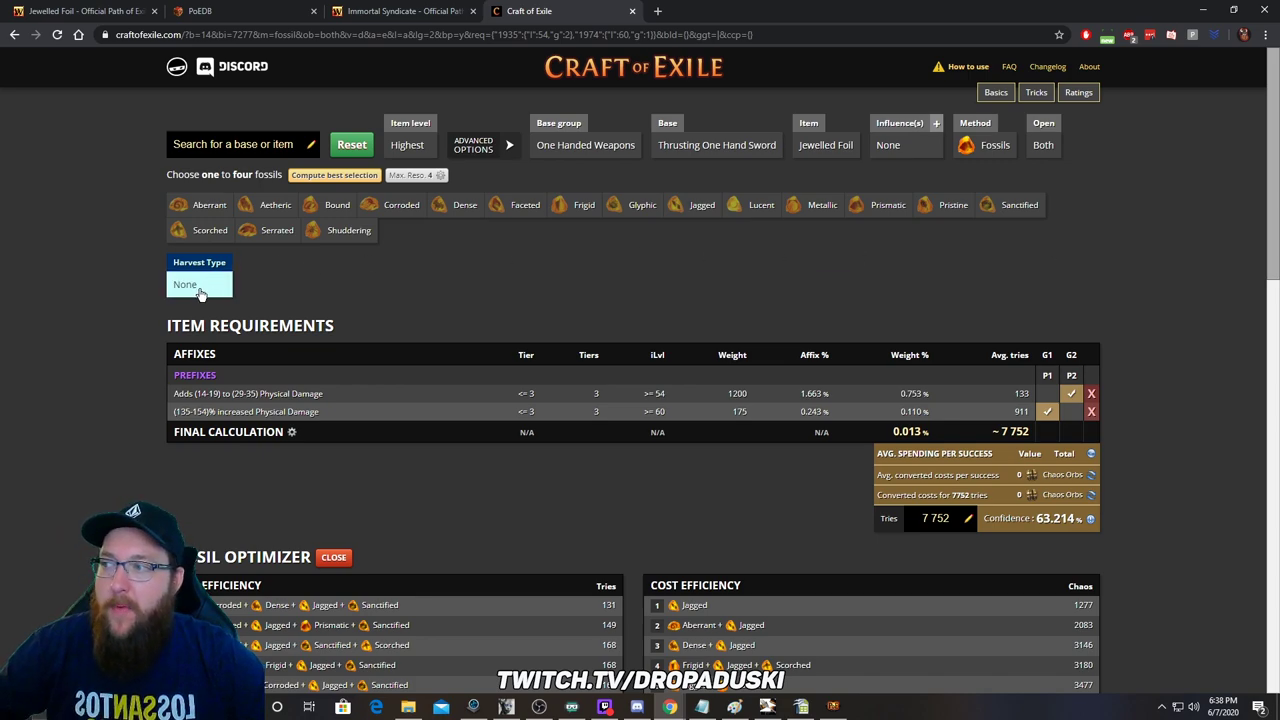
Step: Set the harvest type to Physical, cutting both physical prefixes to about 202 average tries
left_click(200, 284)
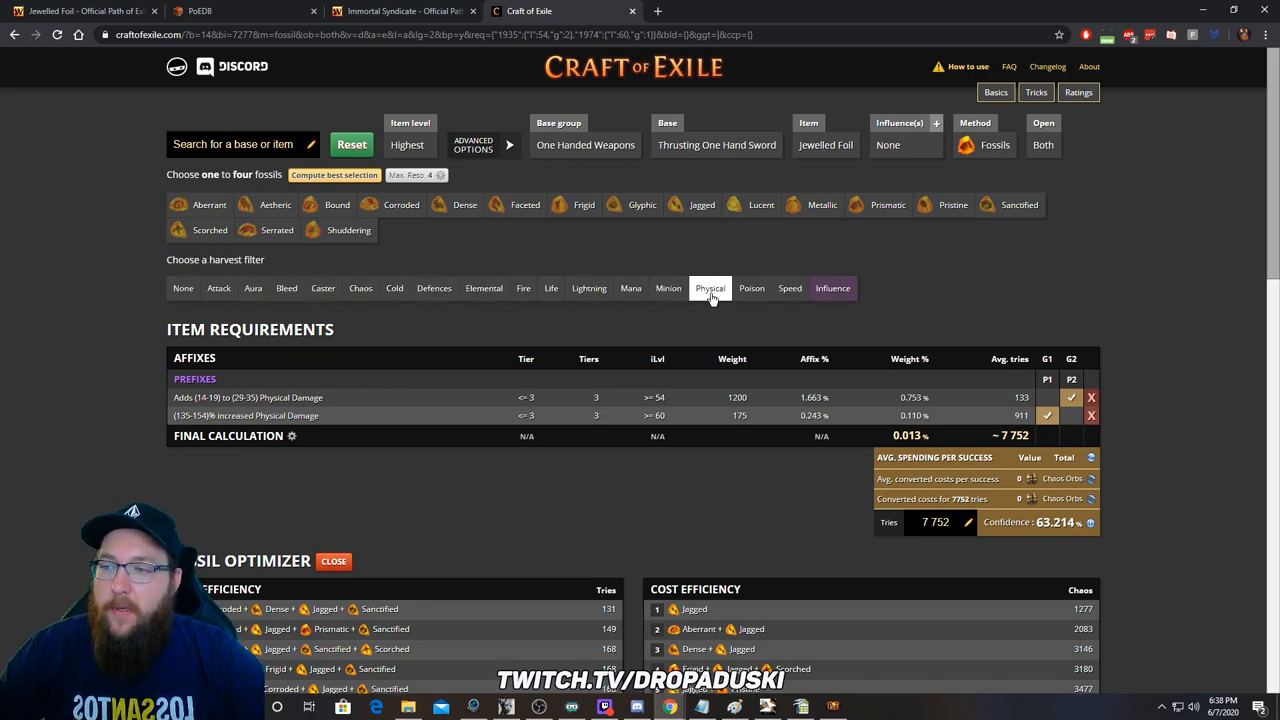
left_click(752, 288)
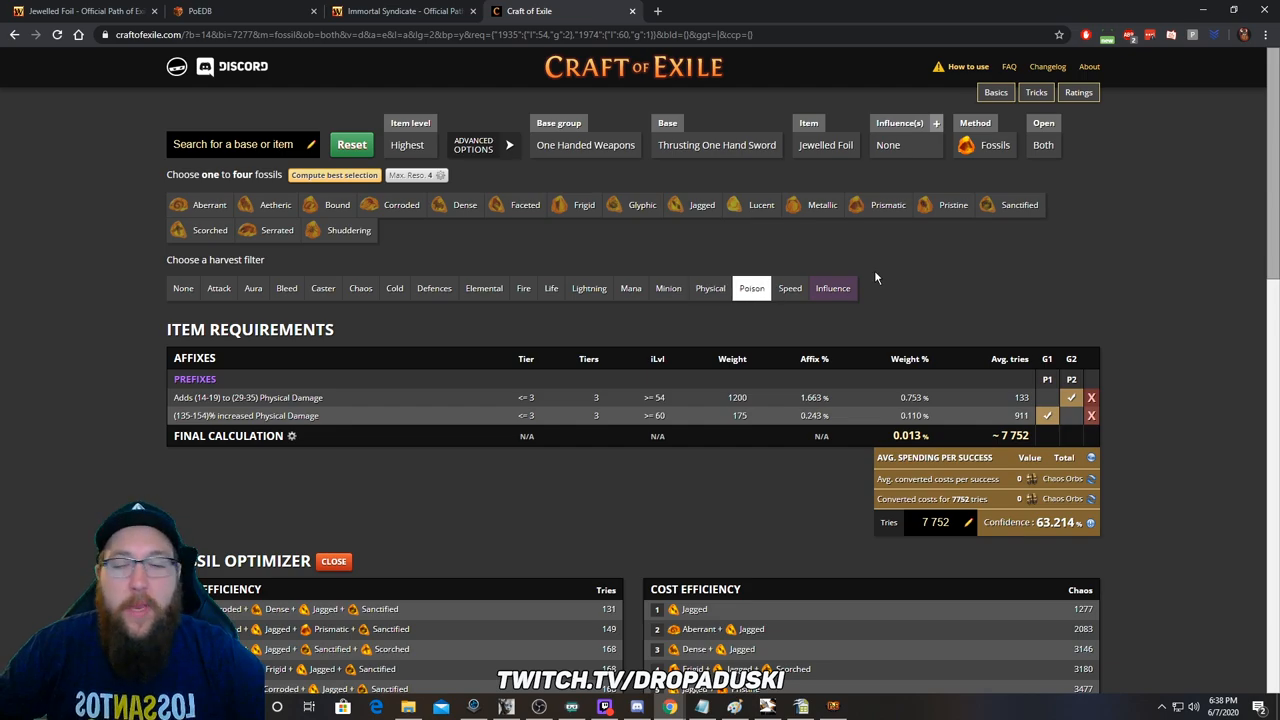
left_click(708, 288)
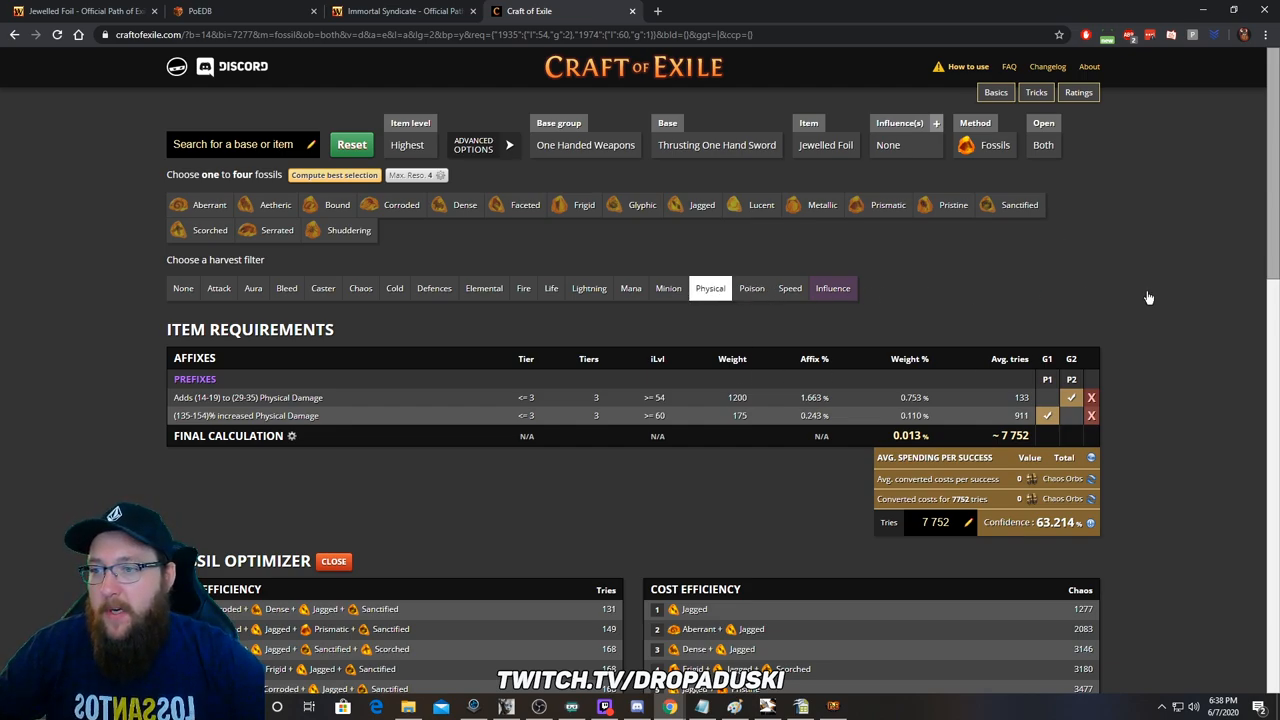
scroll("down", 3)
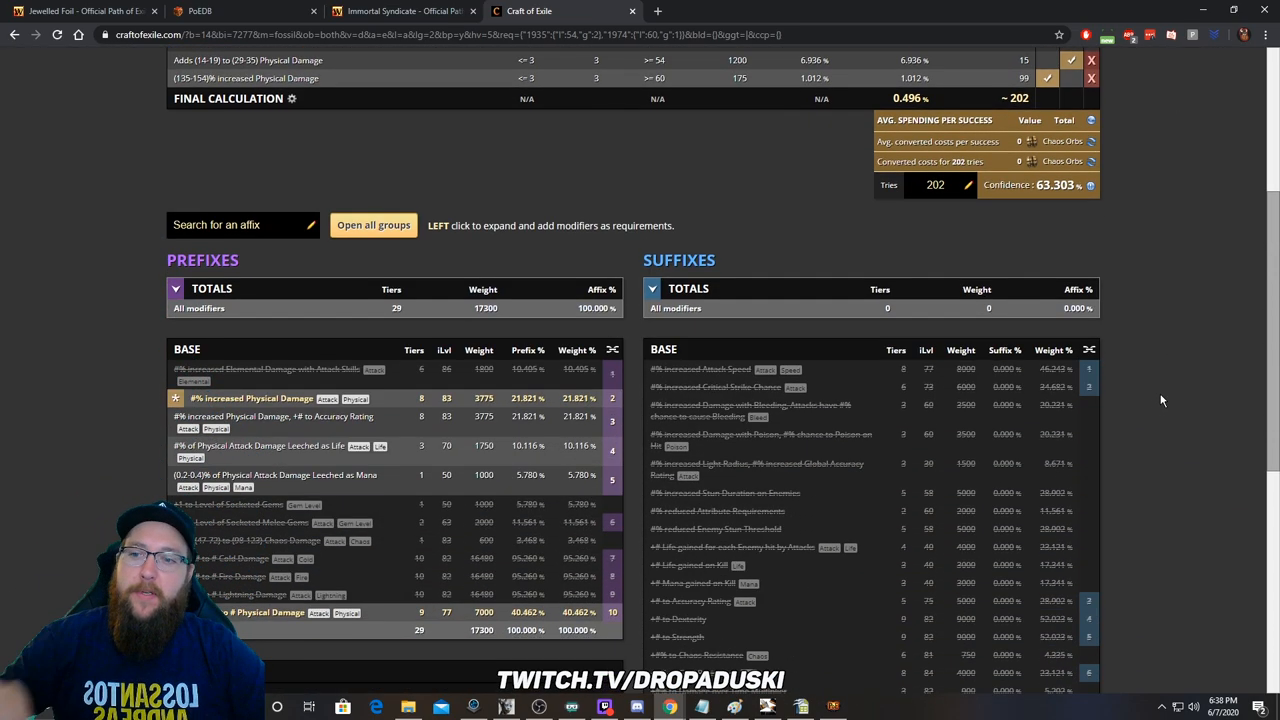
scroll("down", 3)
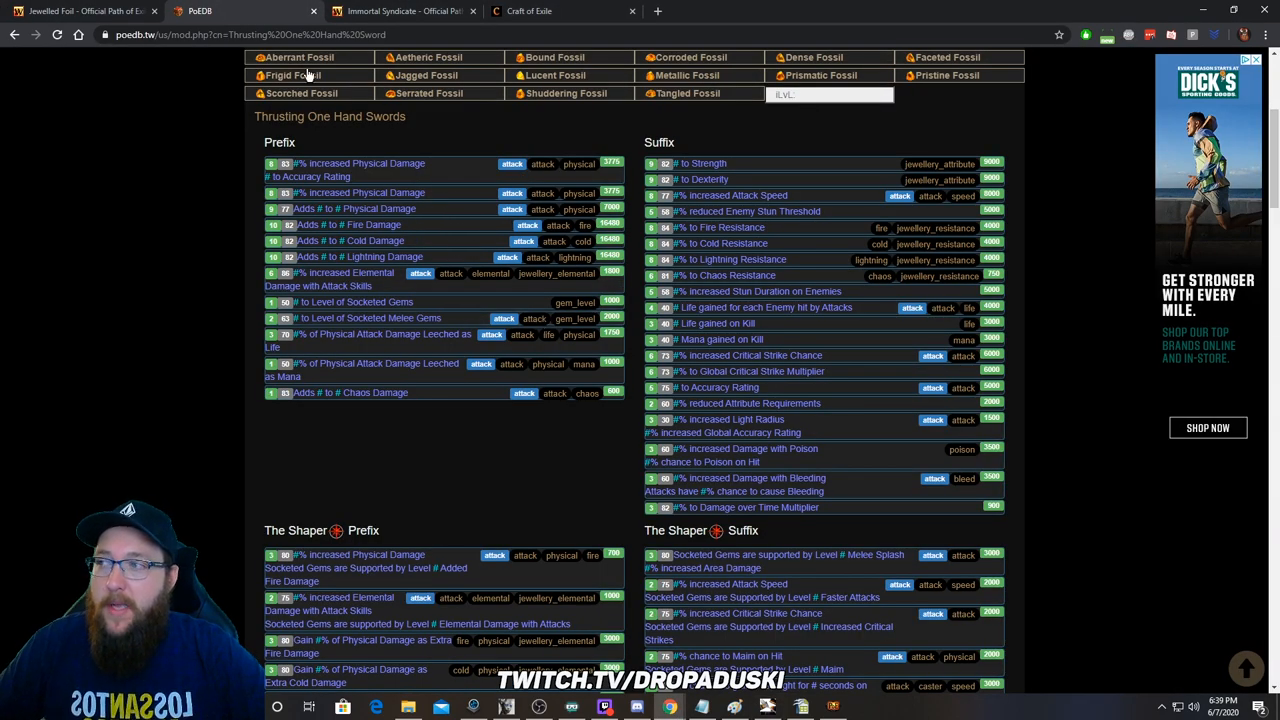
Step: Glance at the Jewelled Foil wiki page and return to the Craft of Exile calculation
left_click(70, 16)
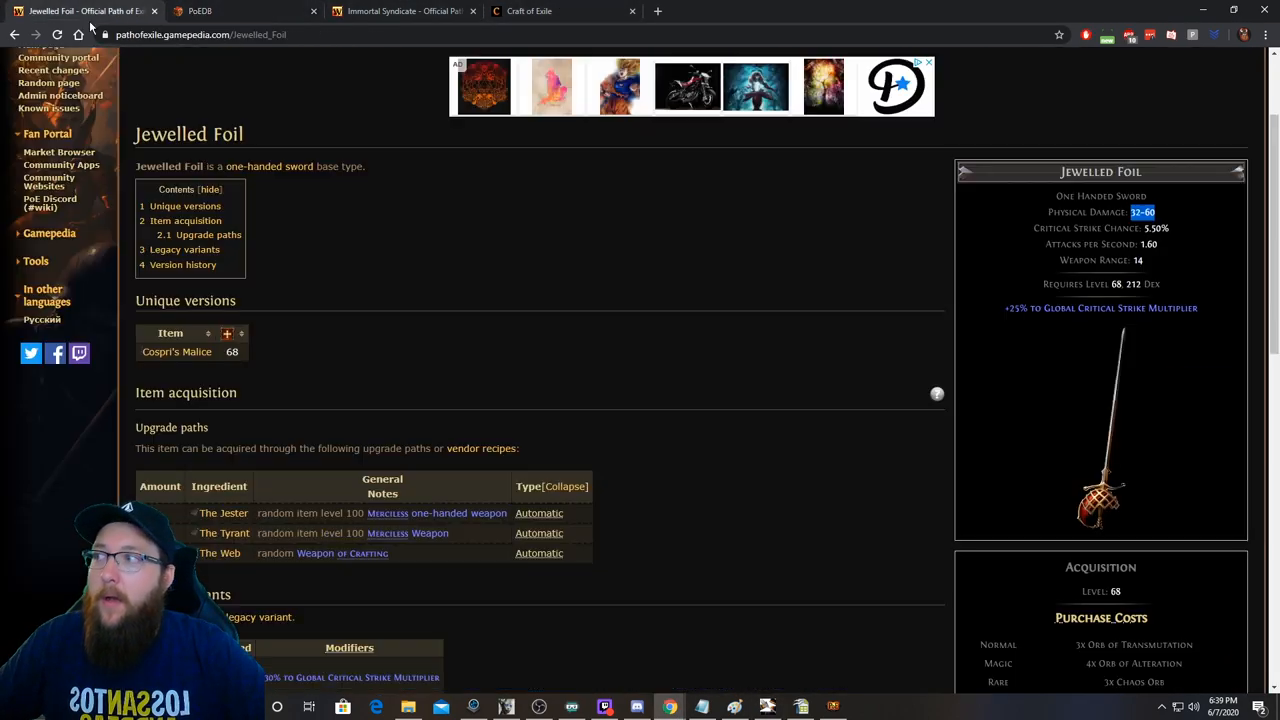
left_click(540, 12)
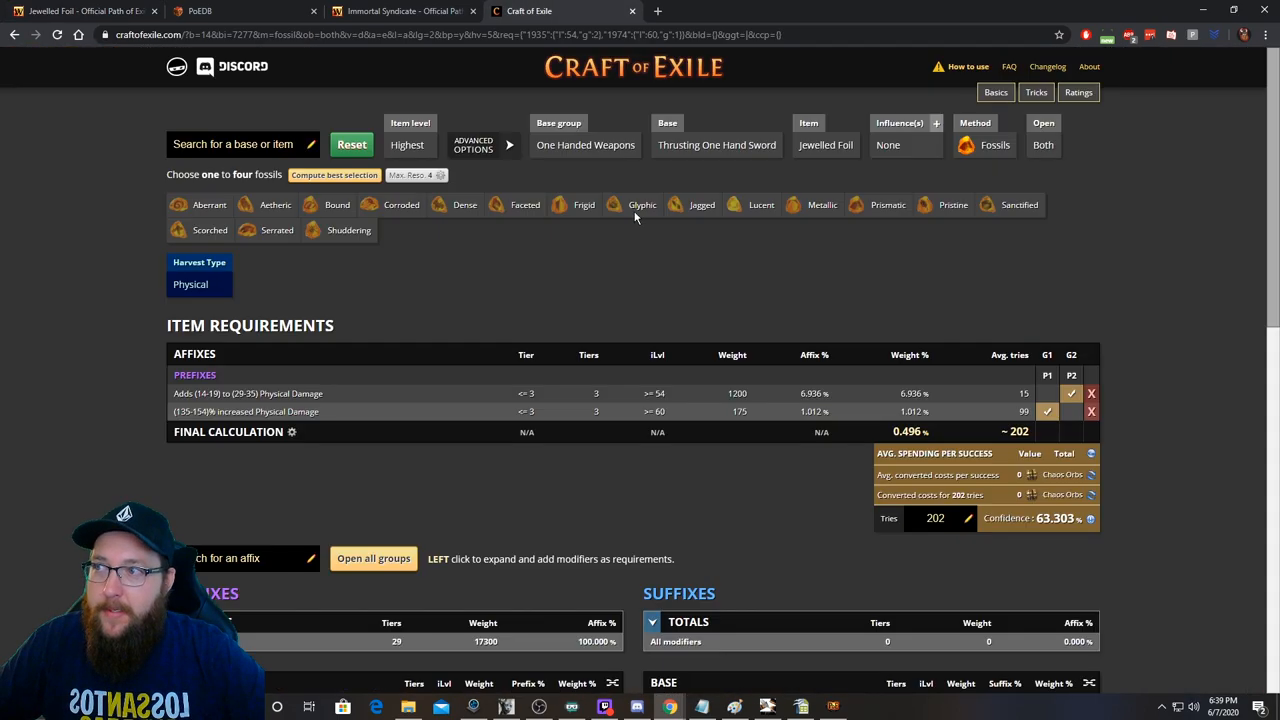
scroll("down", 3)
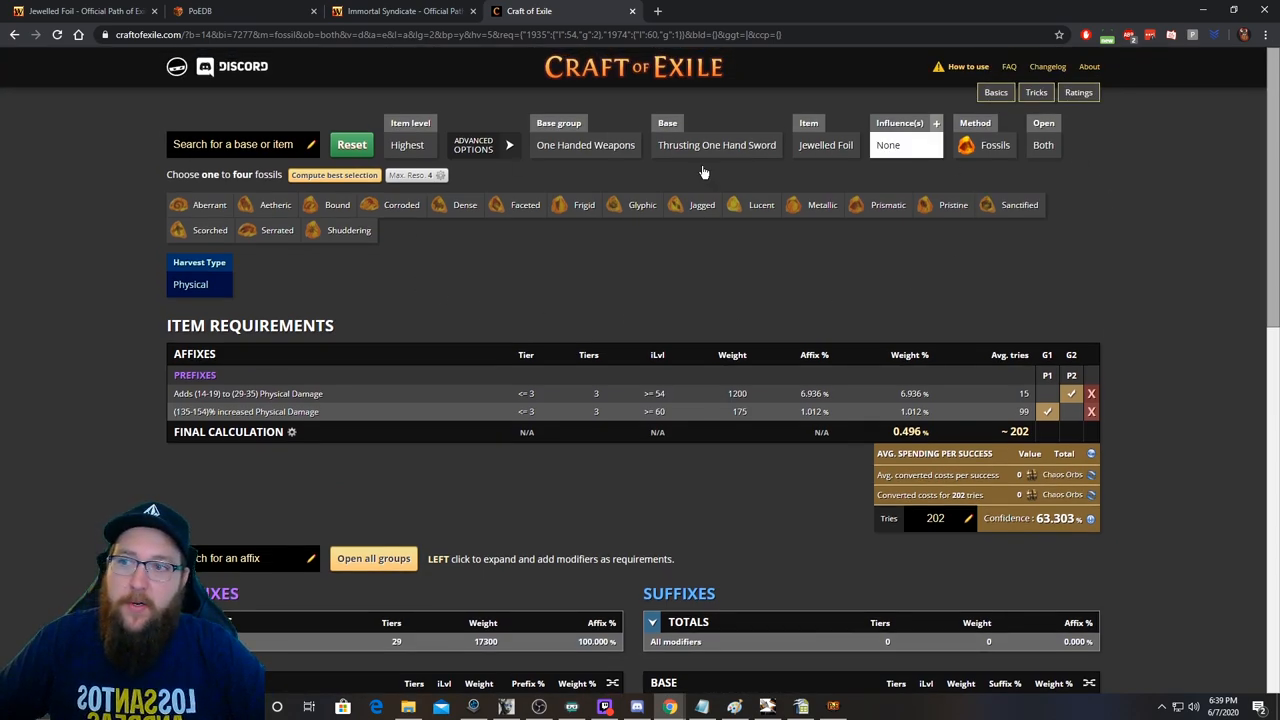
scroll("down", 3)
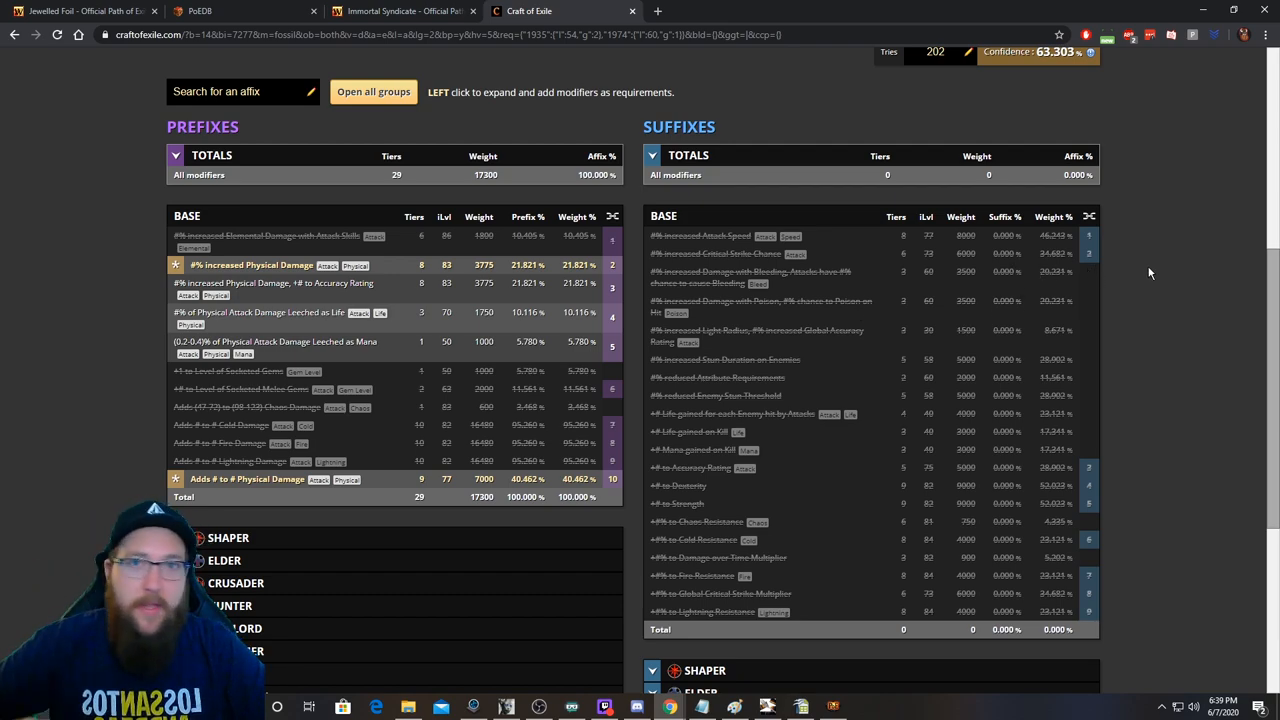
mouse_move(1136, 388)
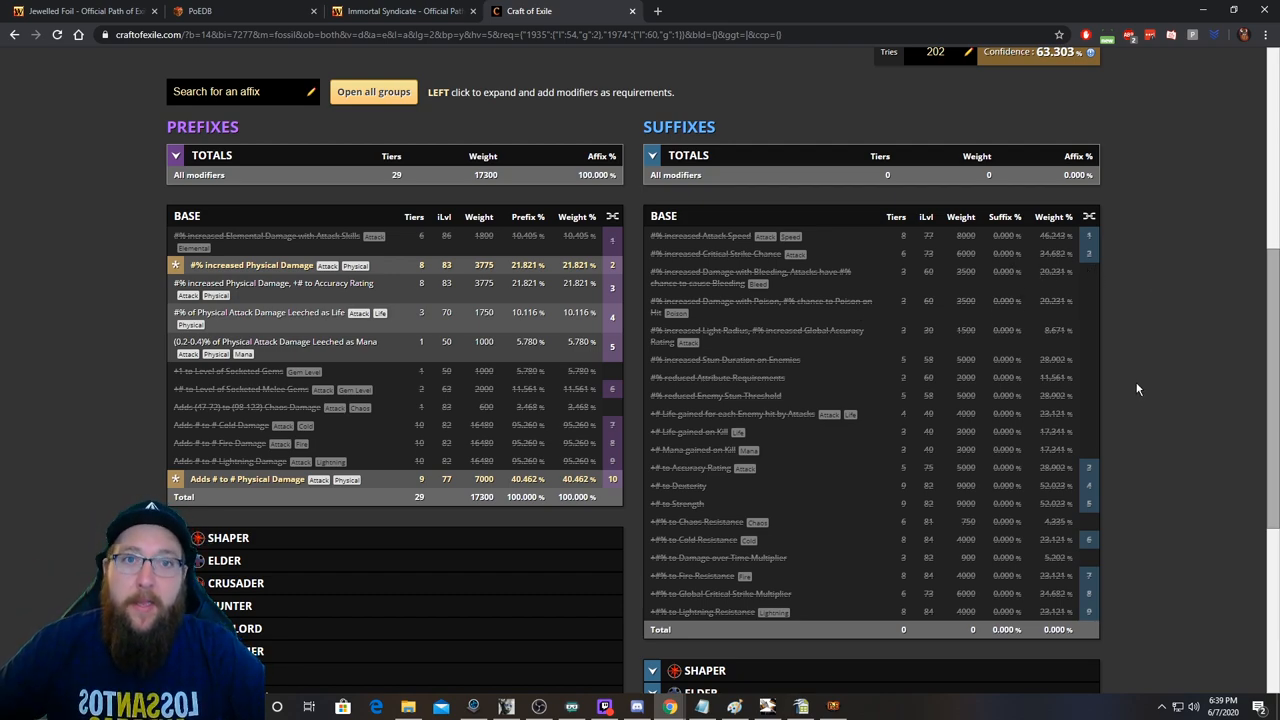